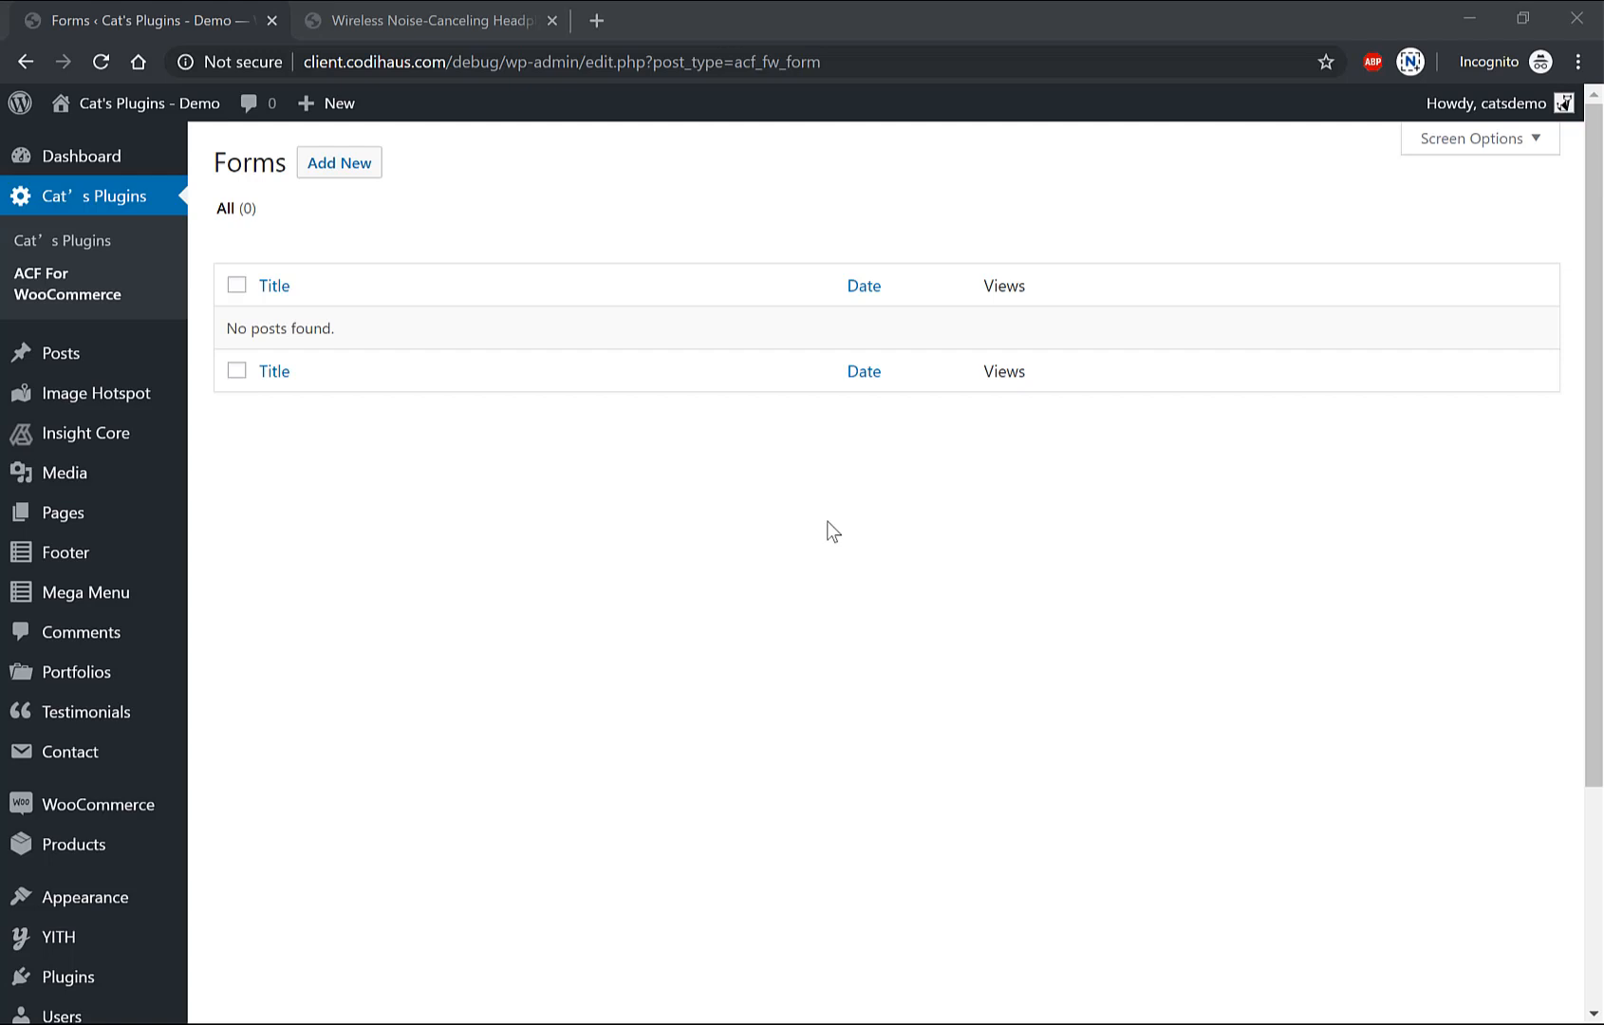
mouse_move(338, 163)
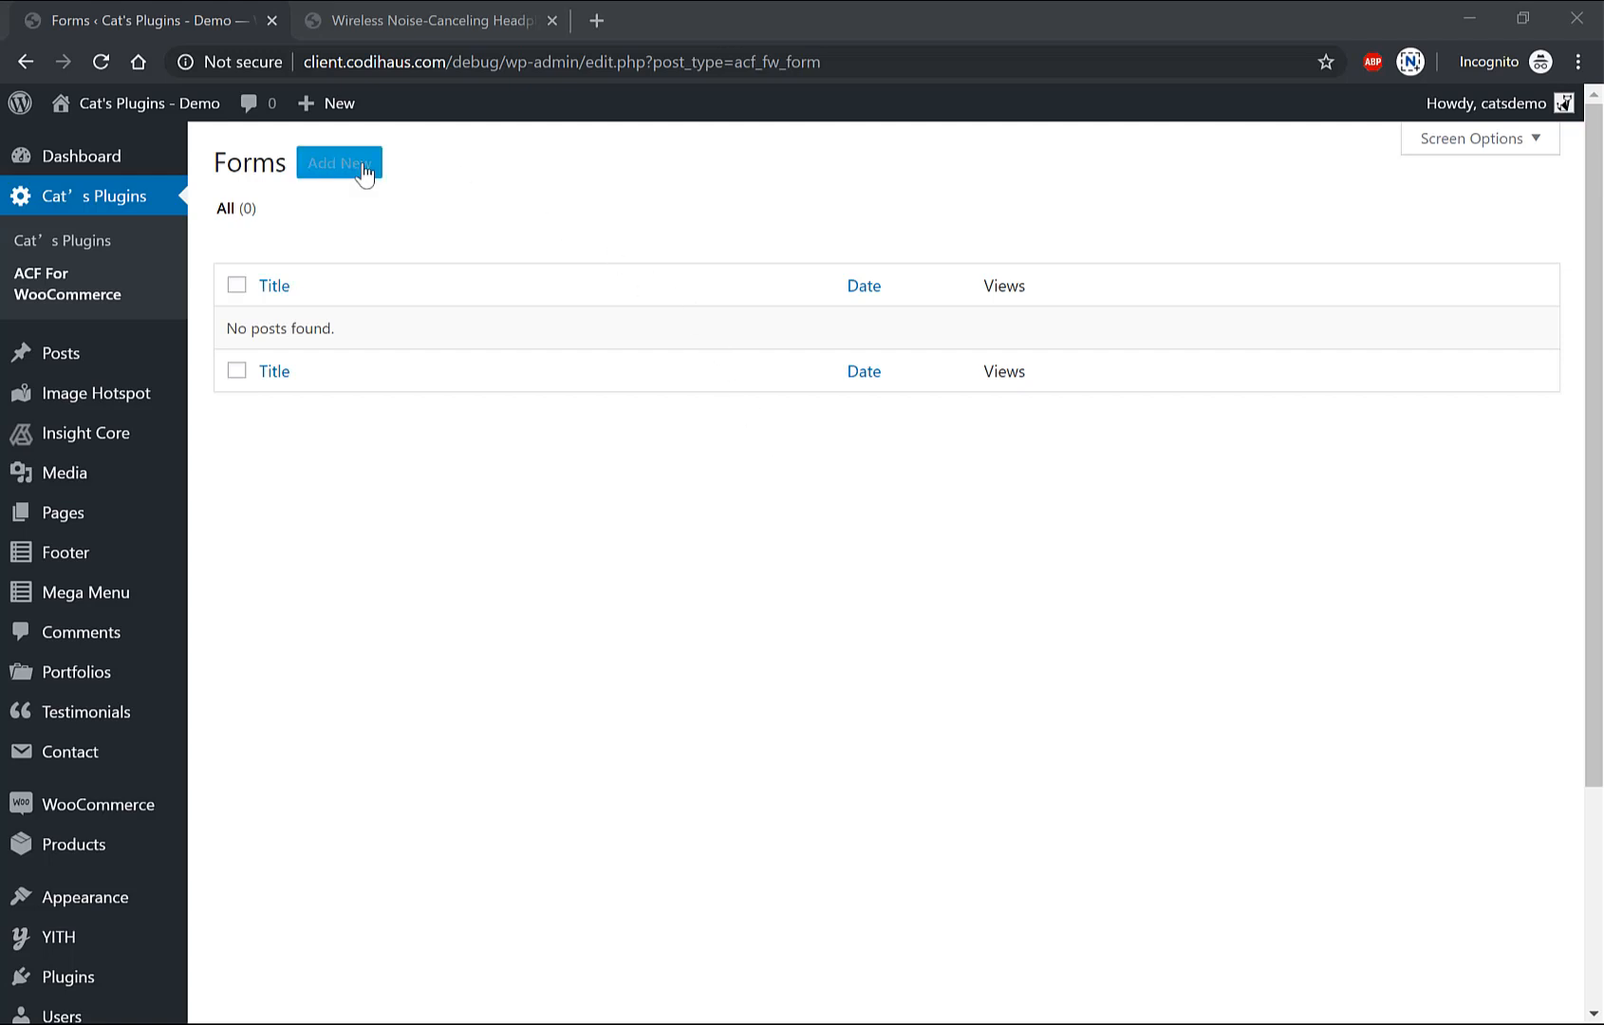
Step: Start a new form from the empty Forms list via Add New
left_click(338, 164)
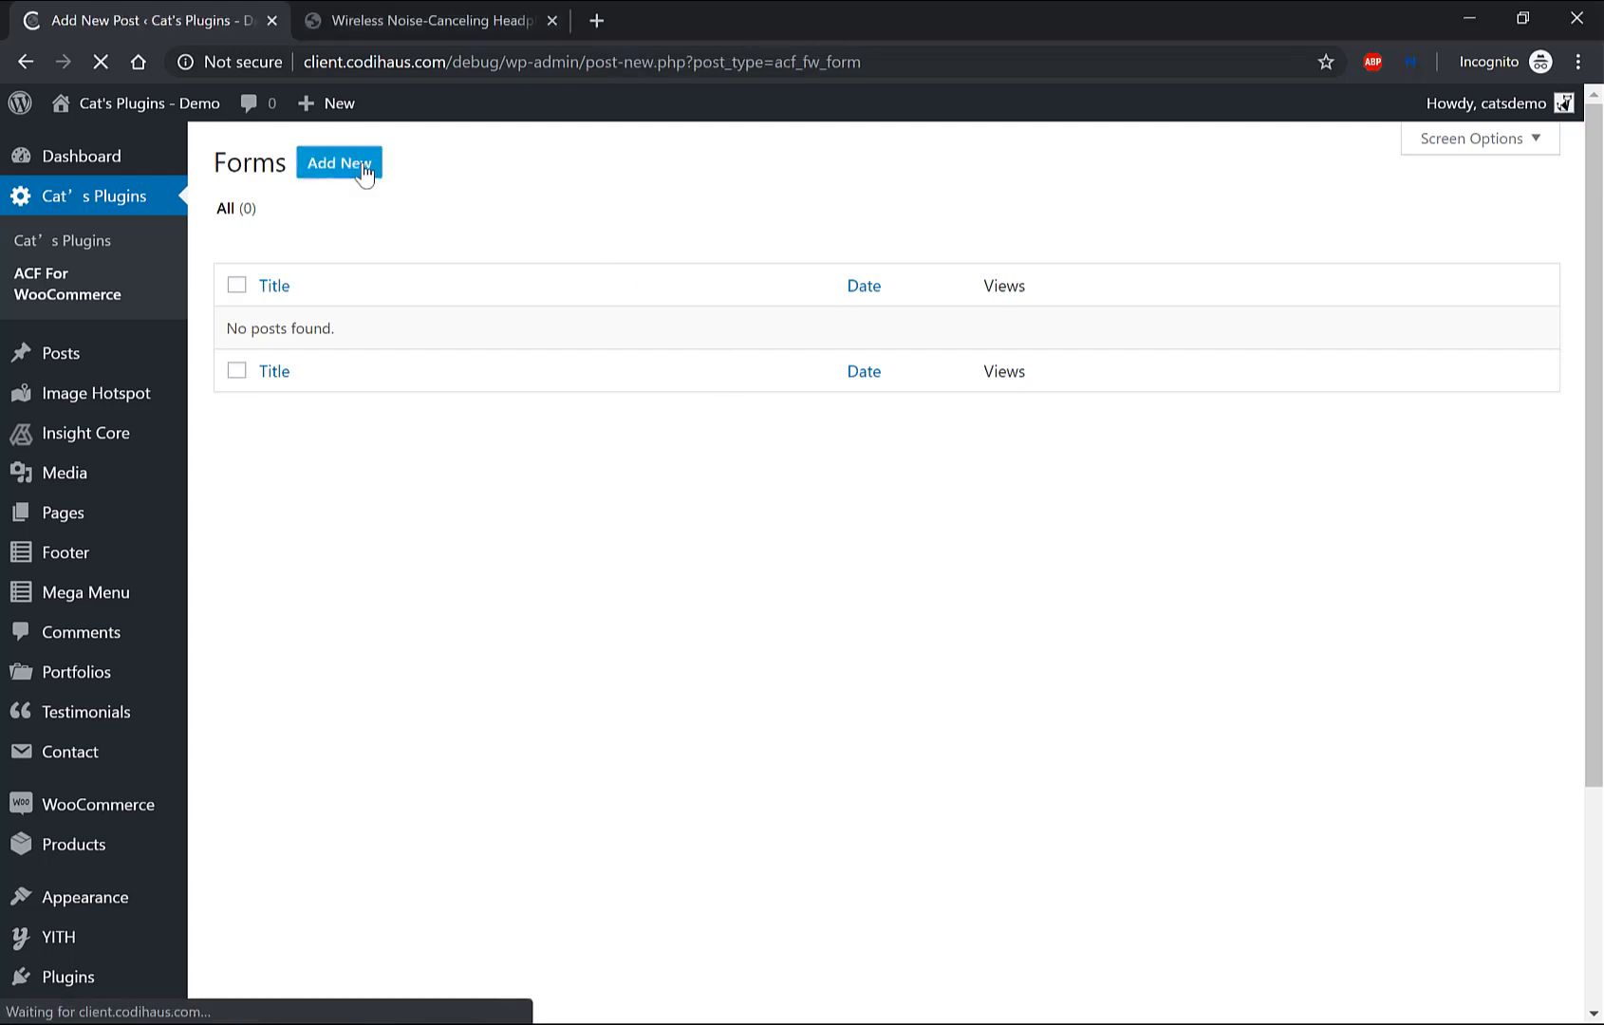
Step: Enter 'How to use BuilderJS' as the new form's title
left_click(338, 163)
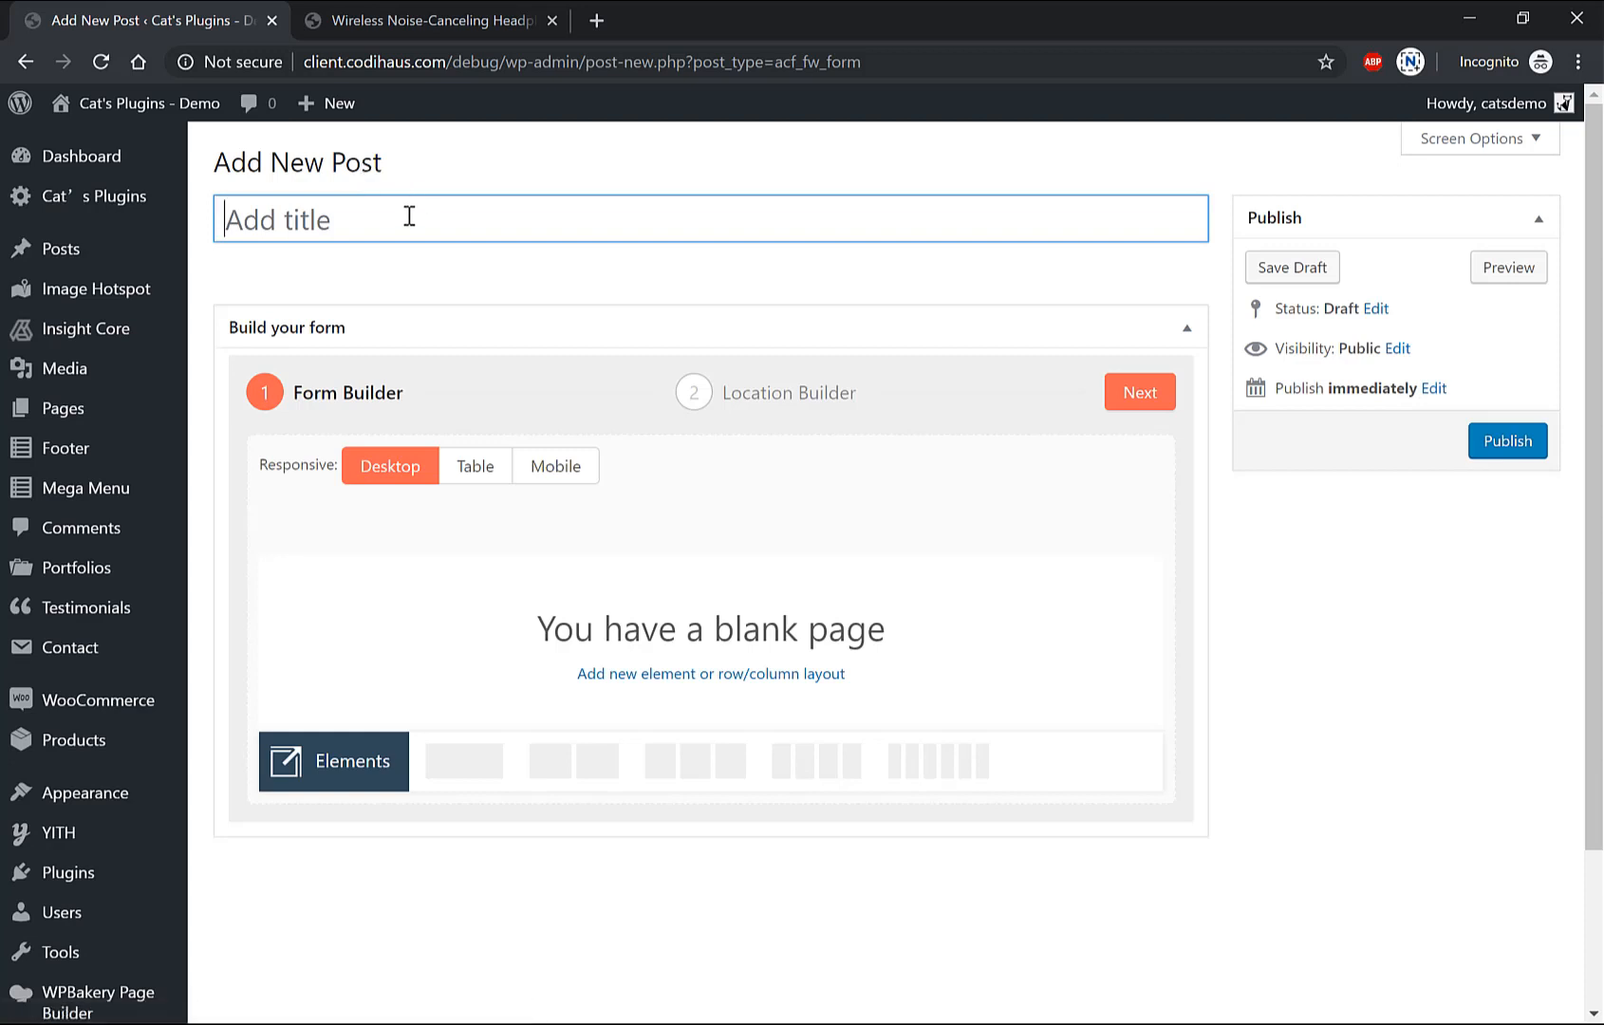
type("H")
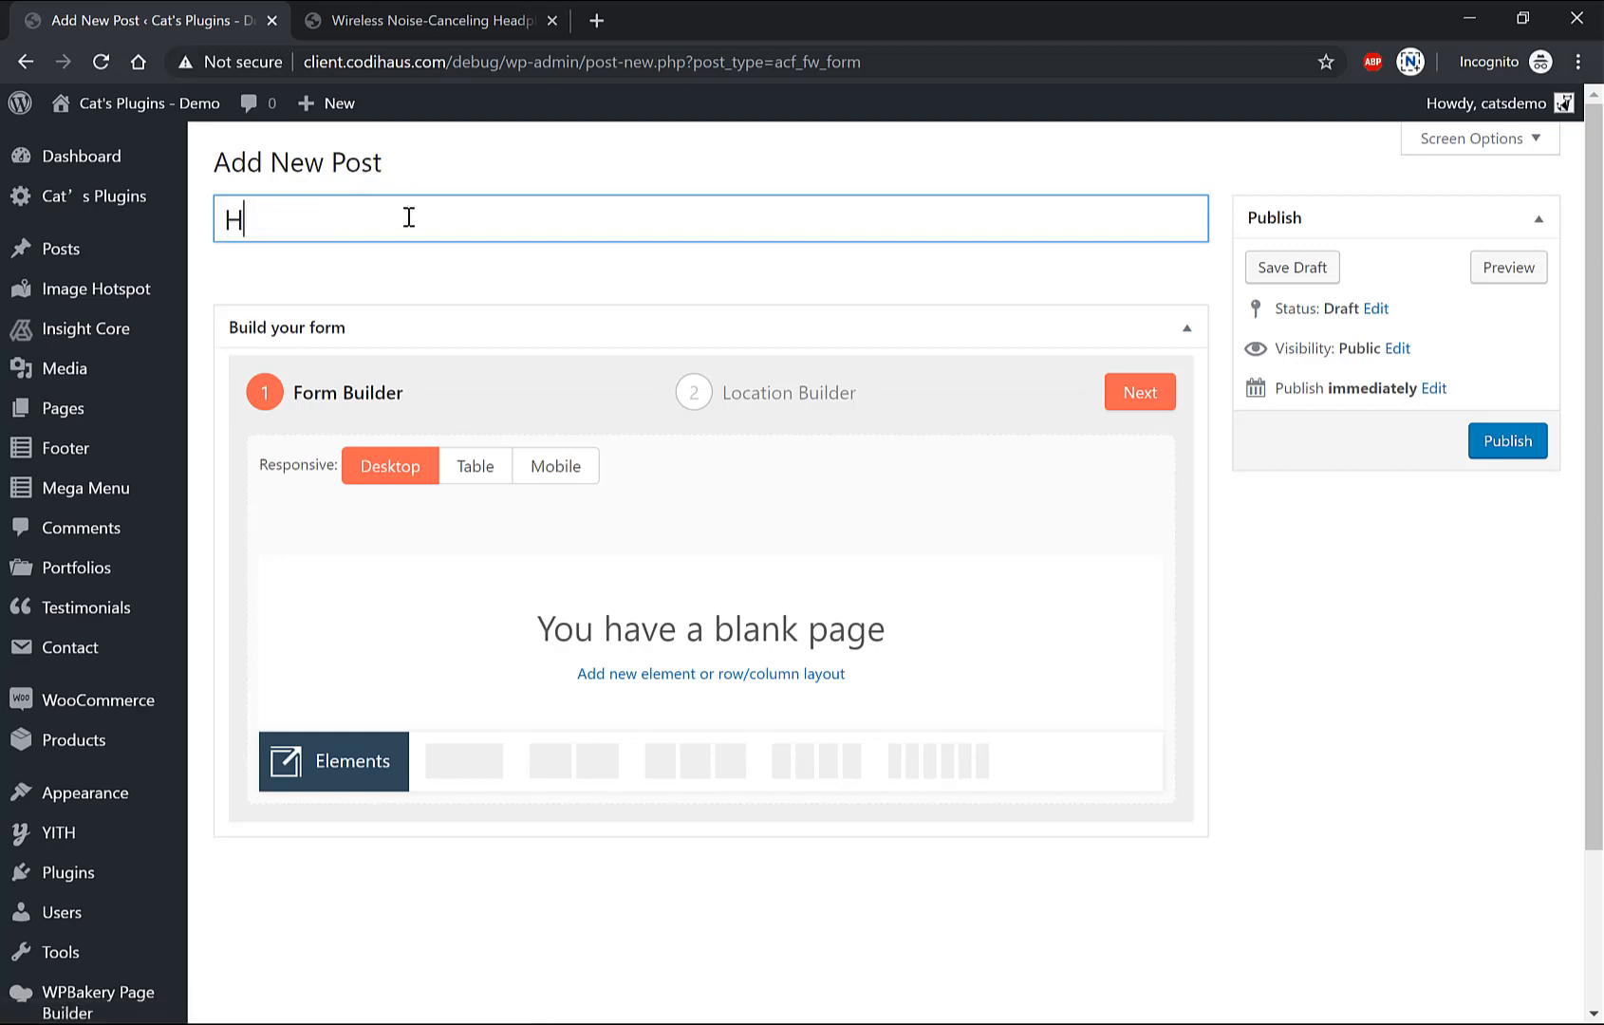
type("ow to use")
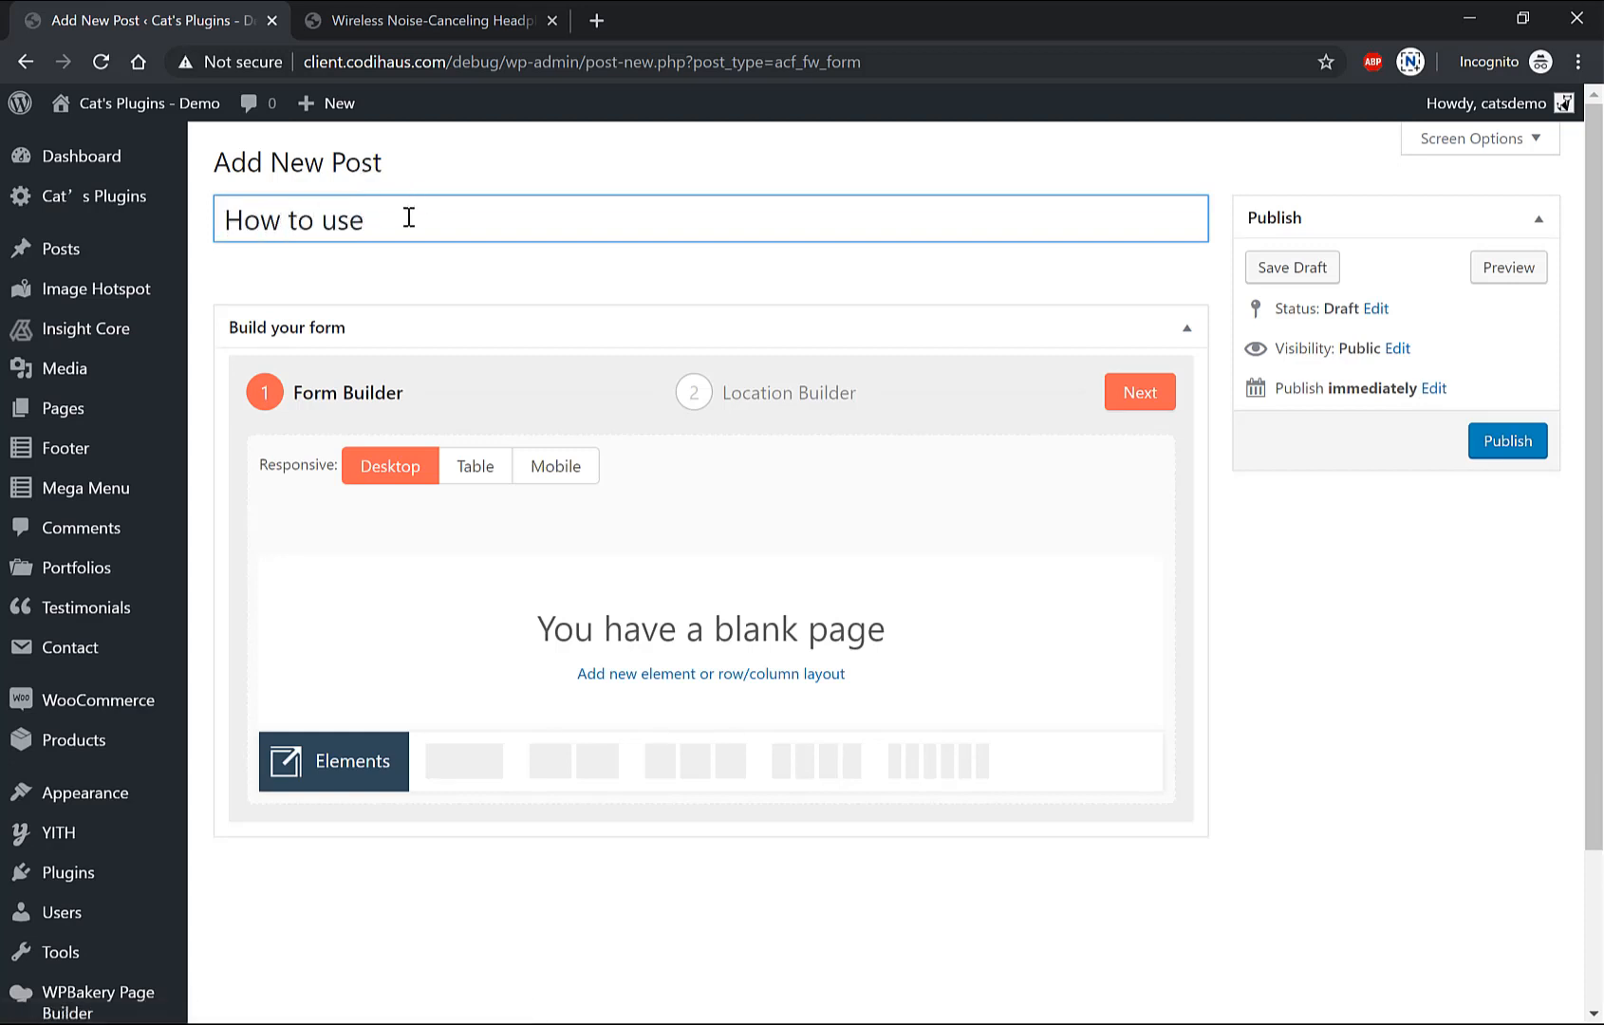
type("Builder")
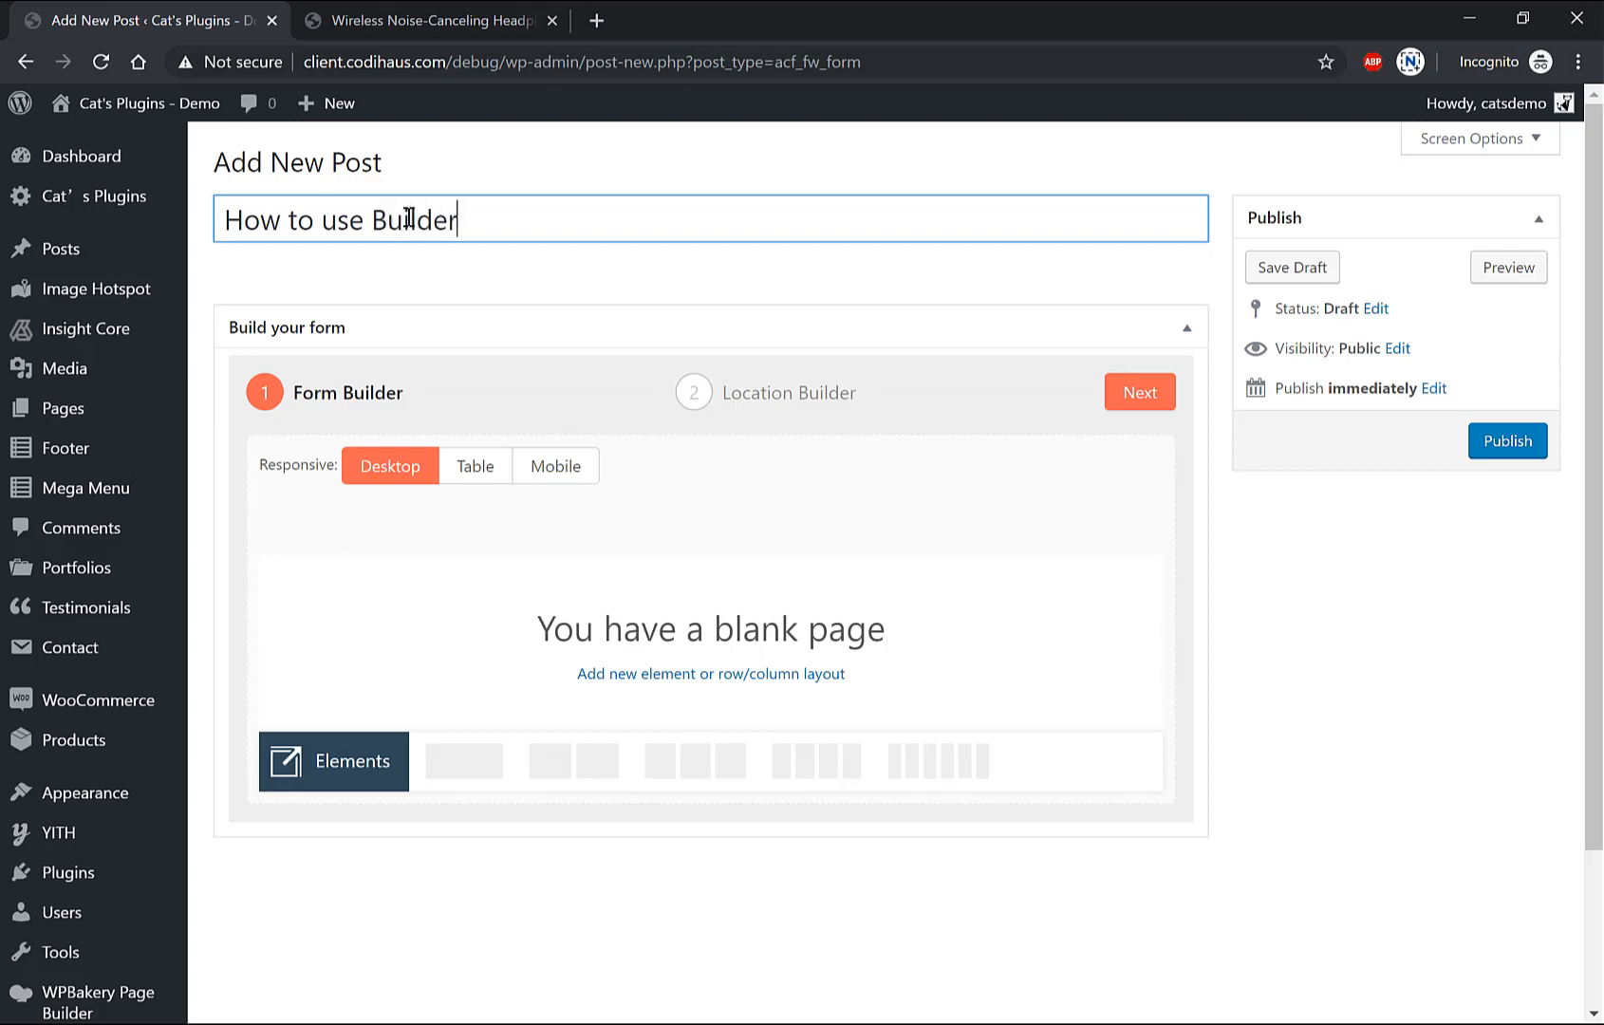
type("JS")
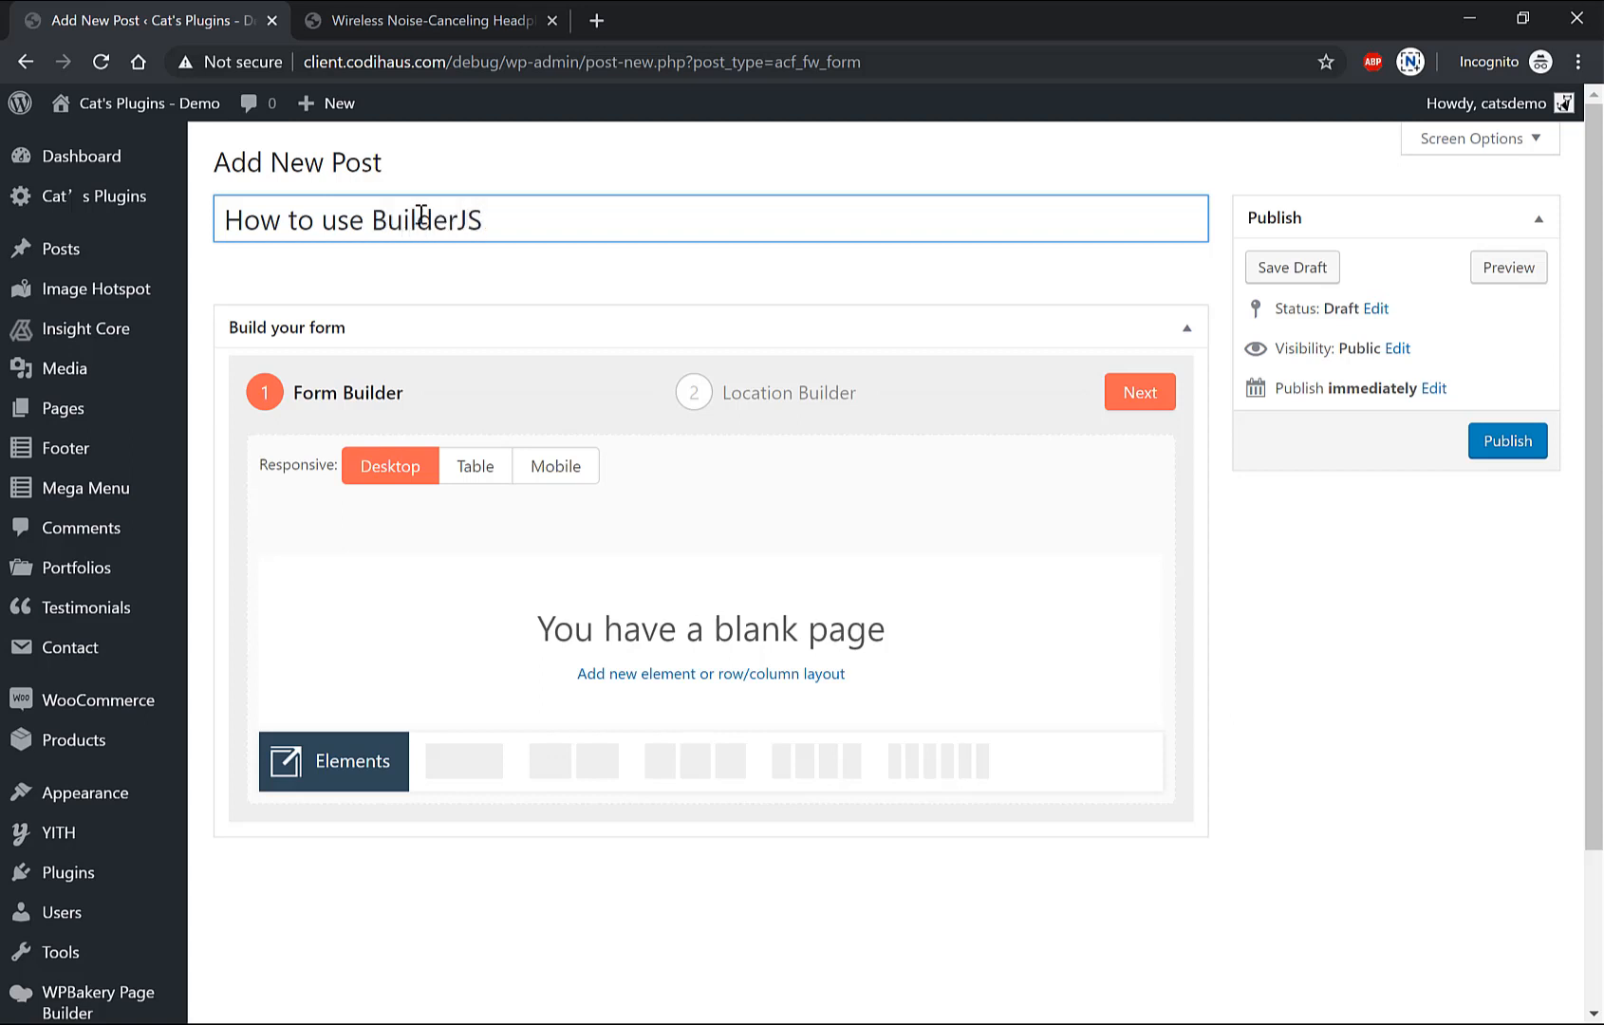
mouse_move(594, 522)
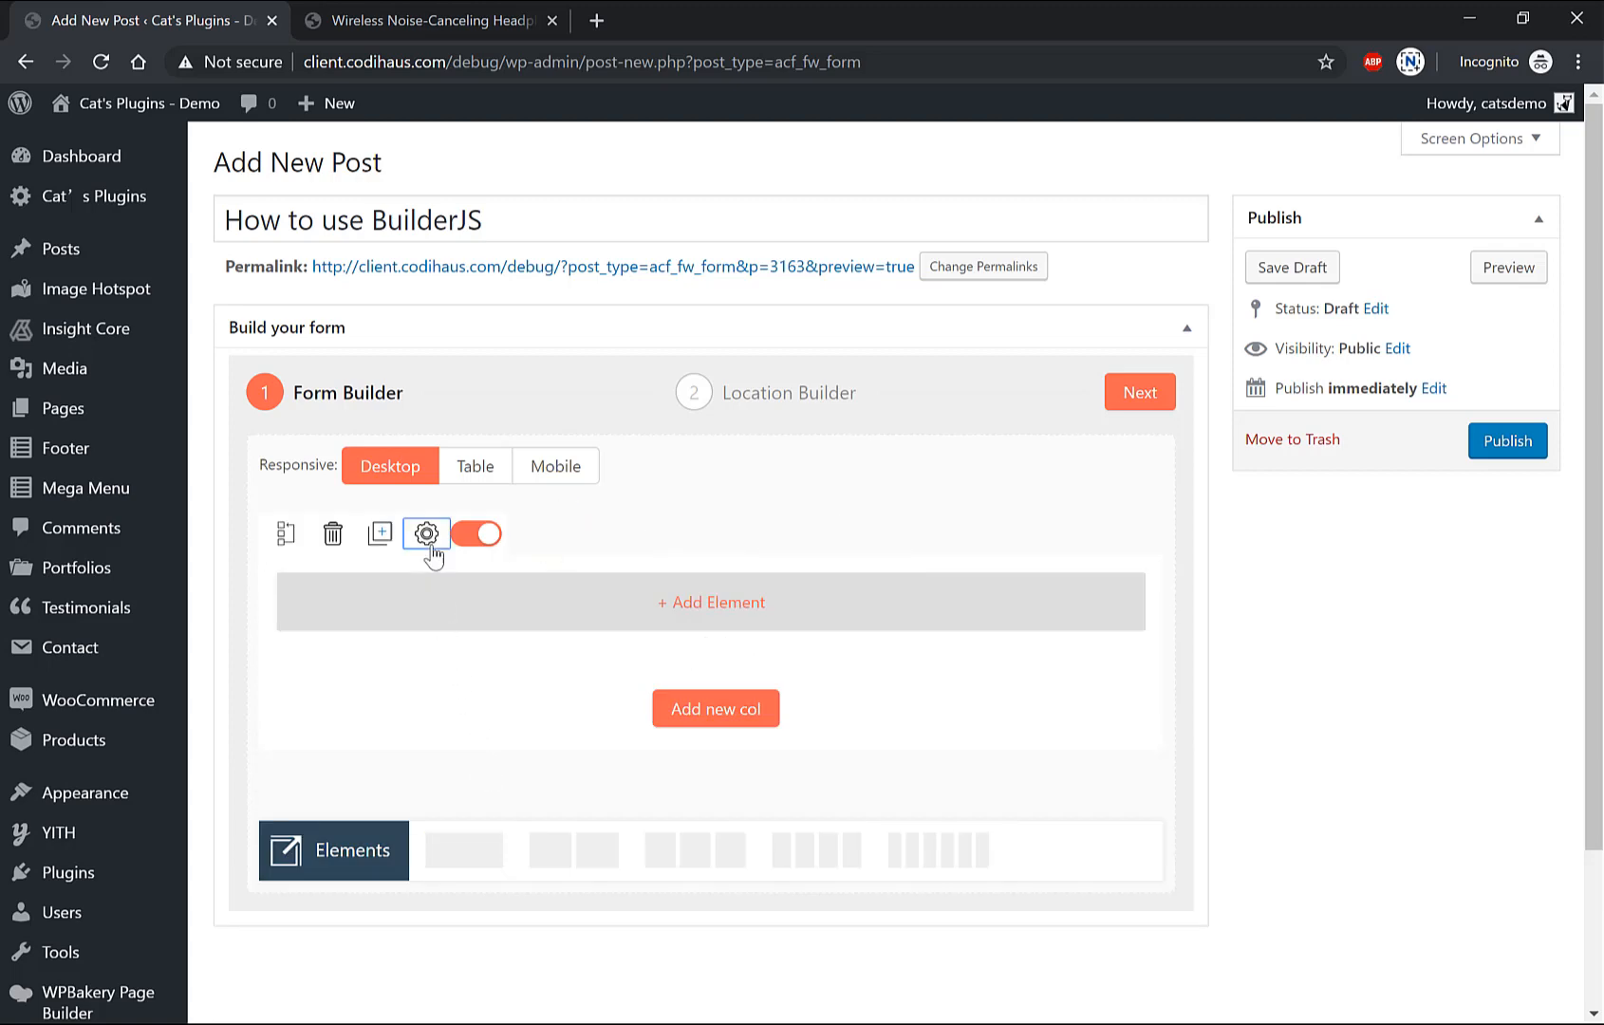
Step: Name the row 'This is a new row with predefined 1 column inside' in its settings and close them
left_click(426, 533)
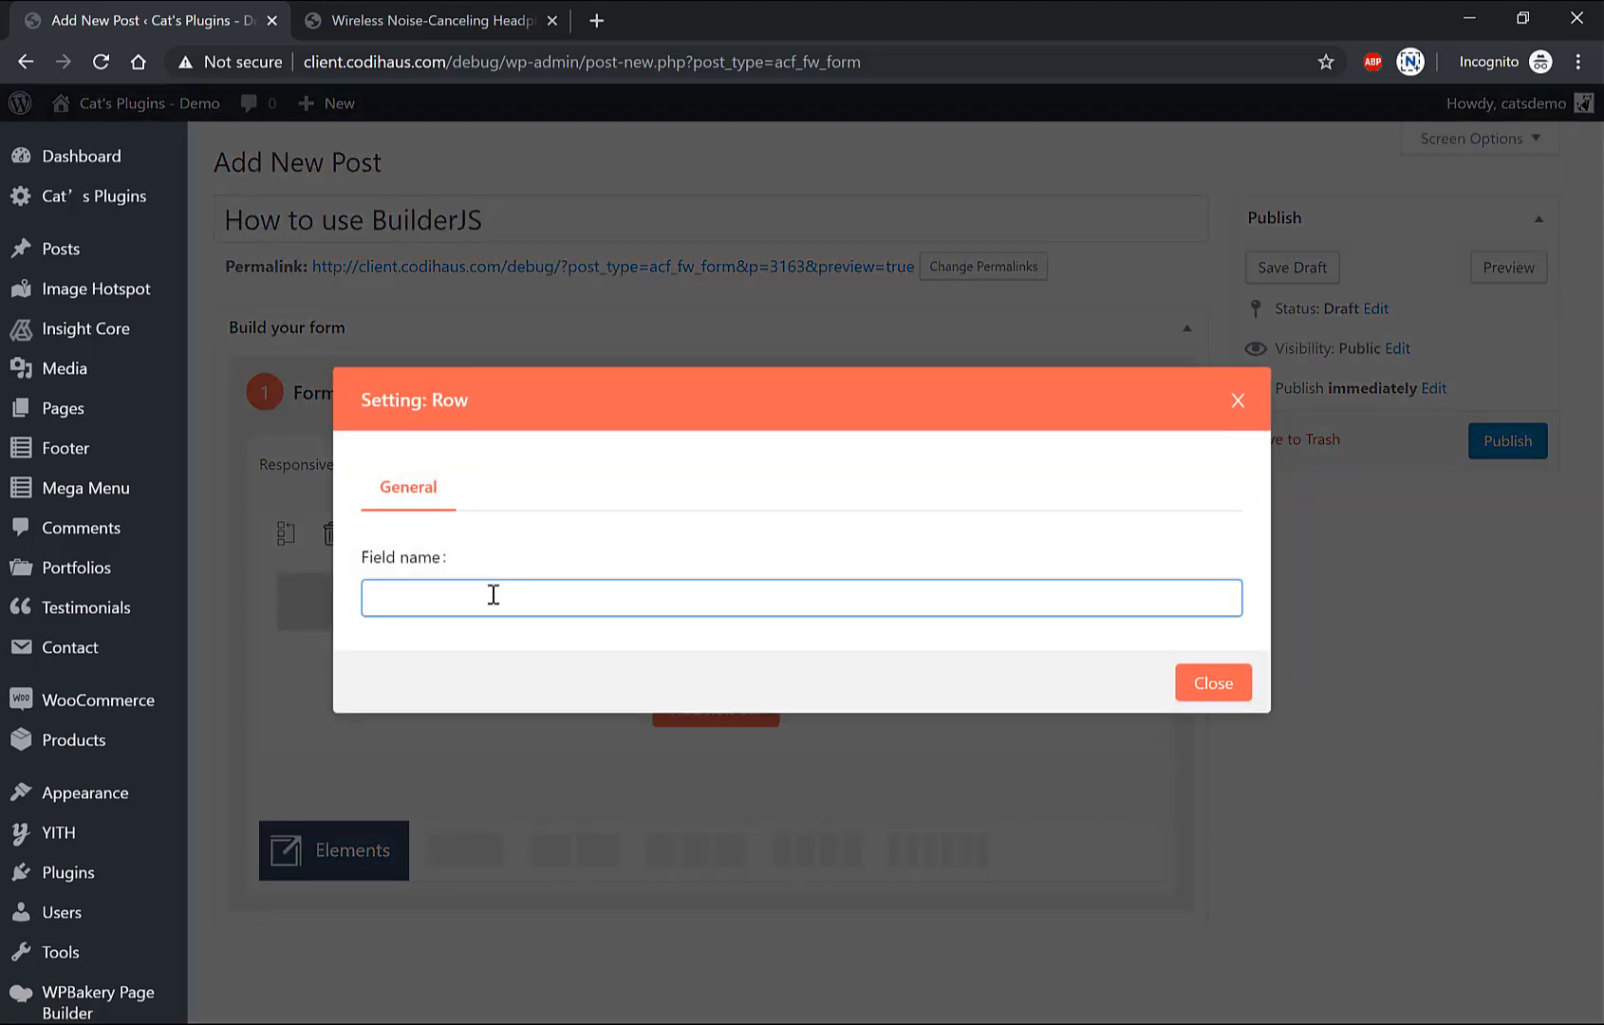
type("This is a")
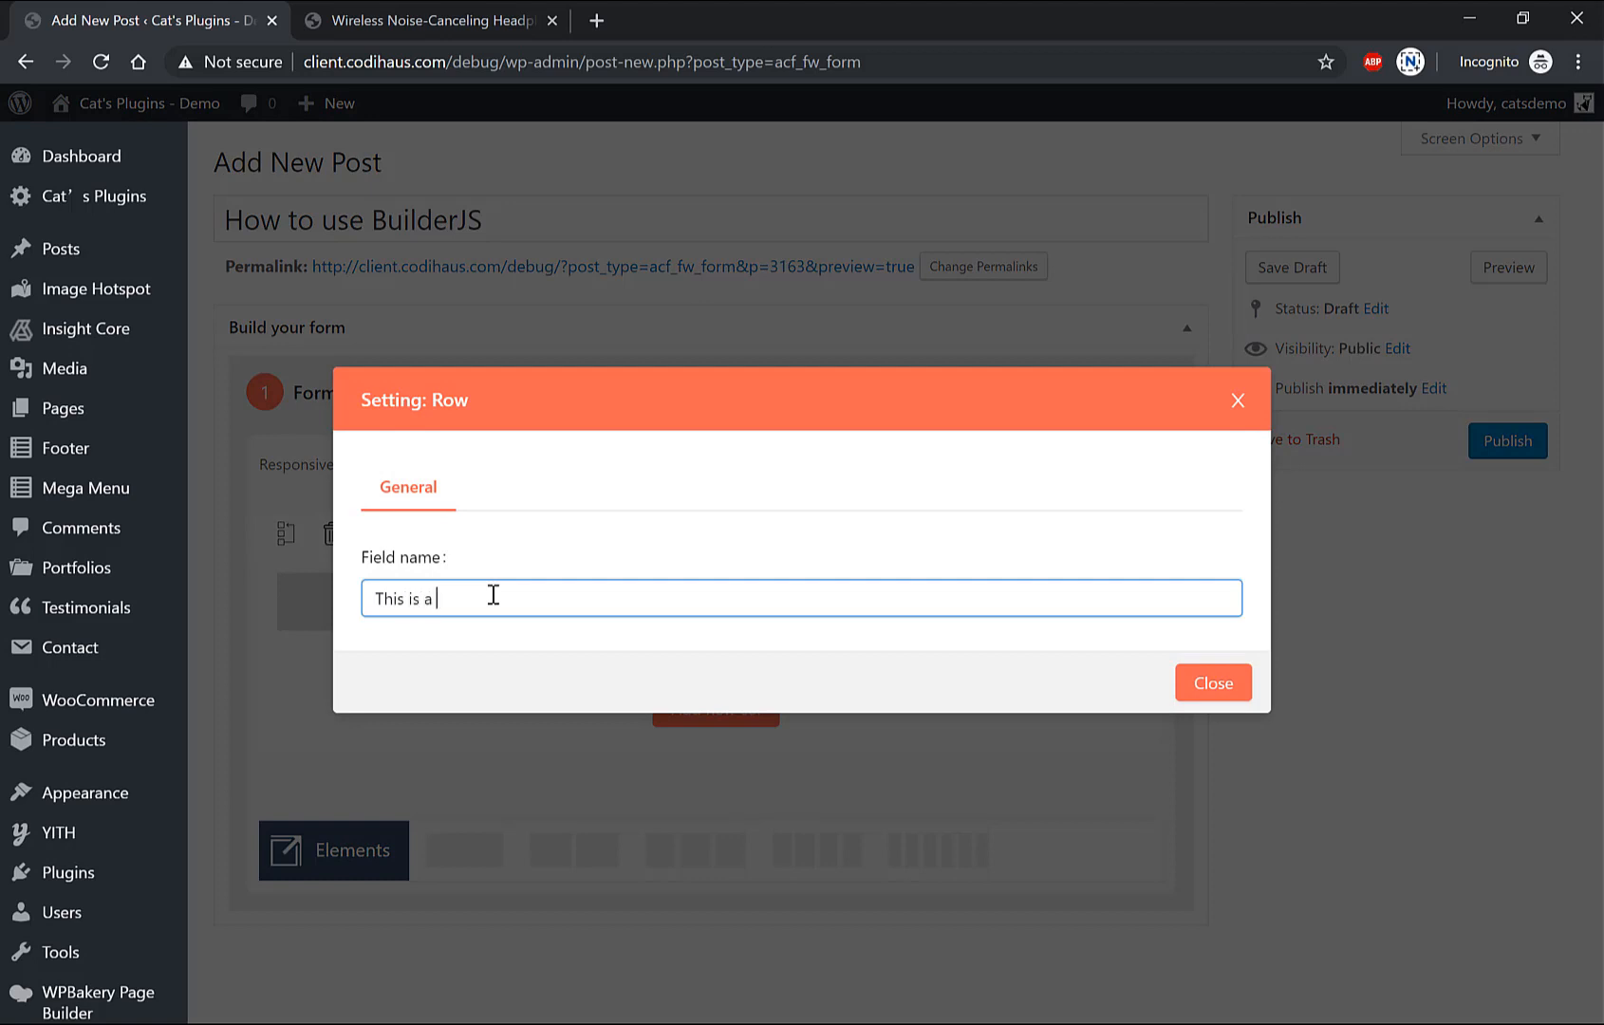
type("new row with")
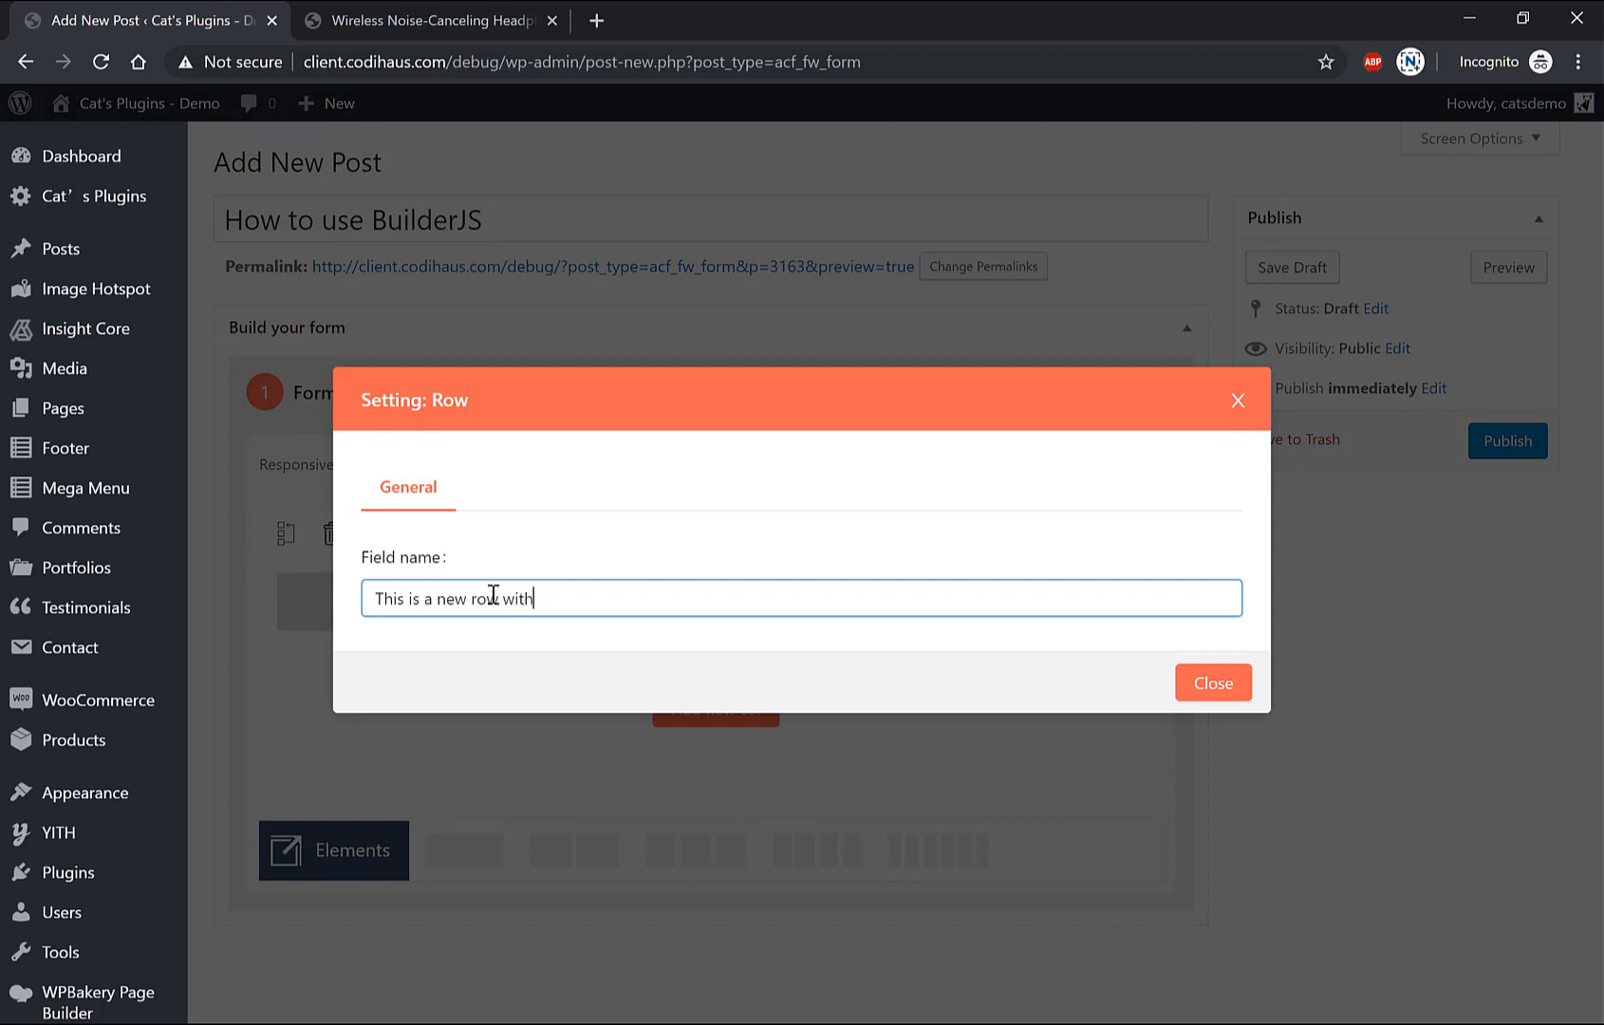
type("pre")
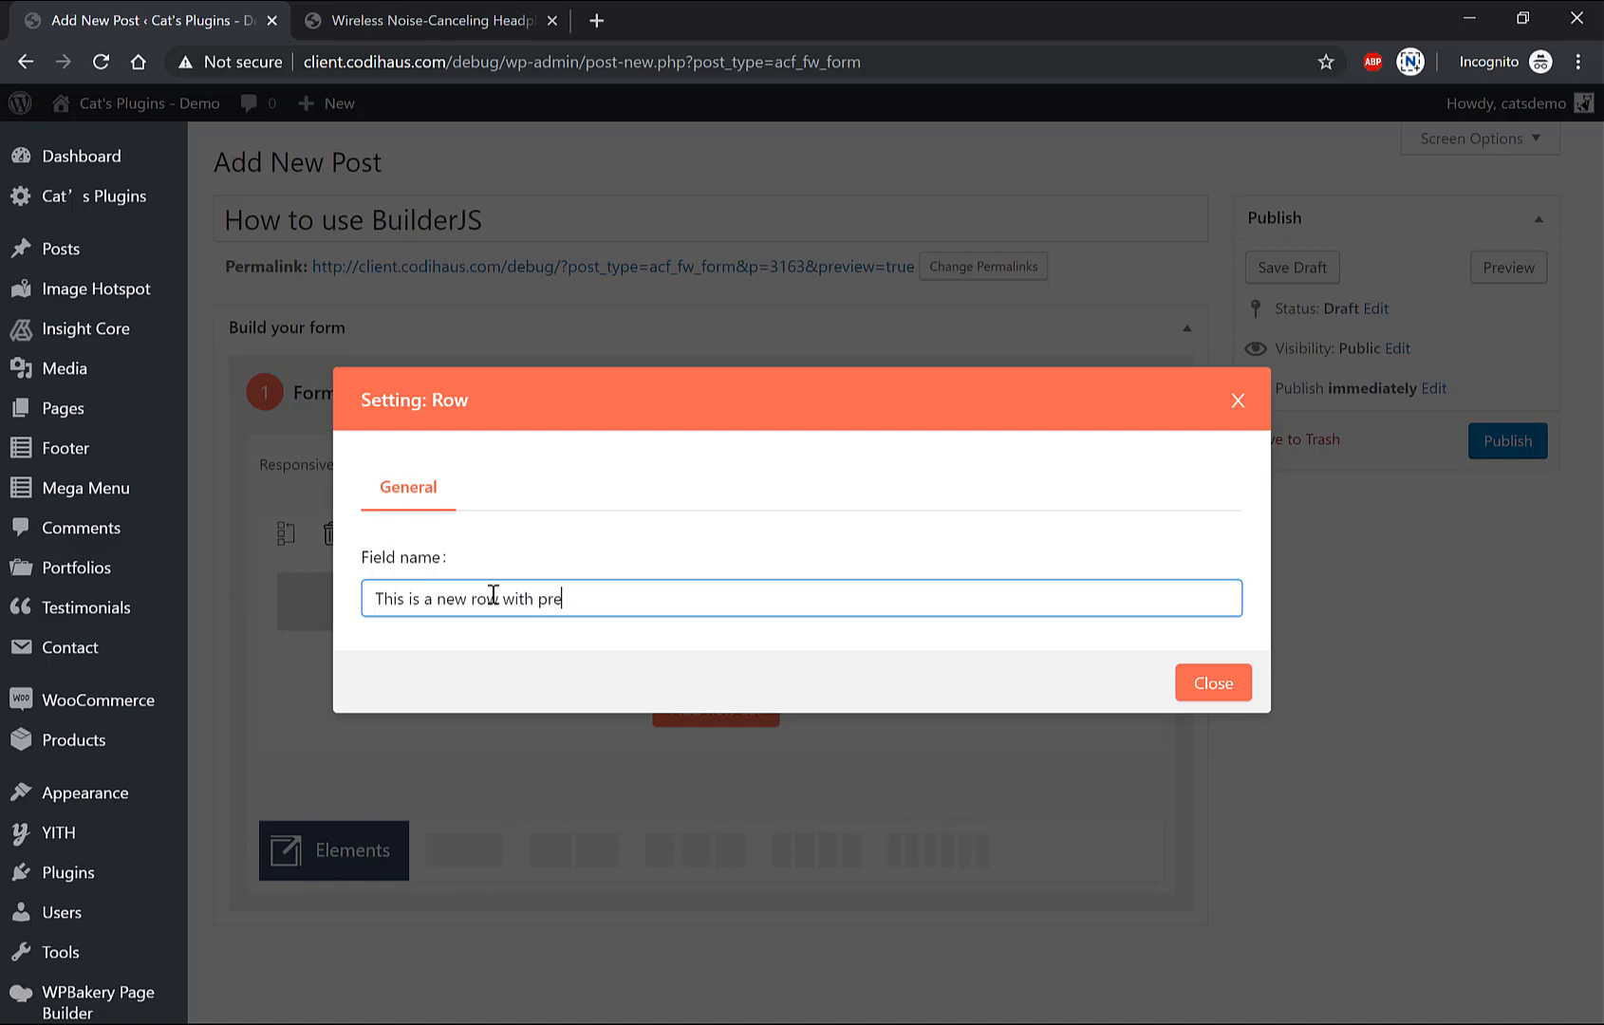
type("defined")
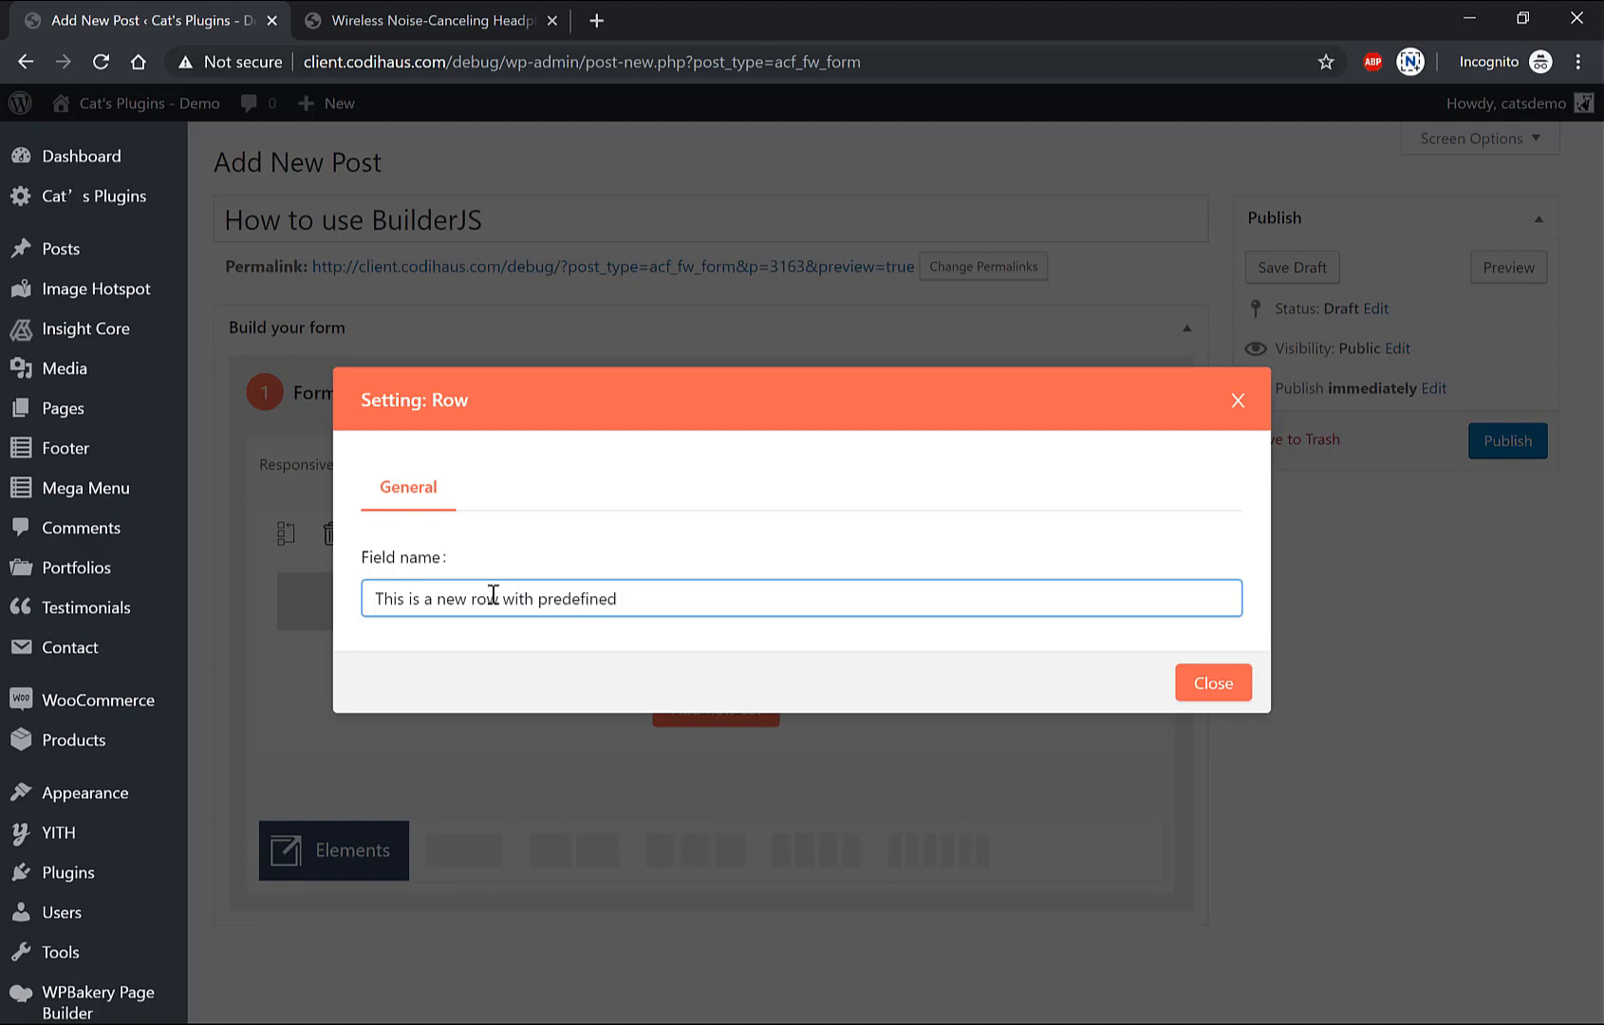
type("1 column")
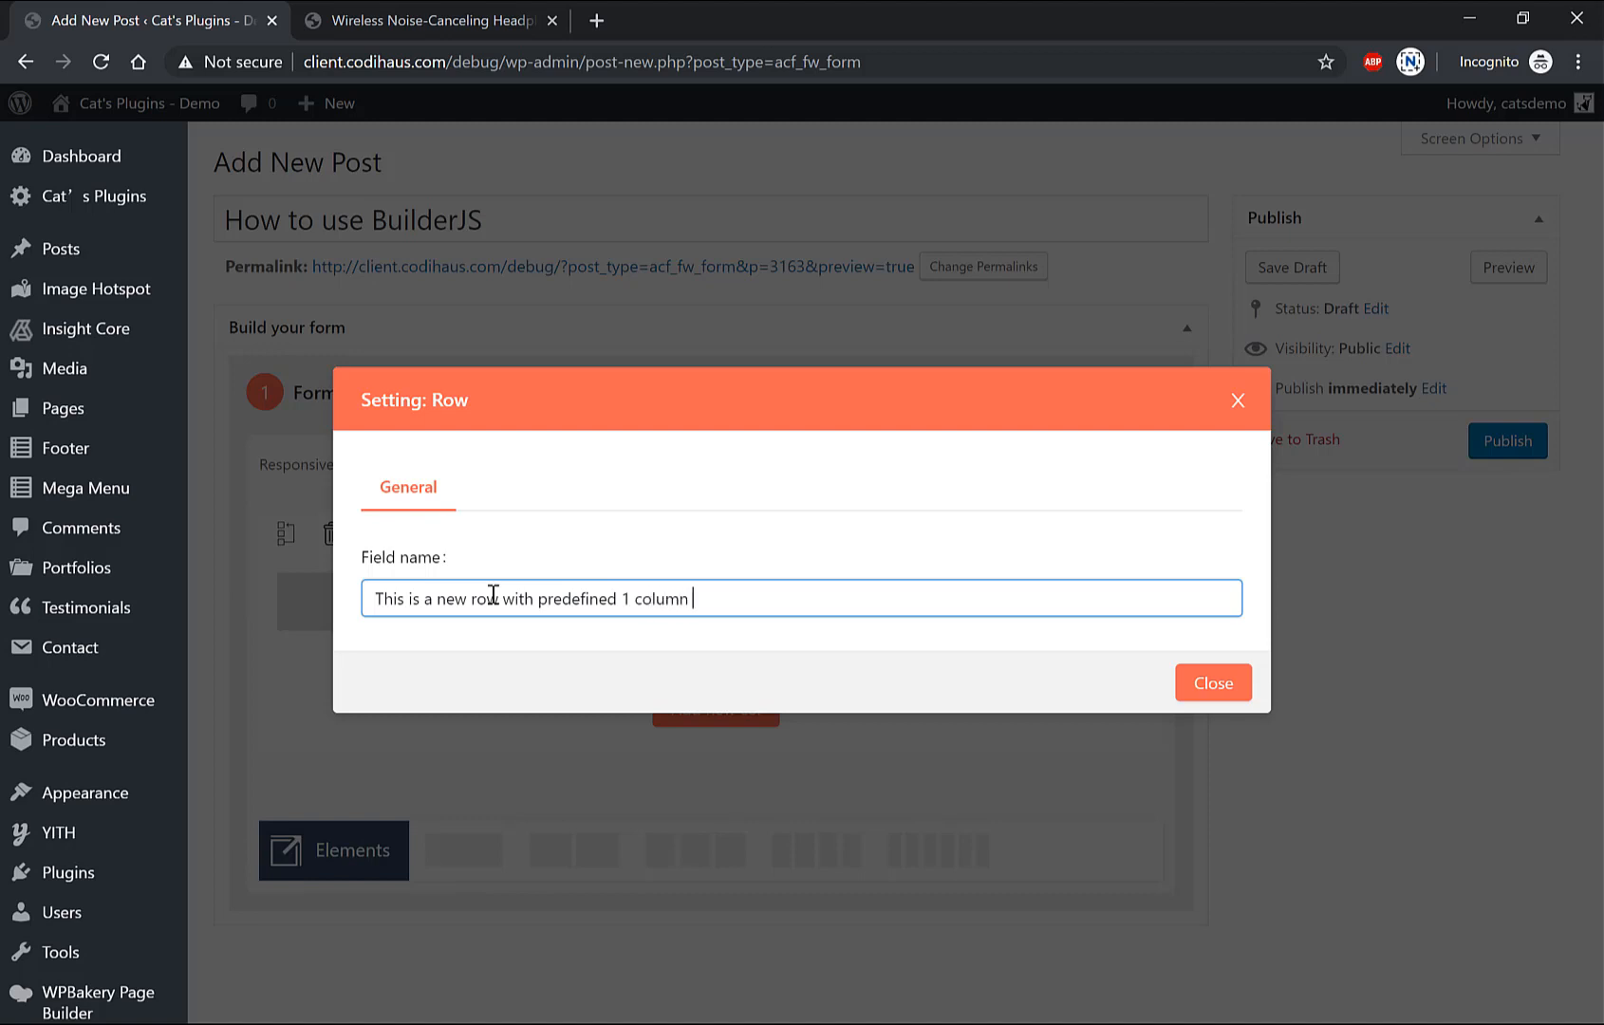
type("inside")
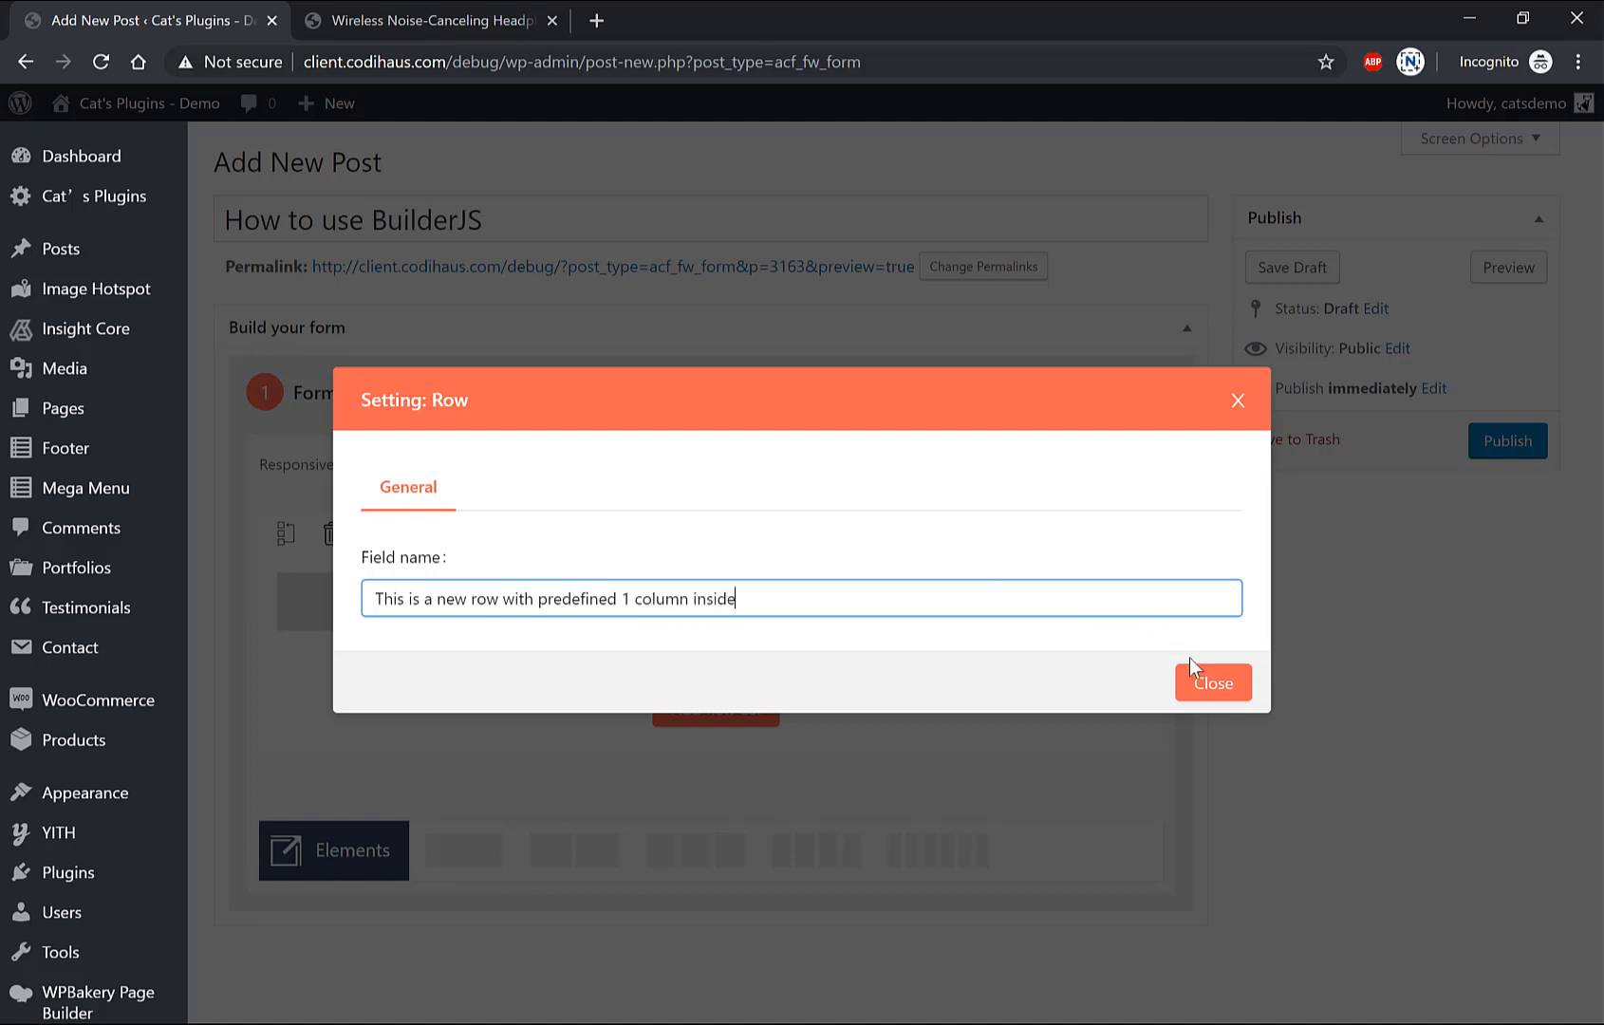
left_click(1213, 681)
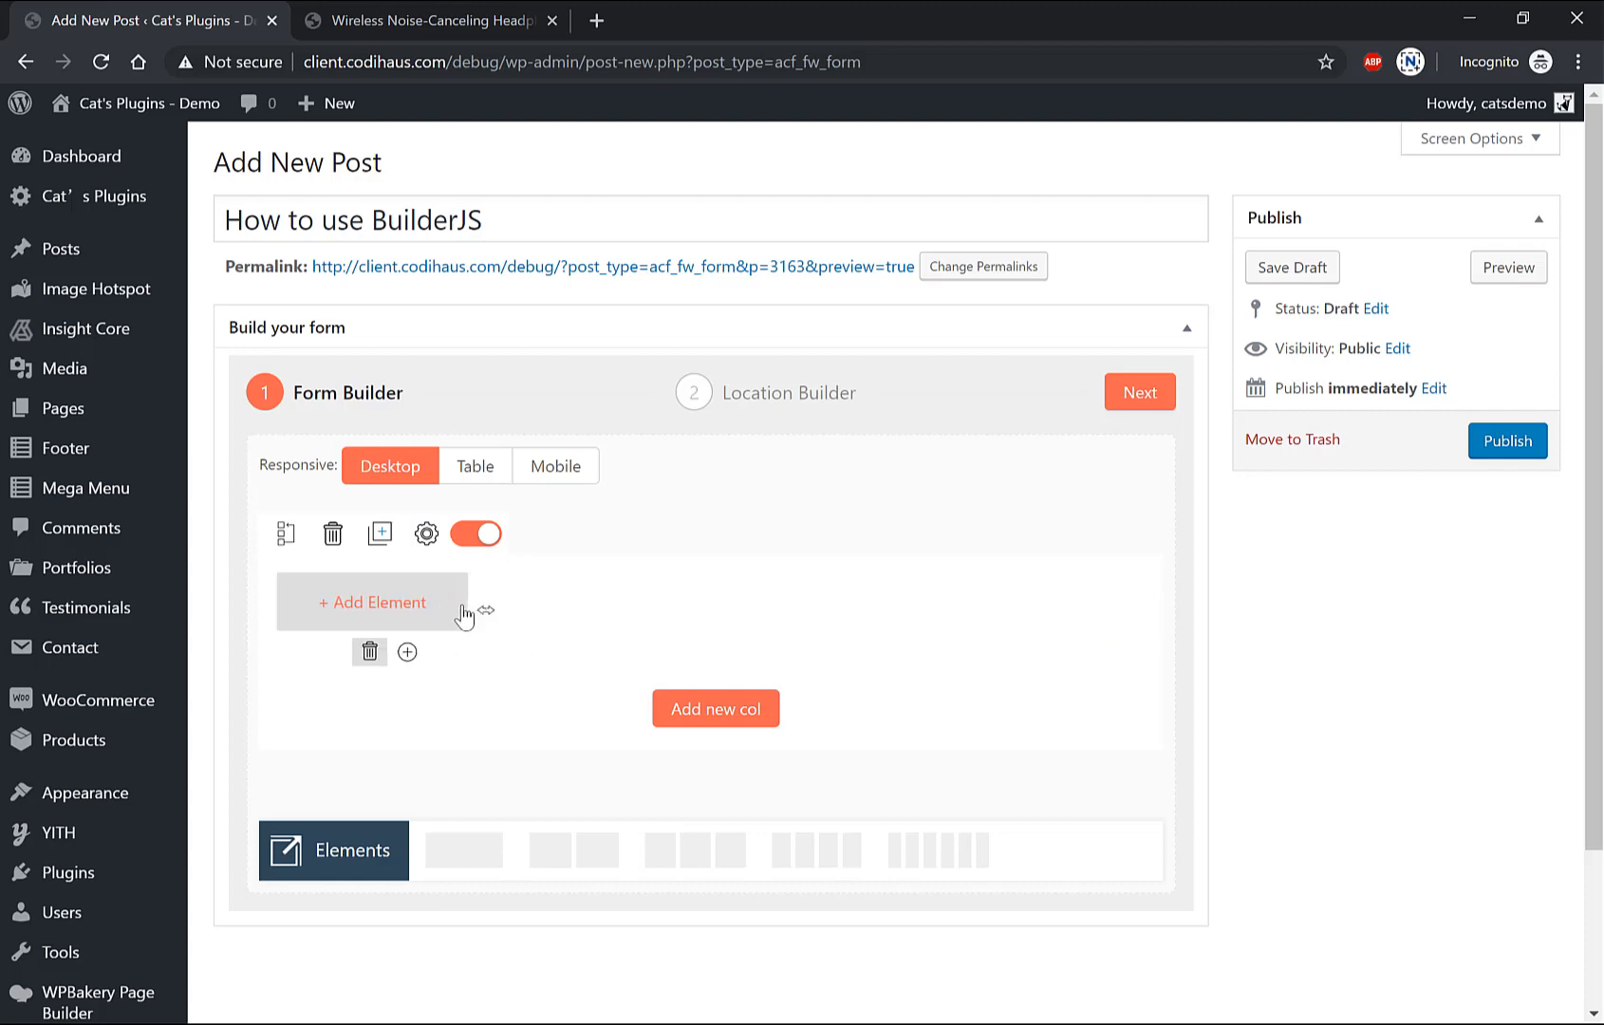
Step: Add two more columns so the row has three, and start adding an element to the first
left_click(716, 708)
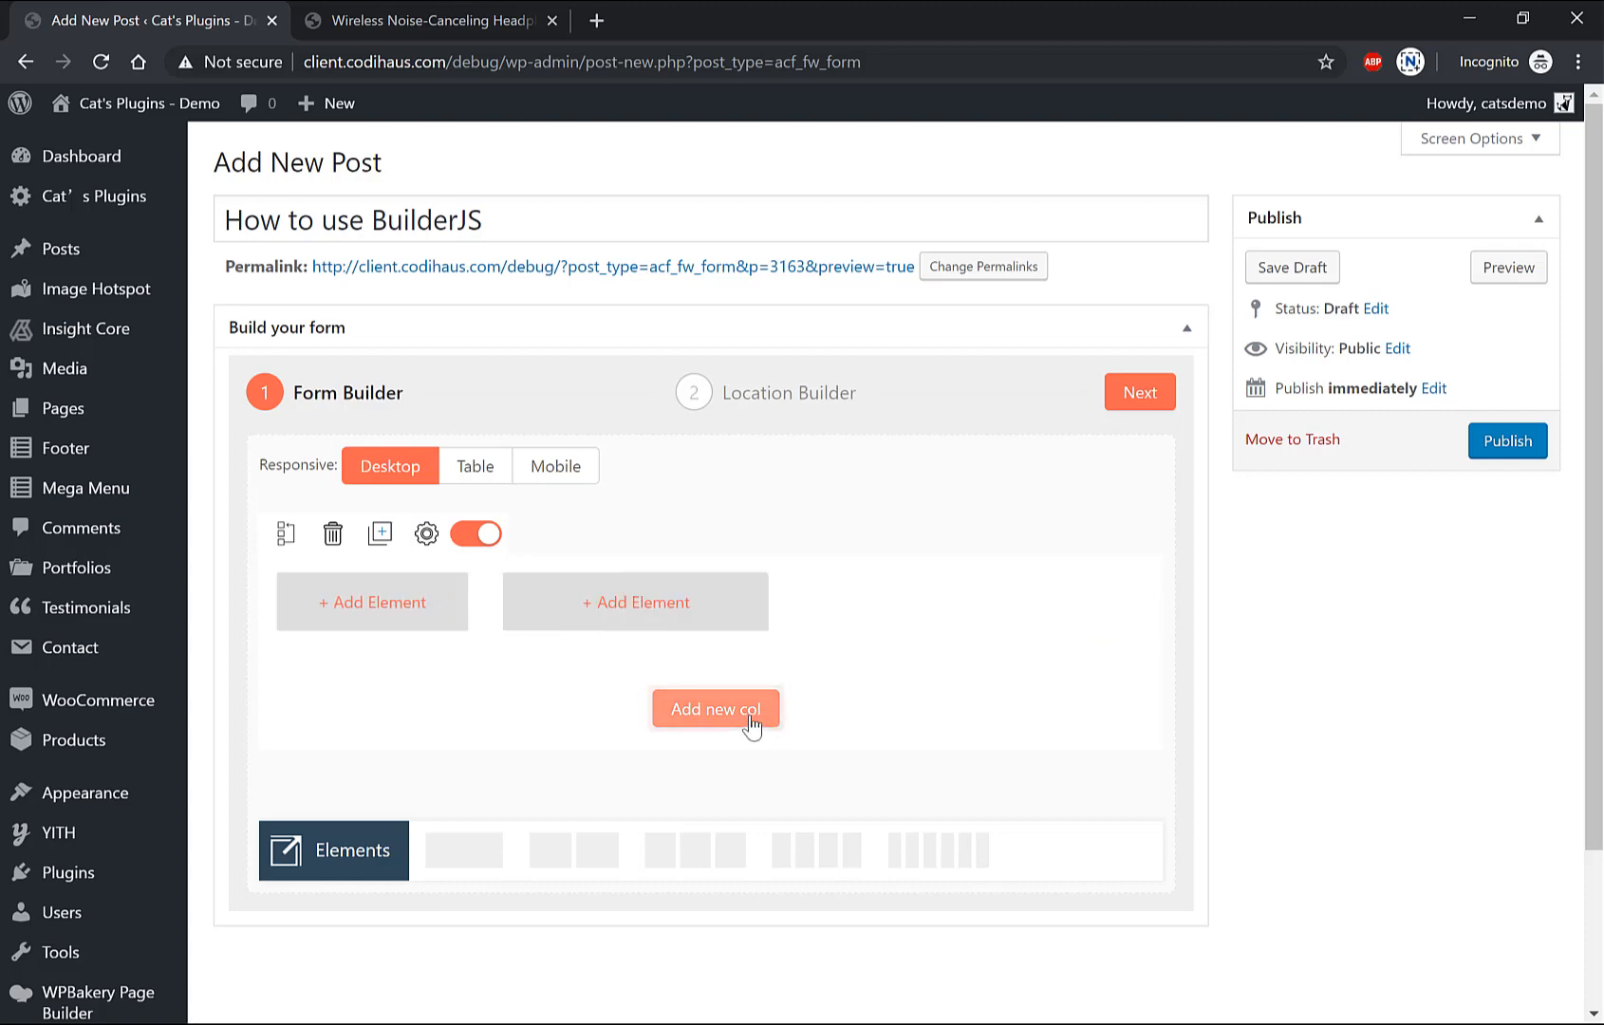
left_click(715, 708)
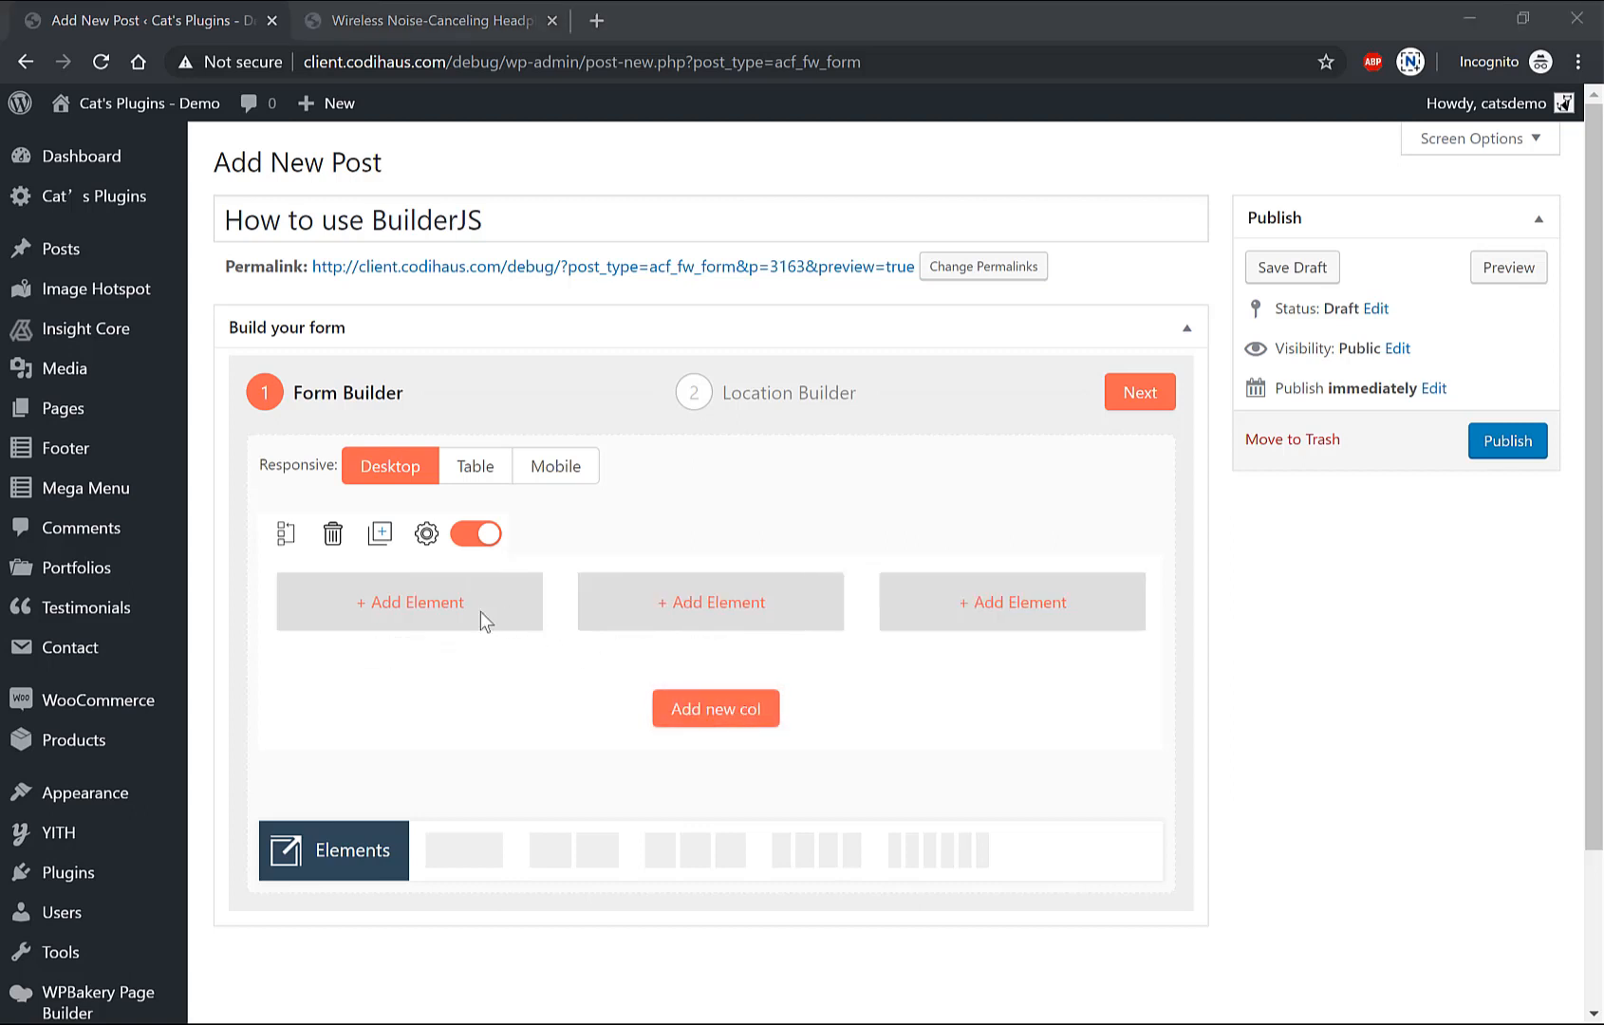
left_click(409, 601)
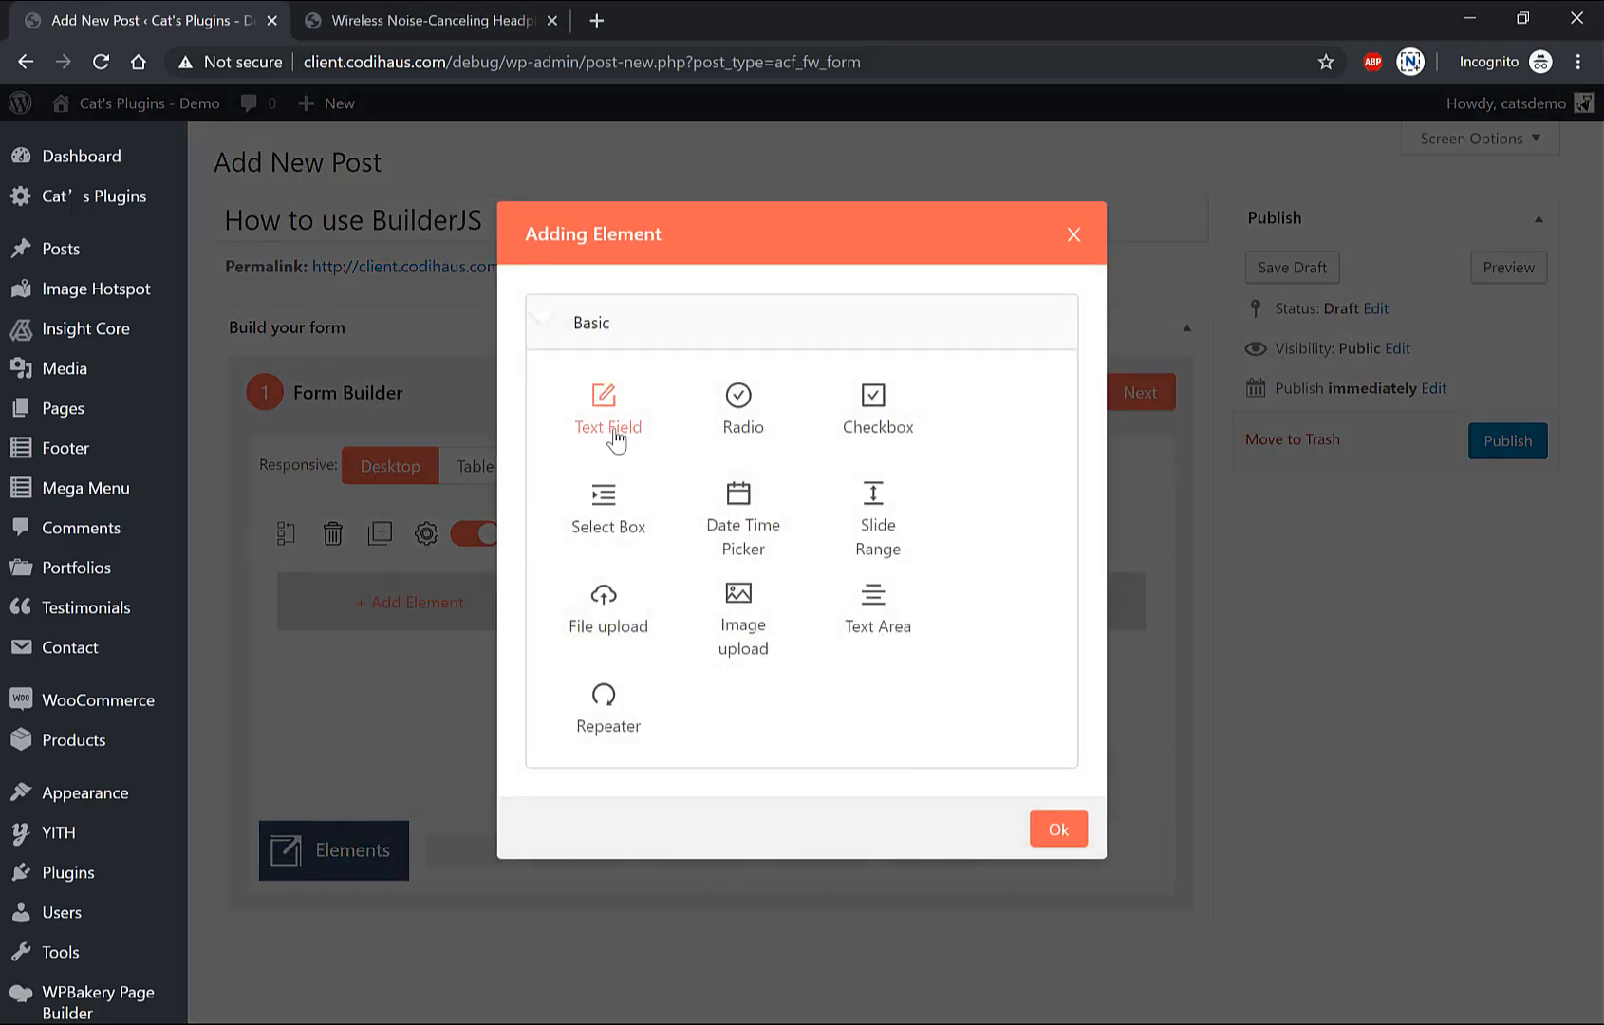
Step: Fill the three columns with a Text Field, Select Box and Checkbox, reaching the Text Field's settings
left_click(1057, 830)
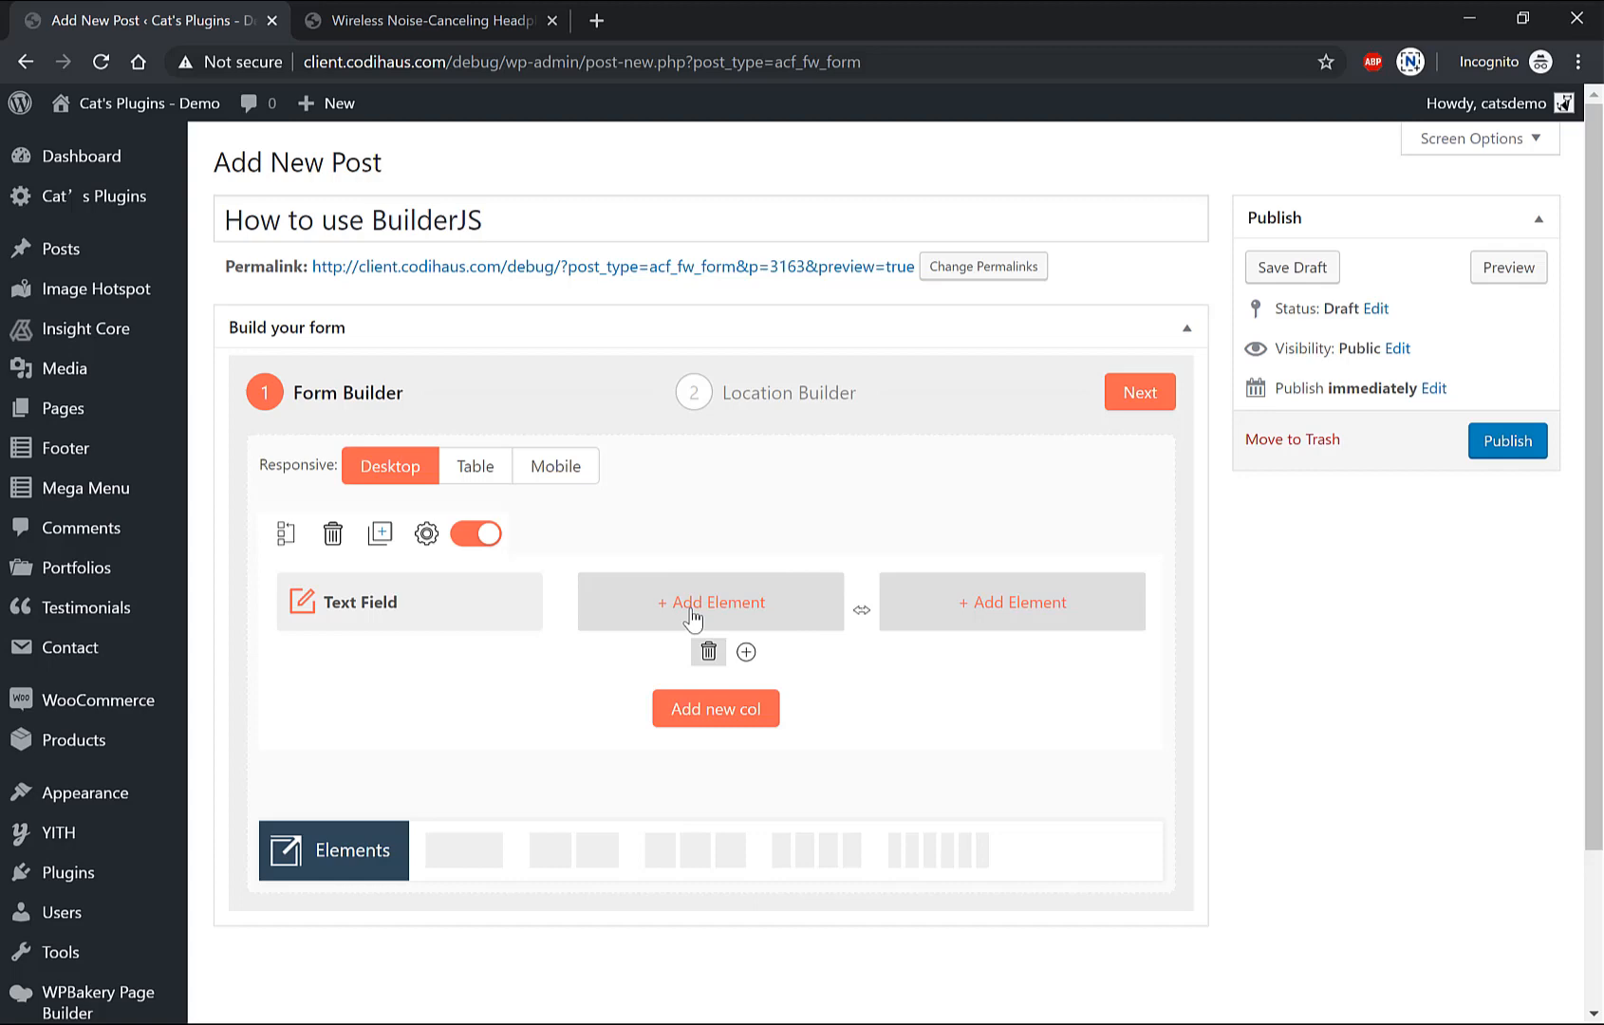
left_click(708, 602)
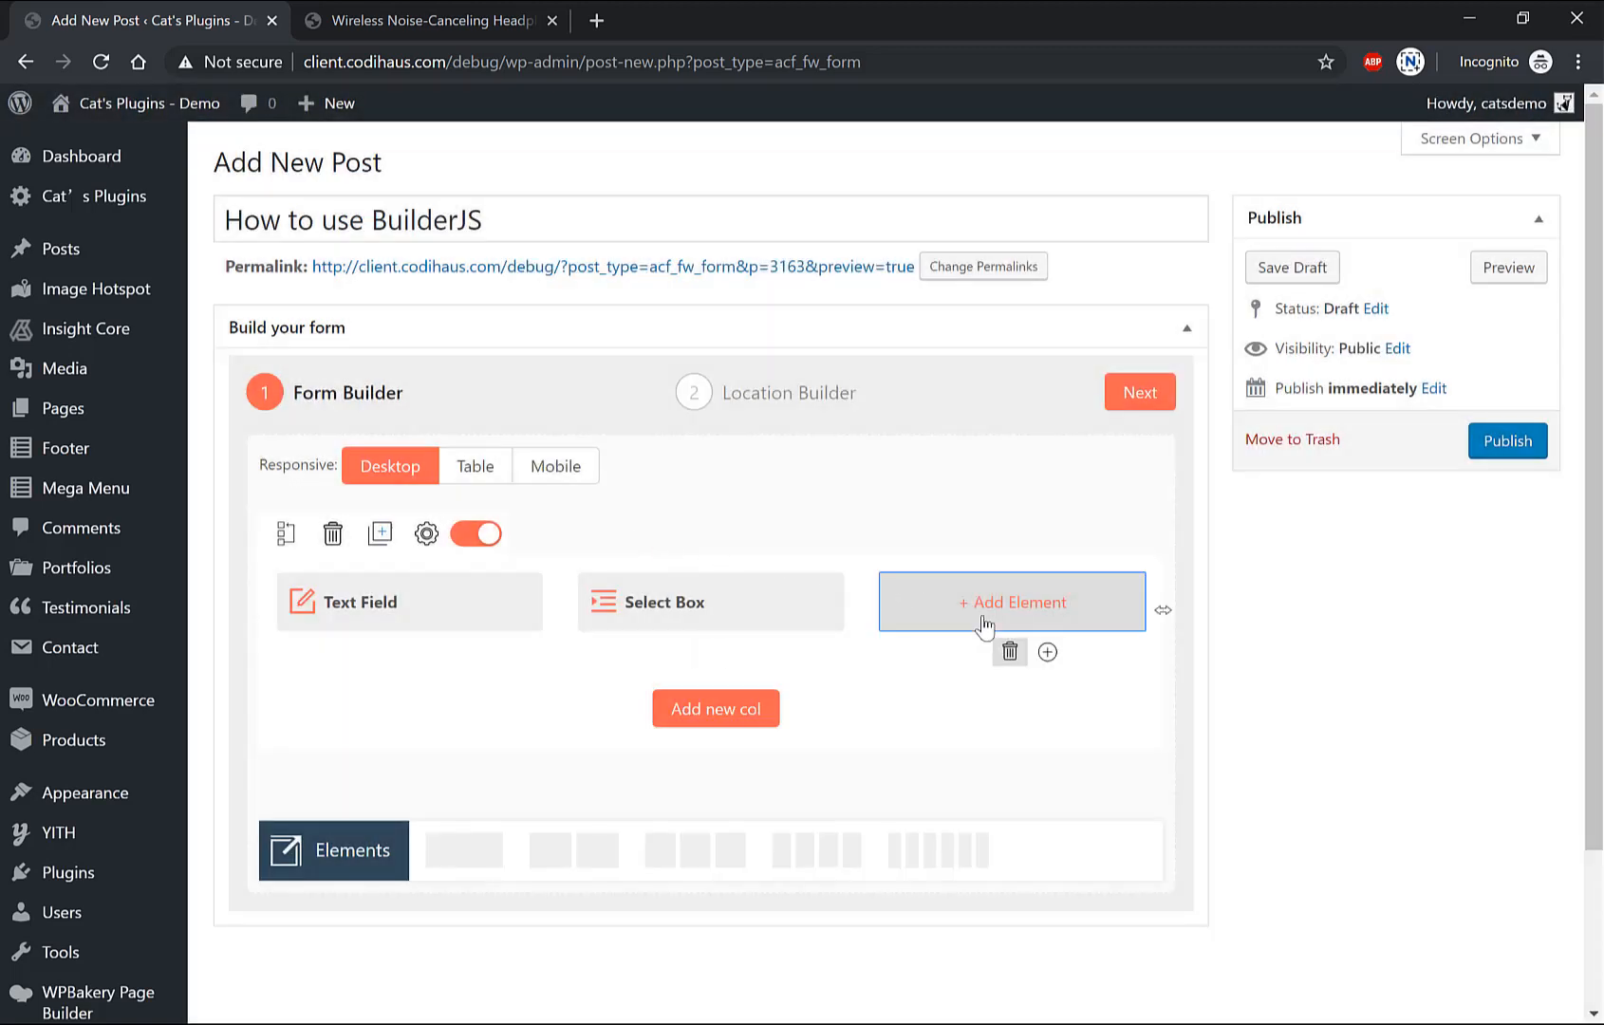
left_click(1009, 601)
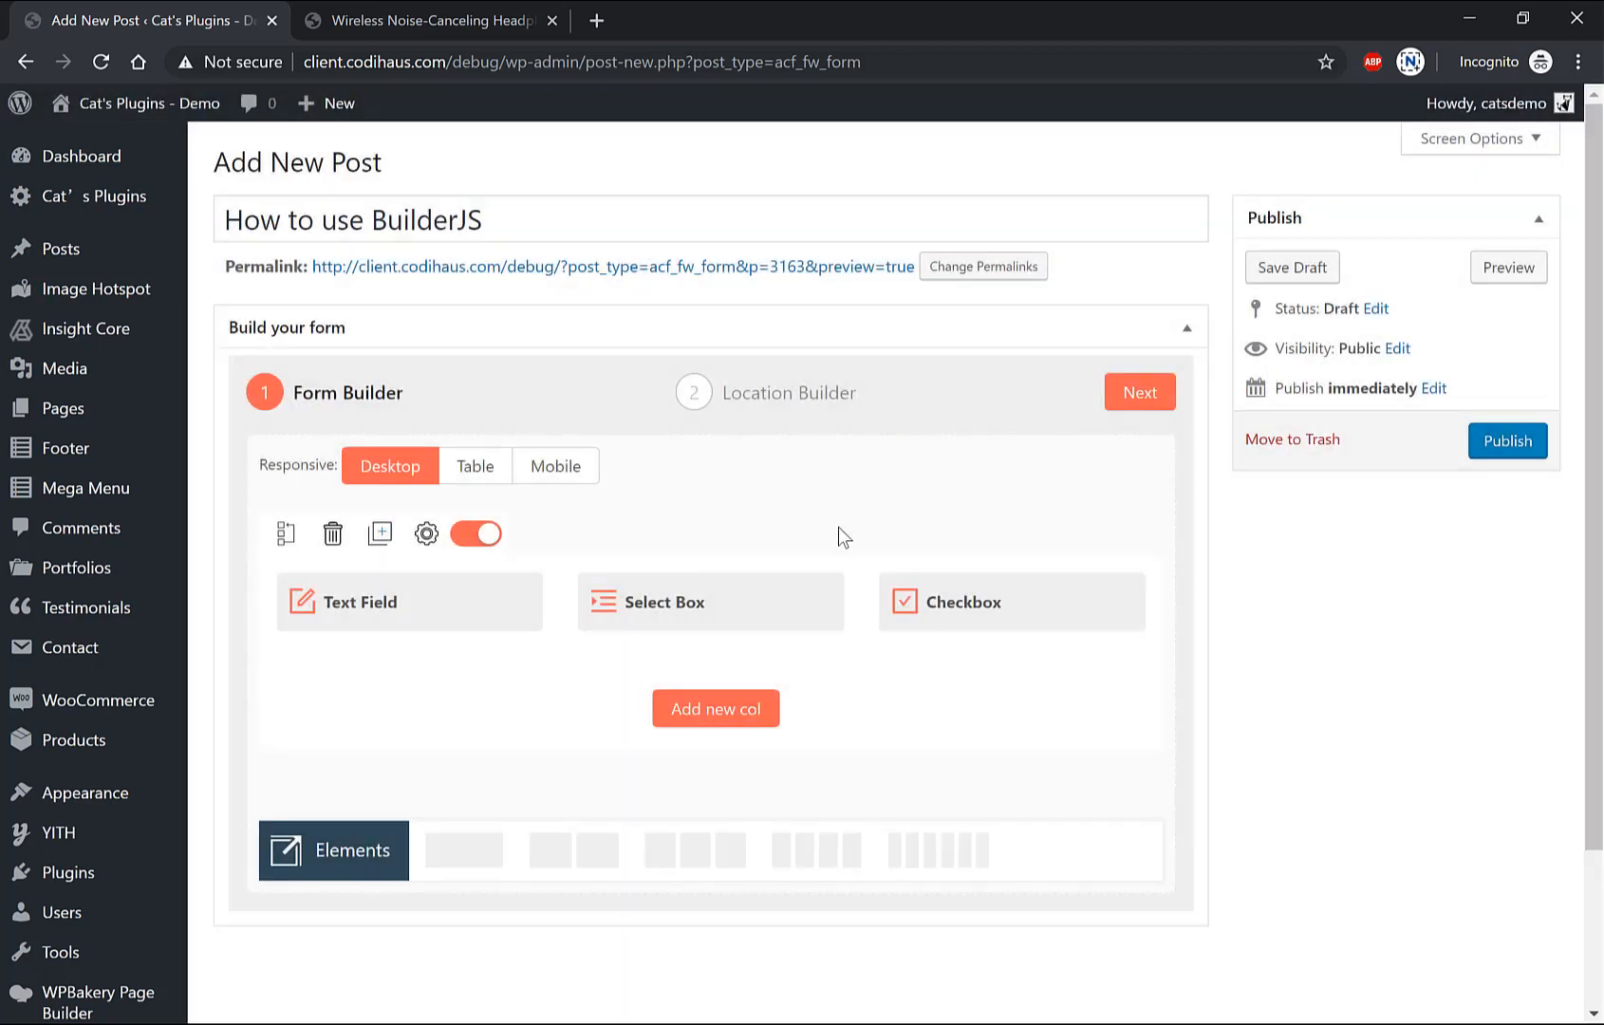
left_click(408, 602)
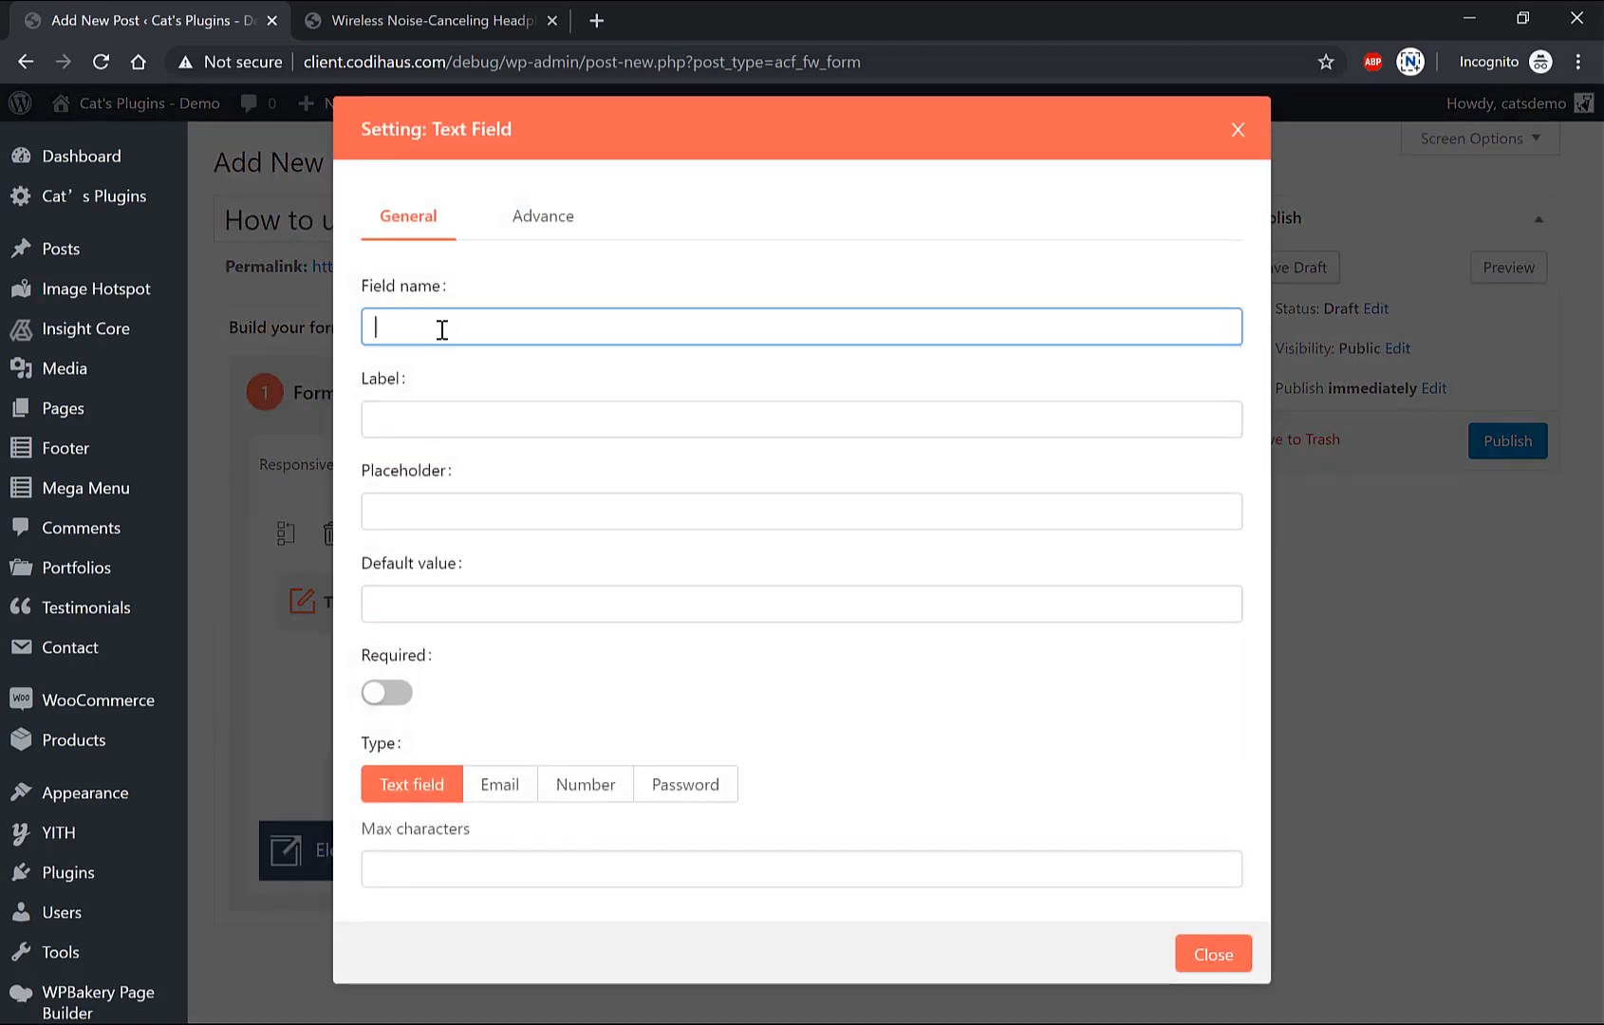
Step: Fill the Text Field's field name and the label 'This will show on the frontend'
type("Field name to manag")
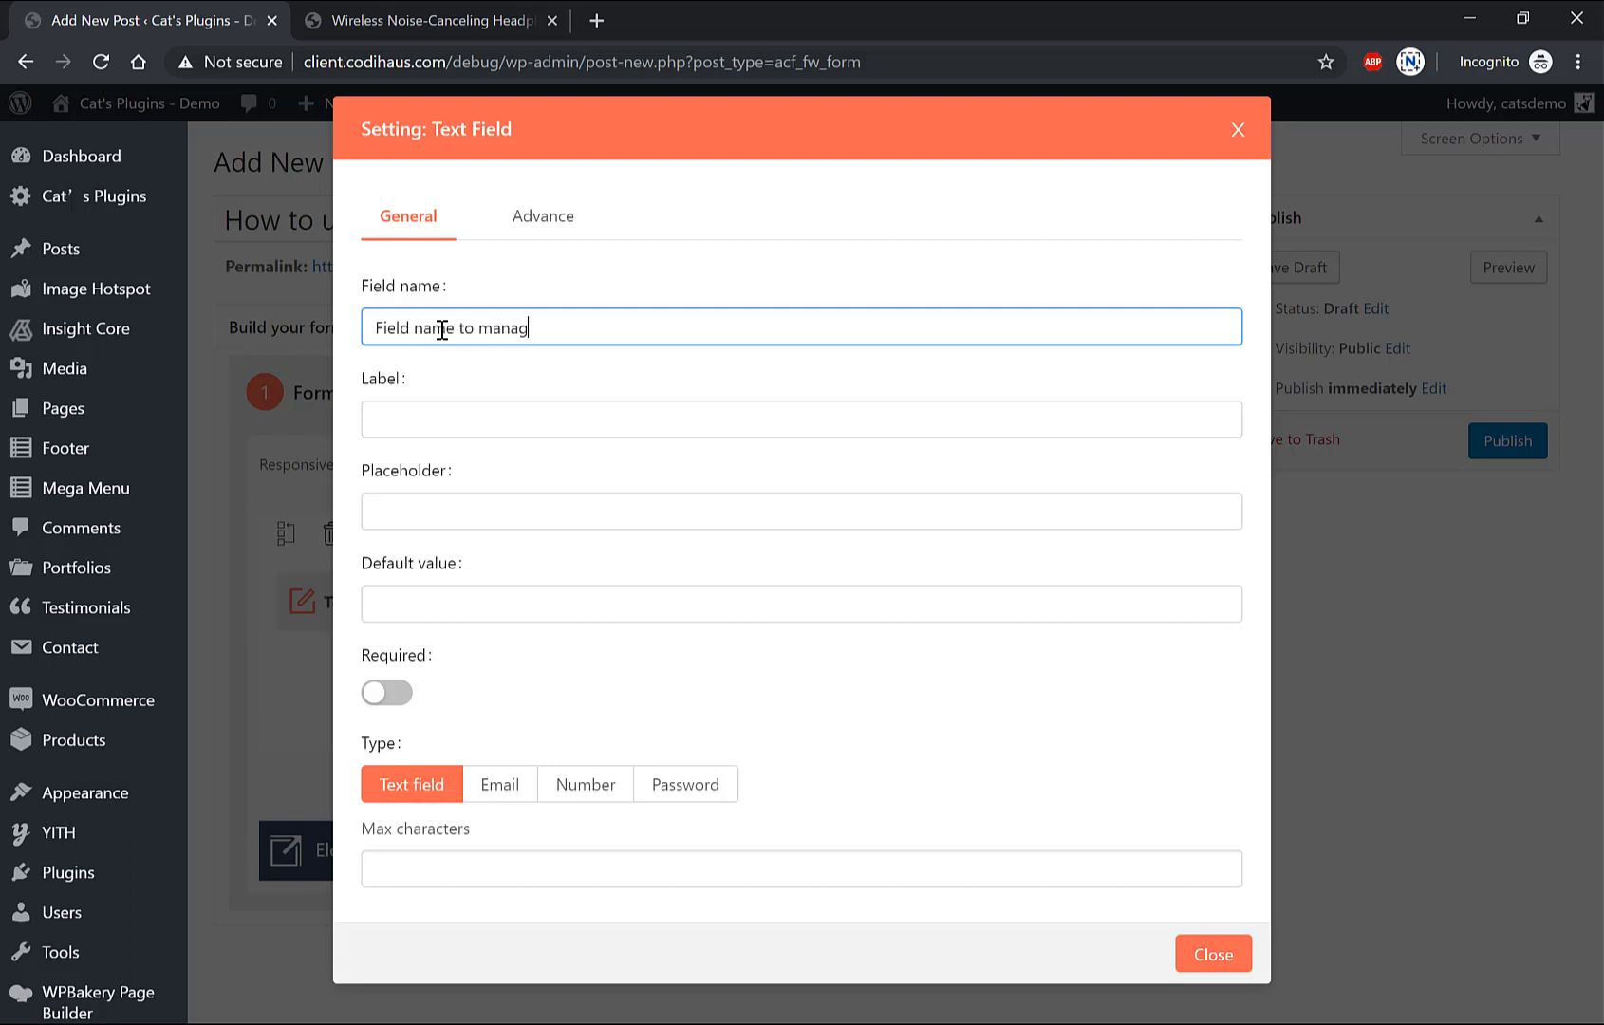
type("e it")
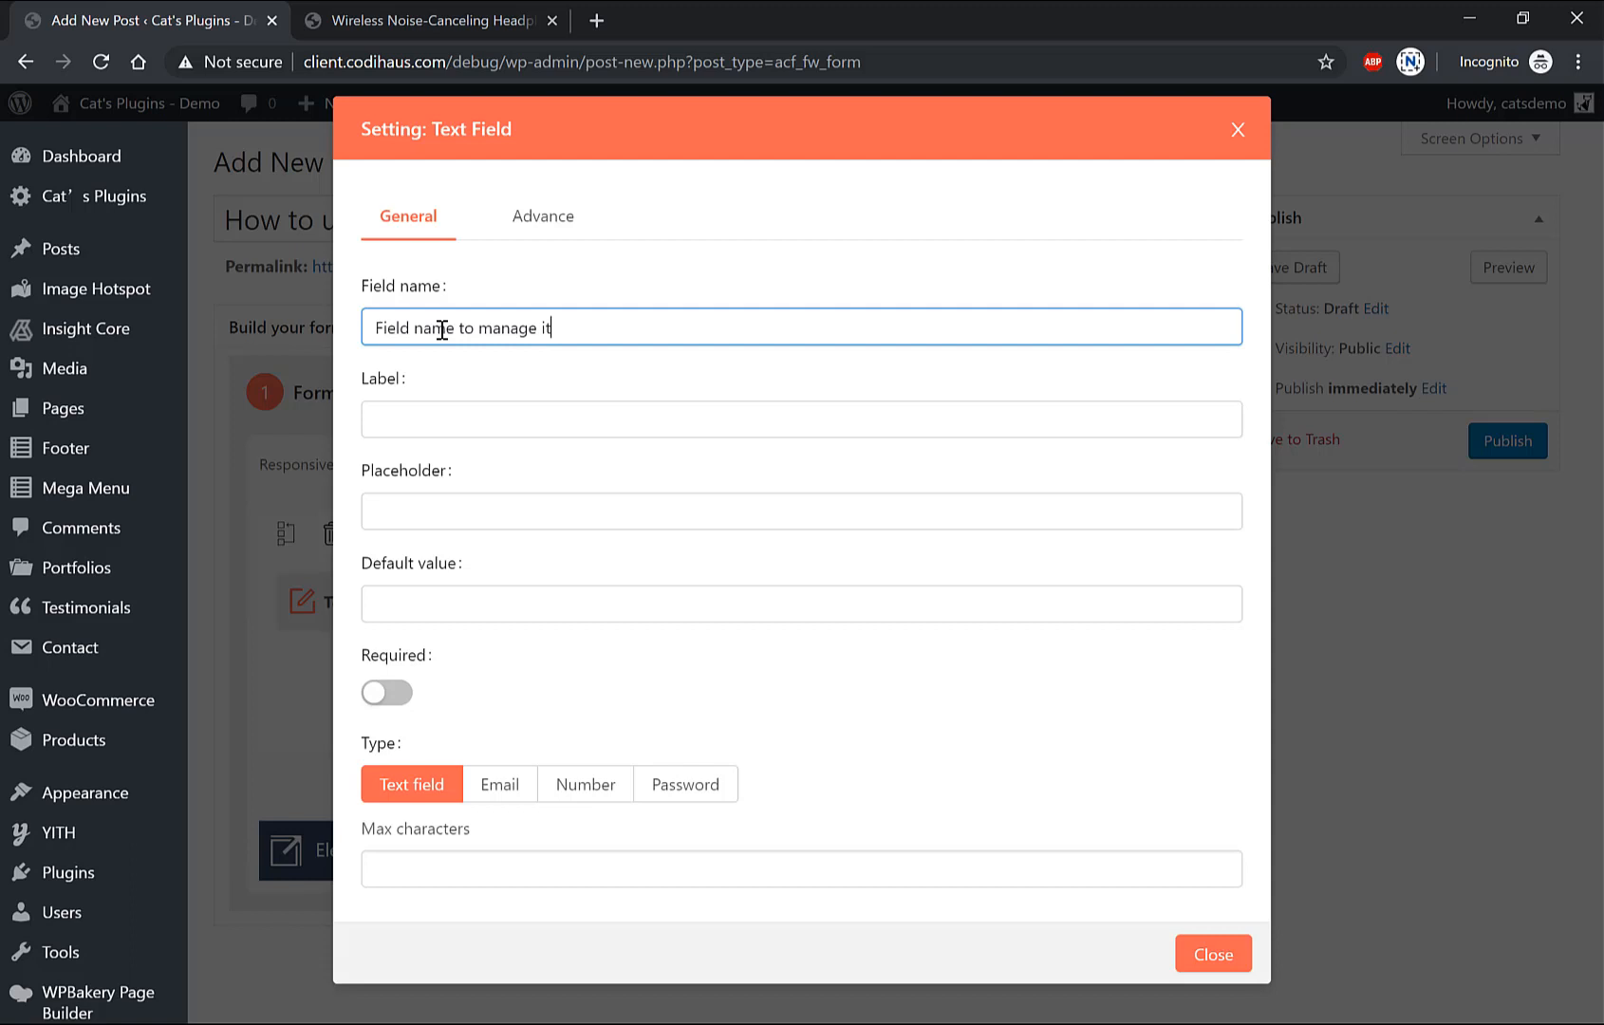
type("on Bu")
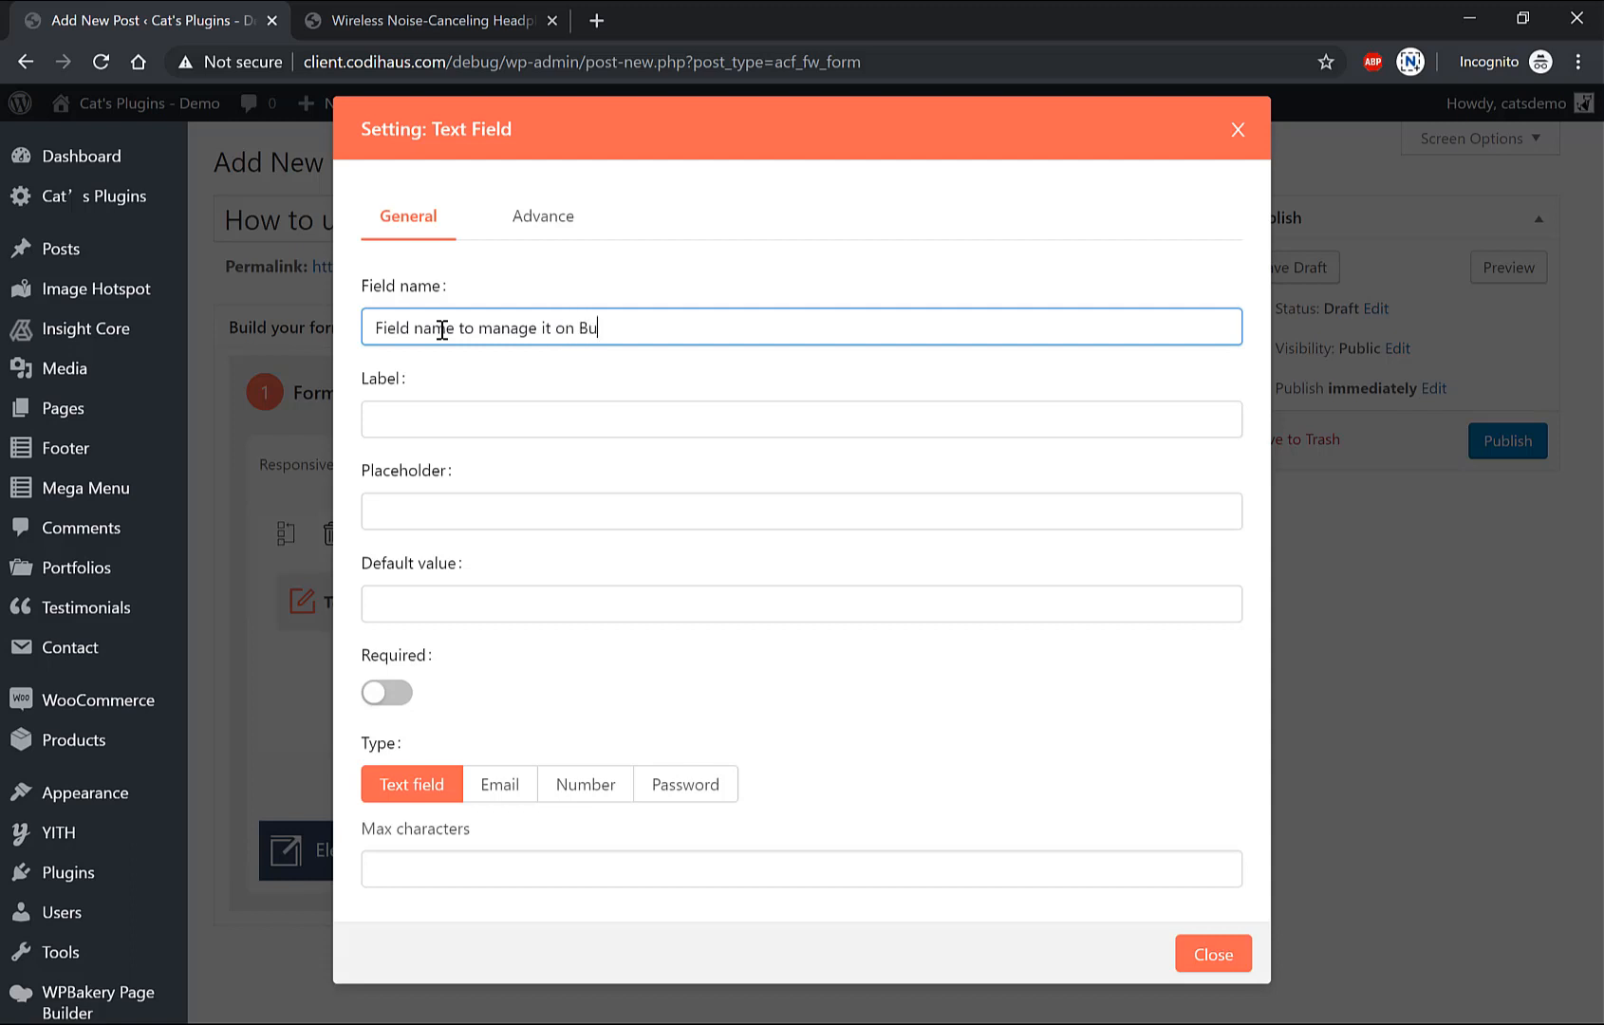
type("This wi")
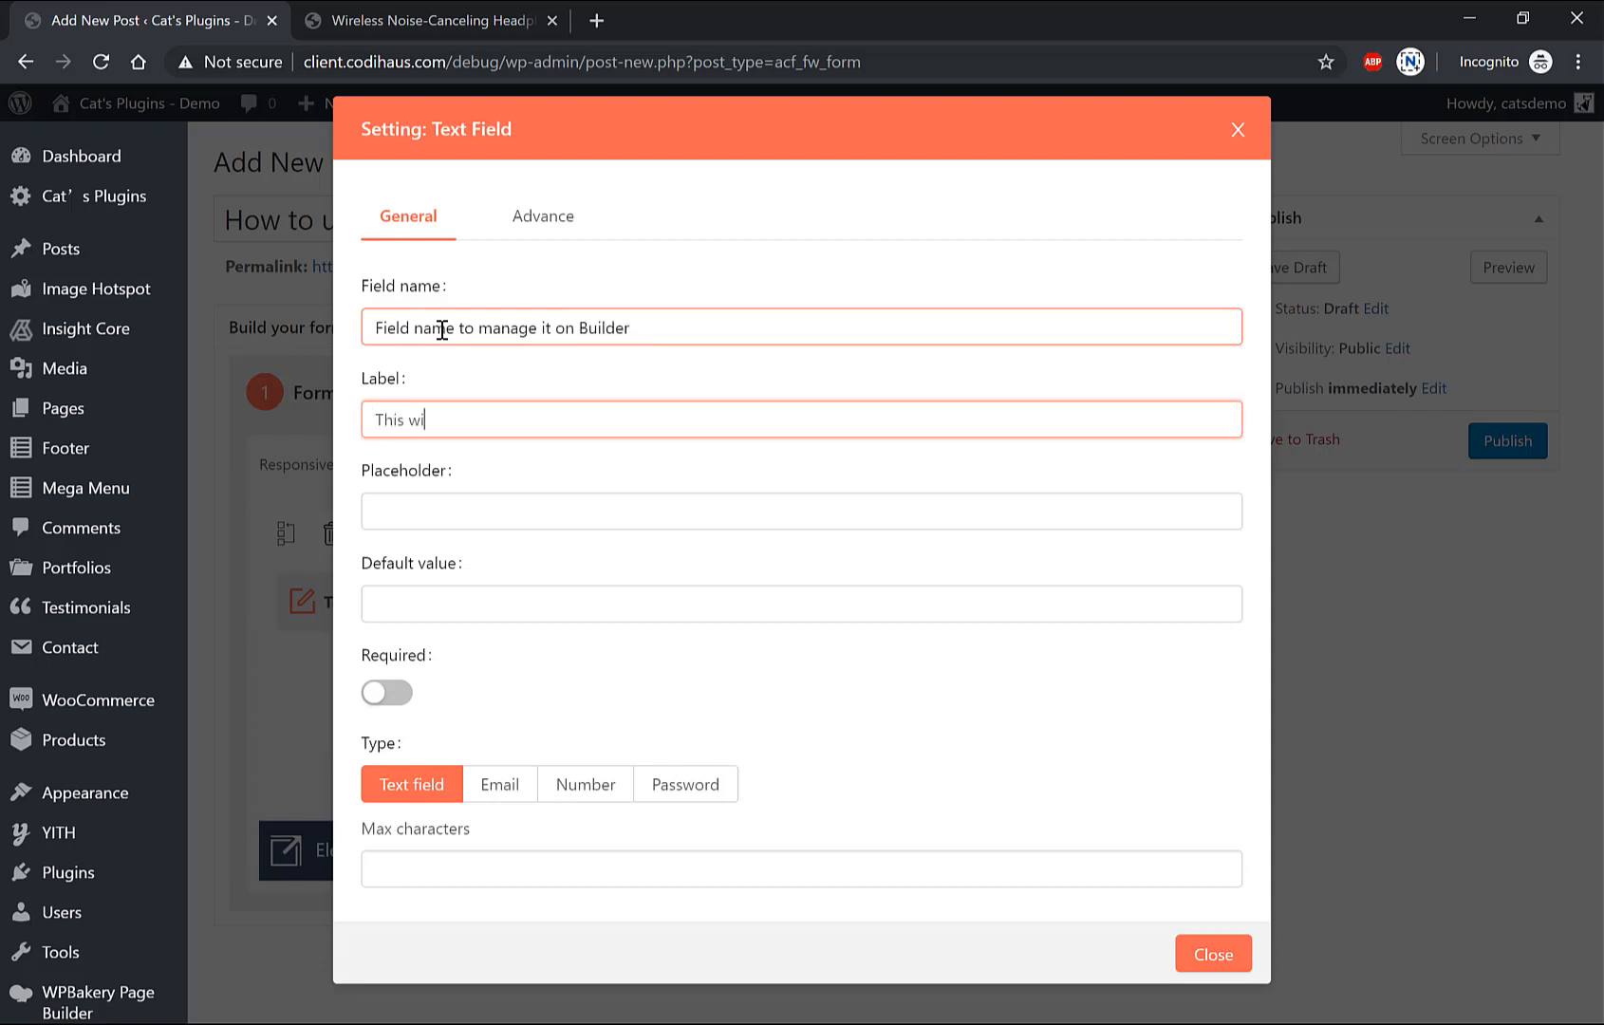
type("ll show on the")
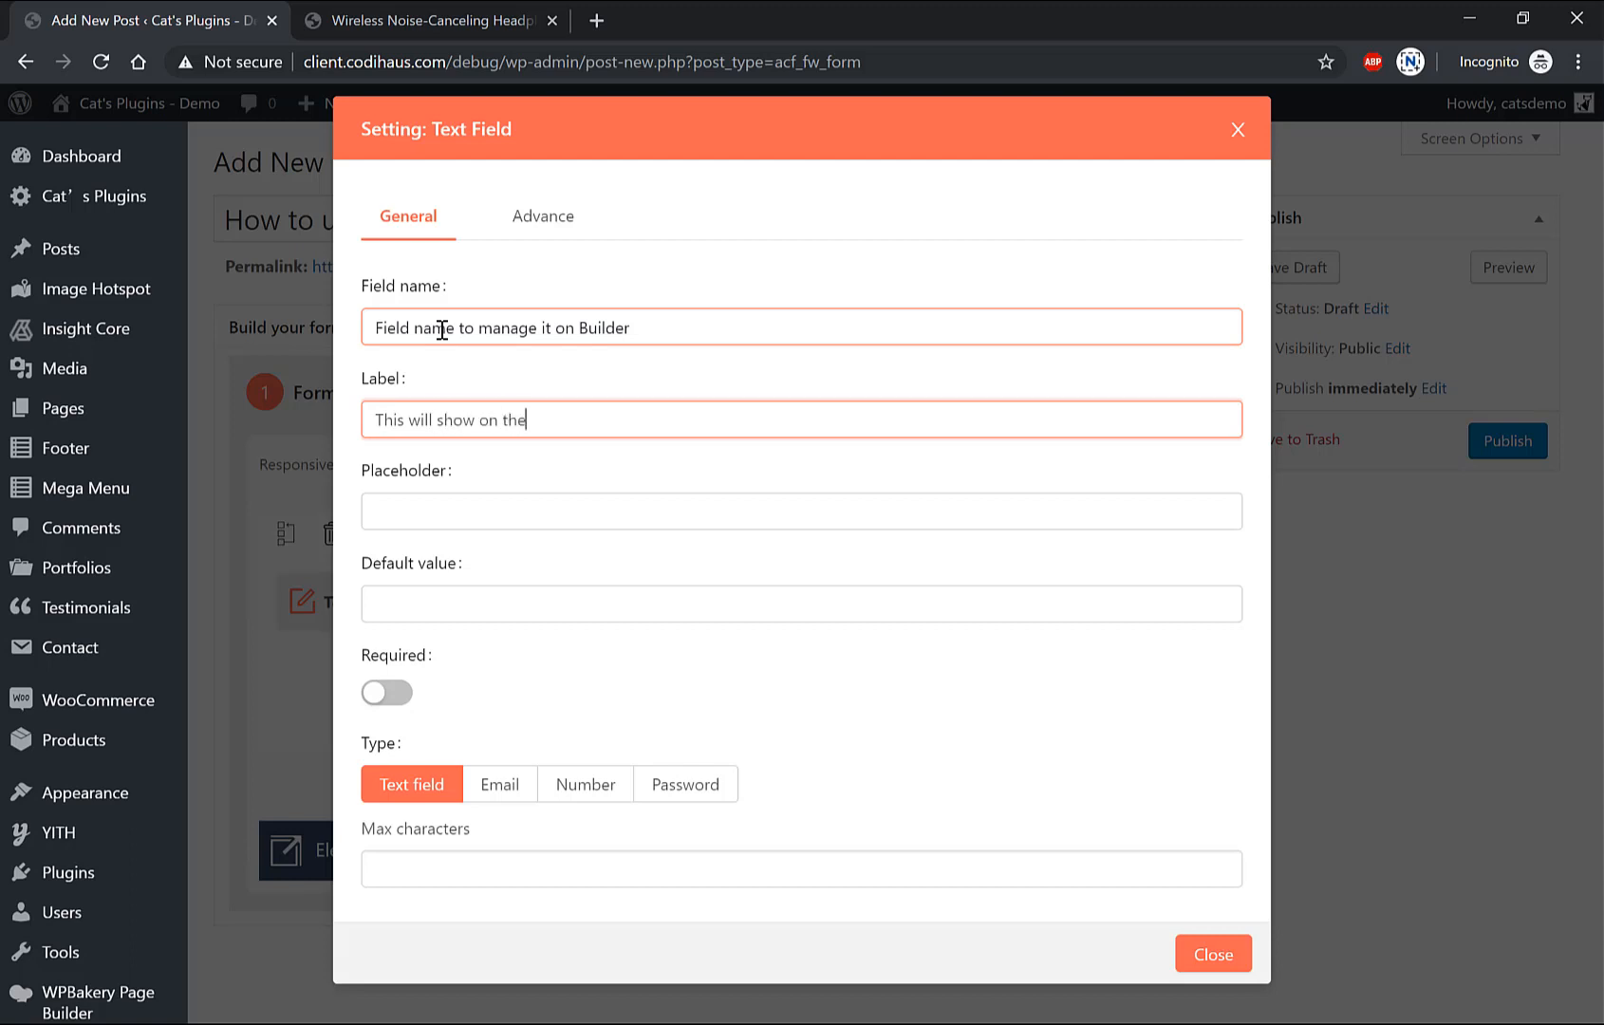
type("frontend")
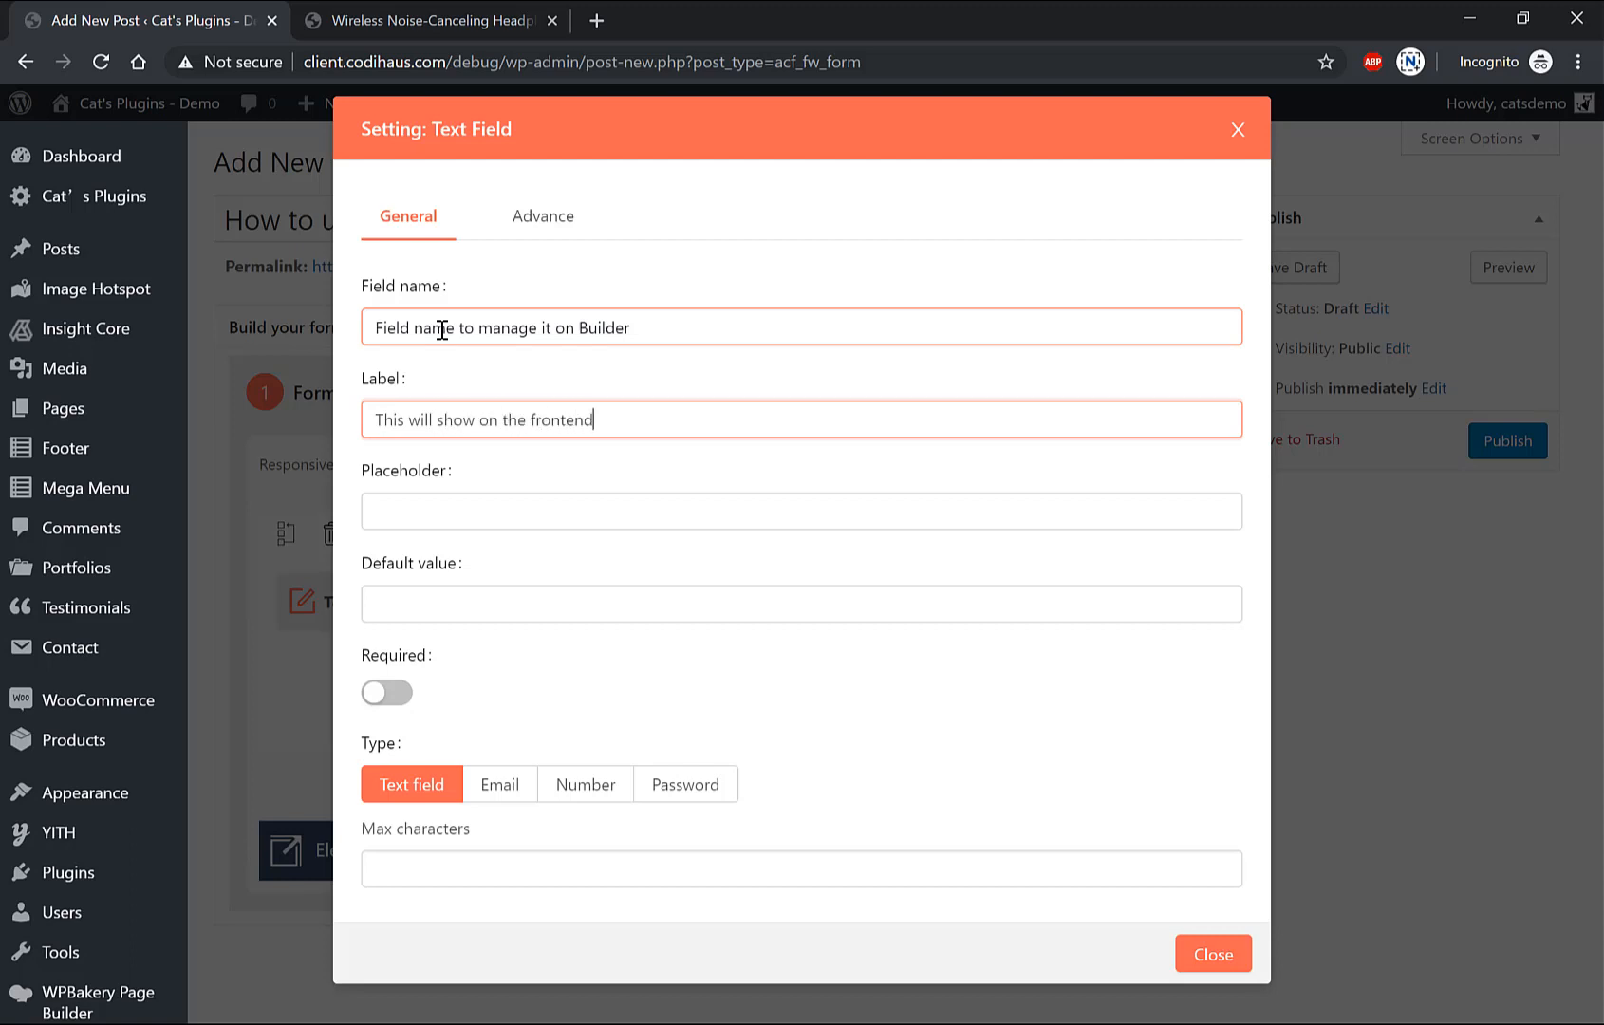
Step: Fill the default value and a placeholder reading 'Show as the background instruction on frontend'
type("De")
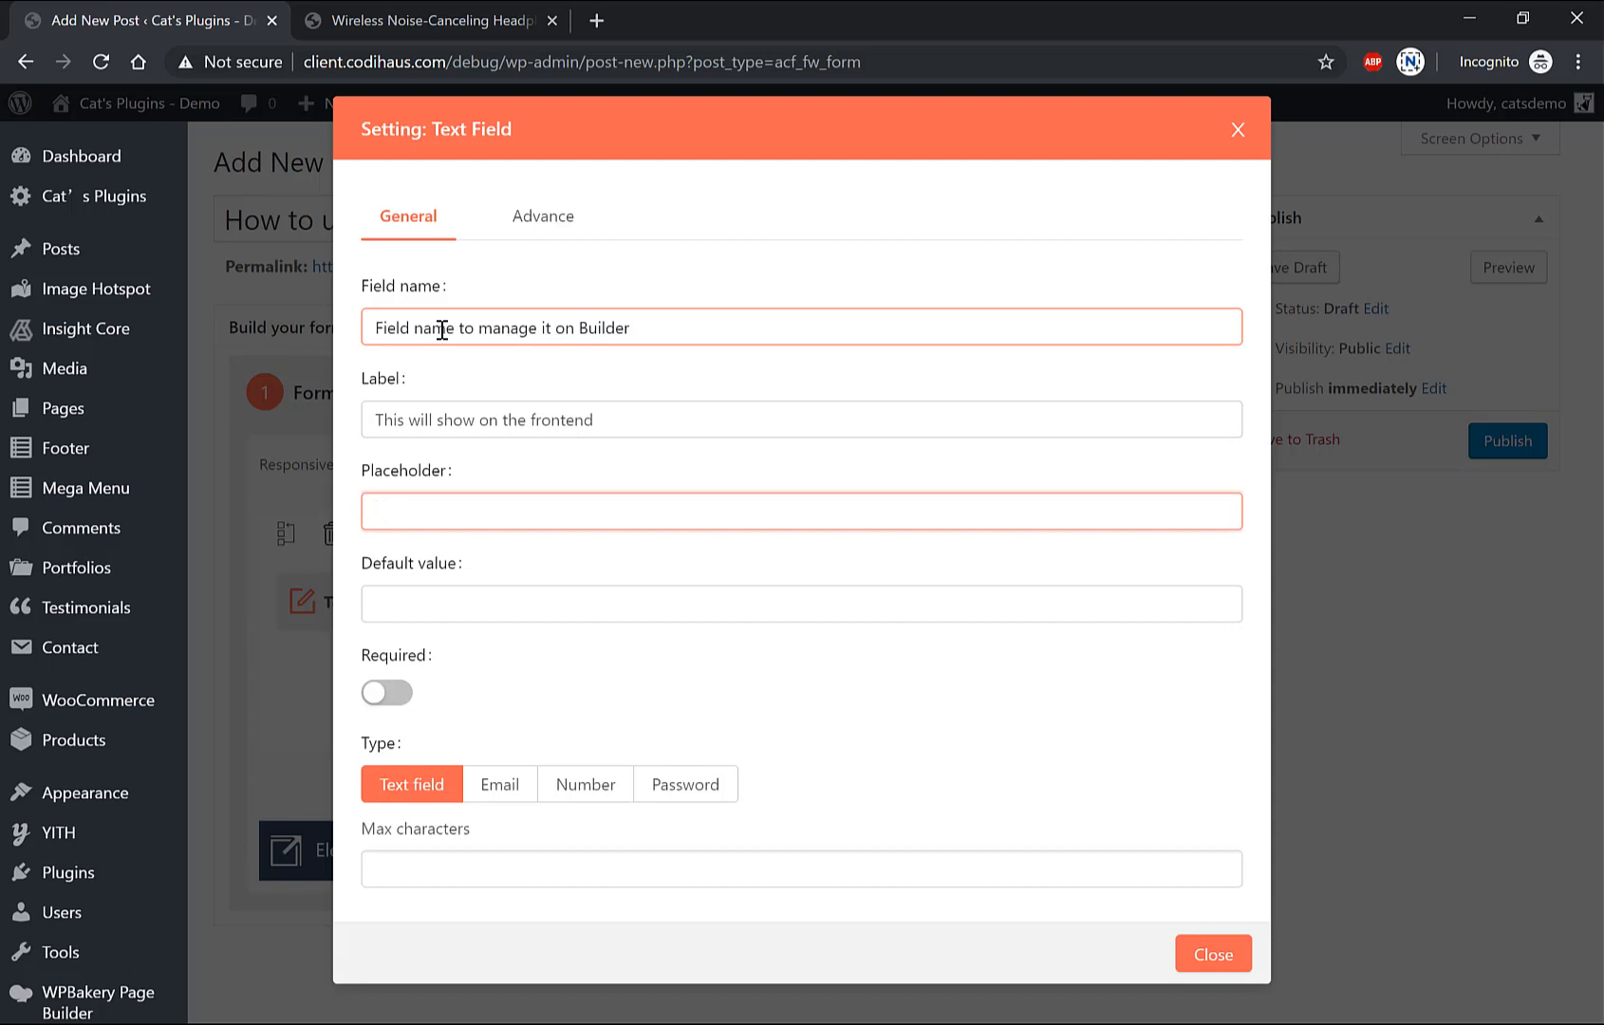
type("Show")
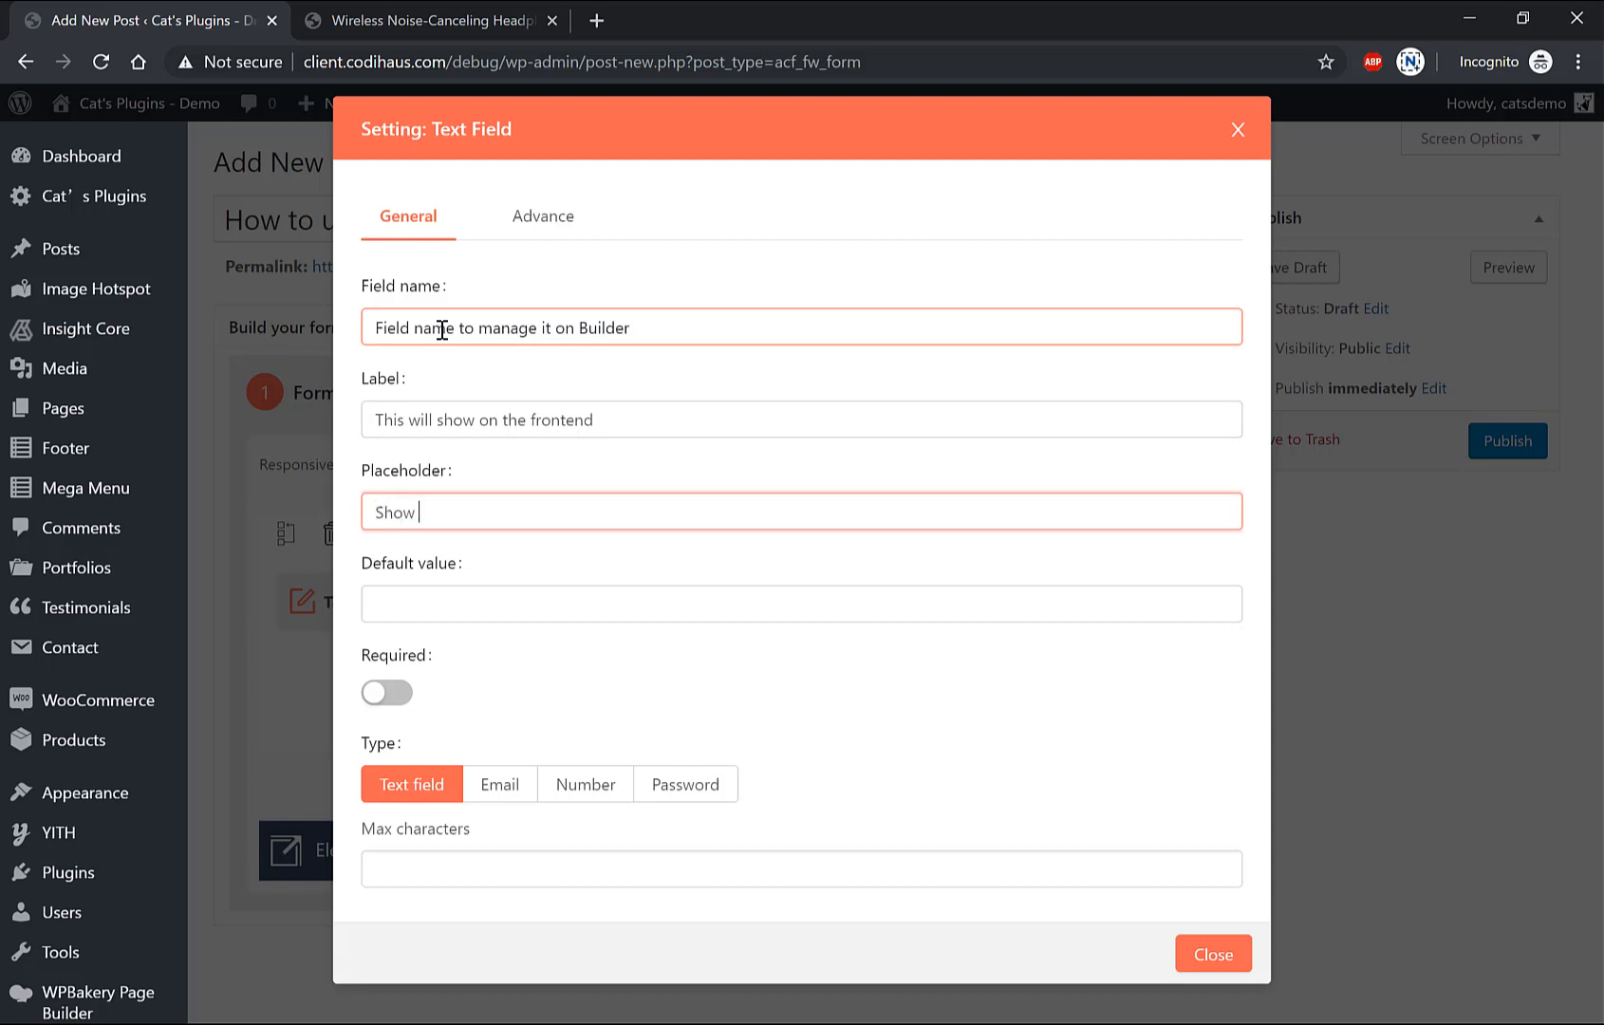
type("as the backg")
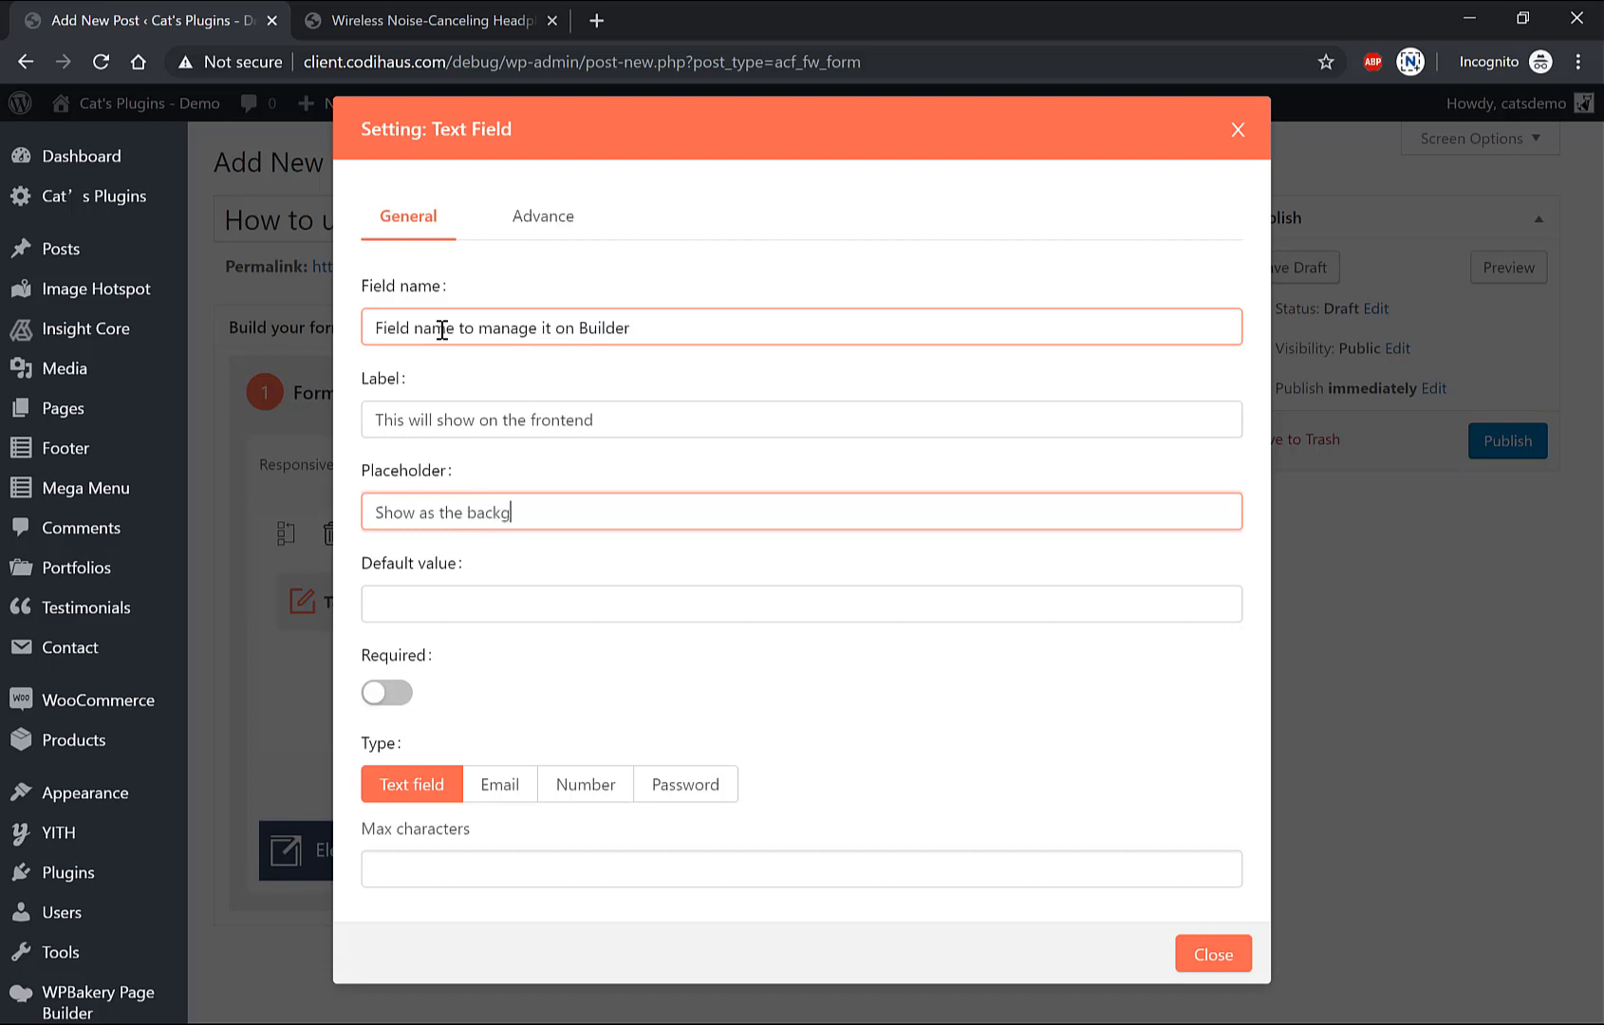
type("round")
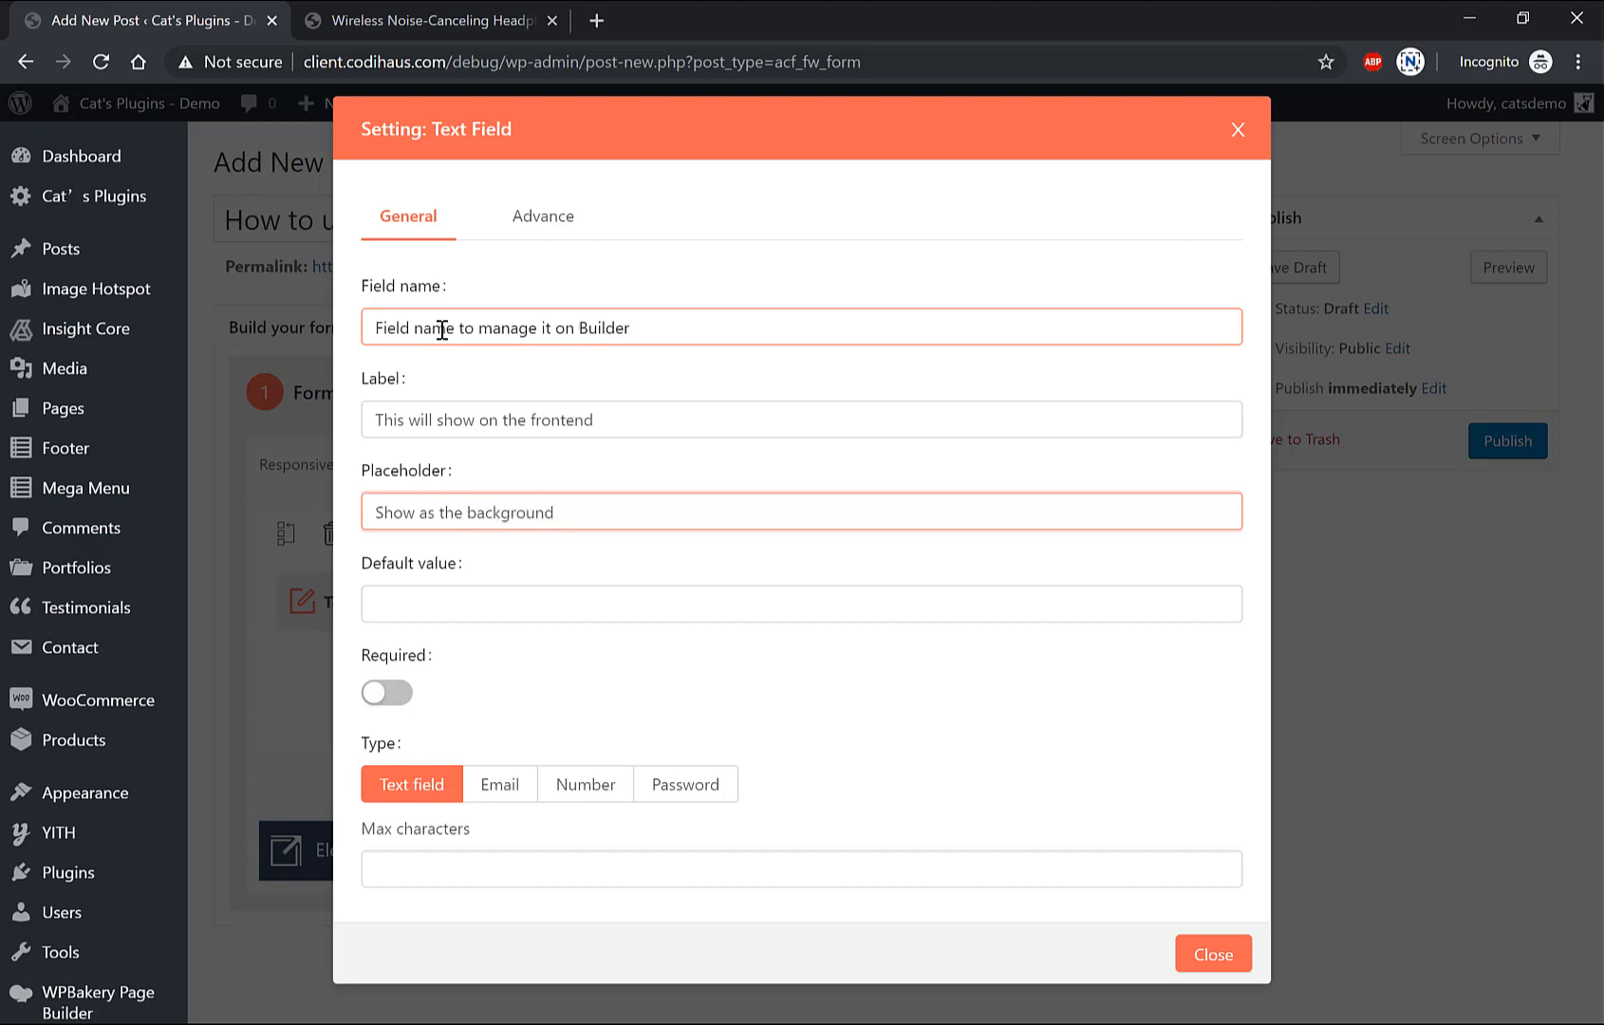
type("instruction on")
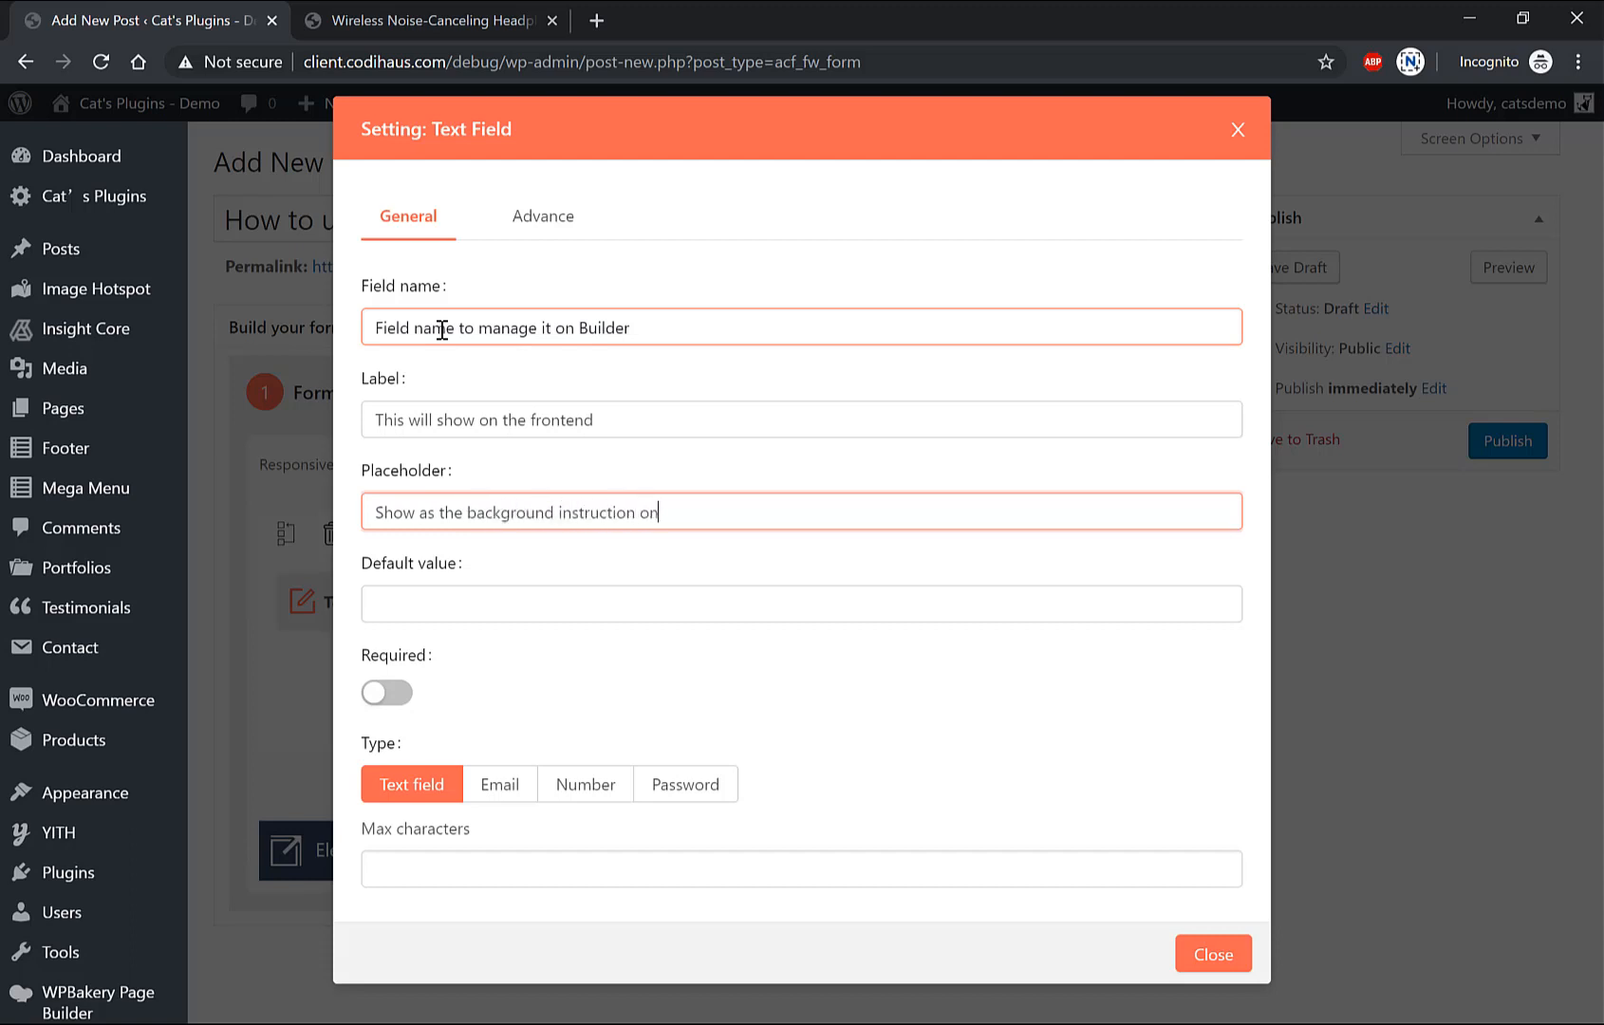
type("frontend")
left_click(801, 604)
type("Default value")
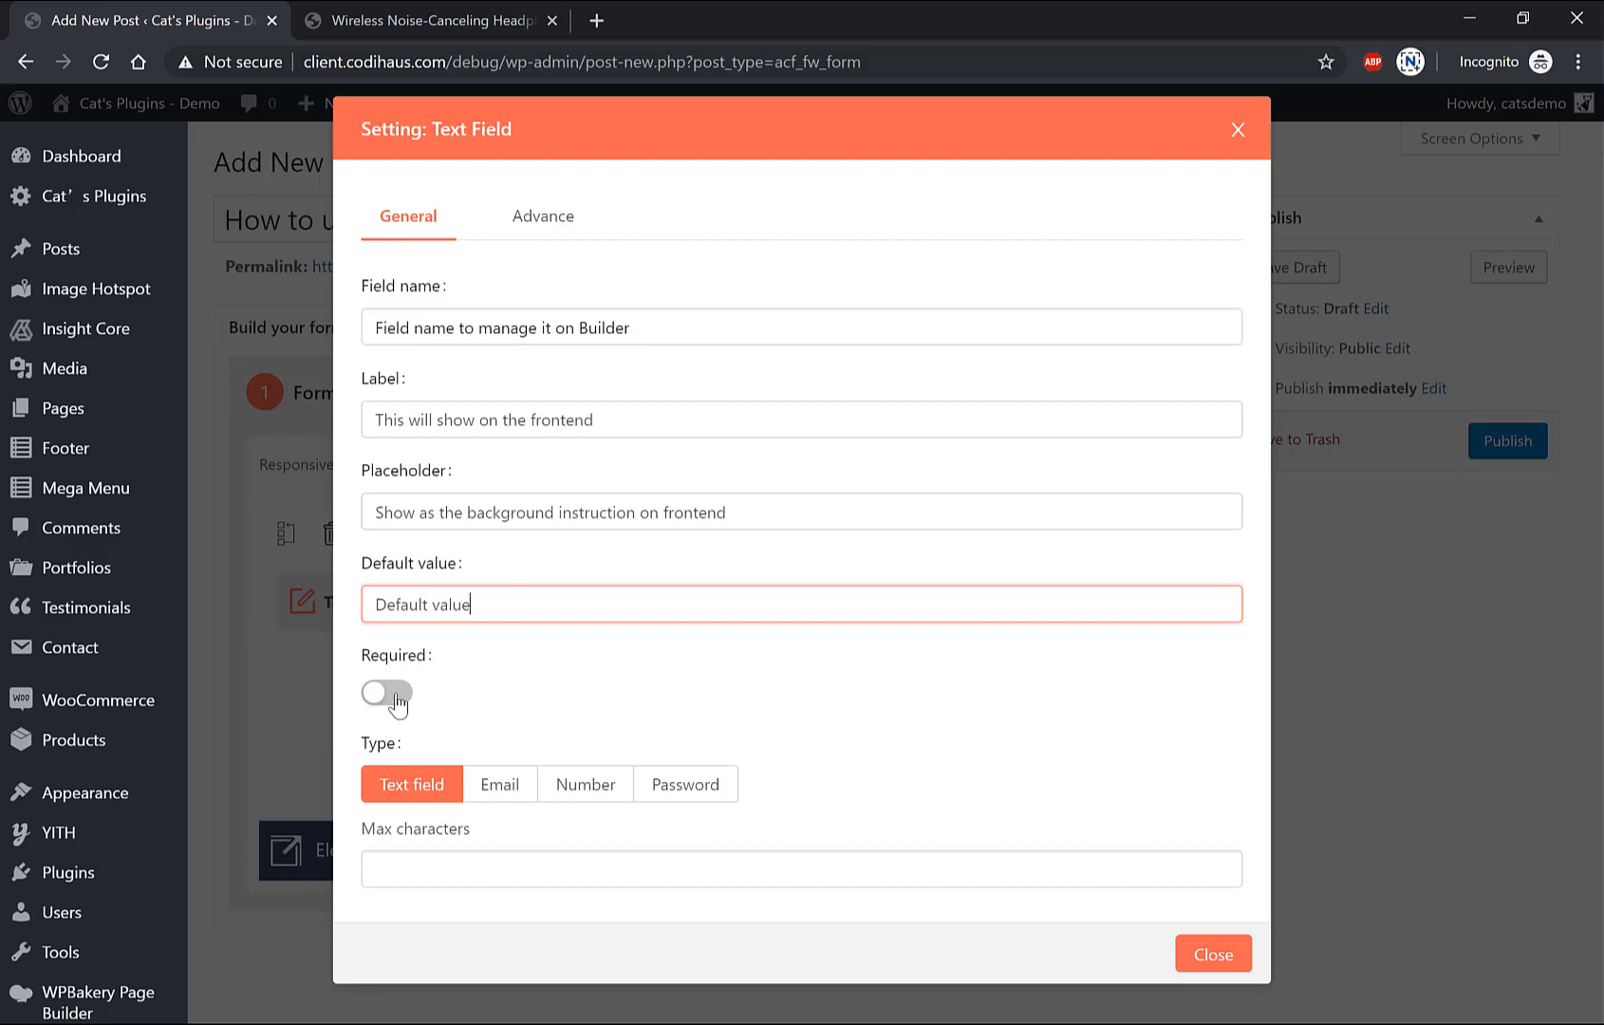
Step: Make the Text Field required, plain Text type with max 20 characters, close it and go to Location Builder
left_click(387, 693)
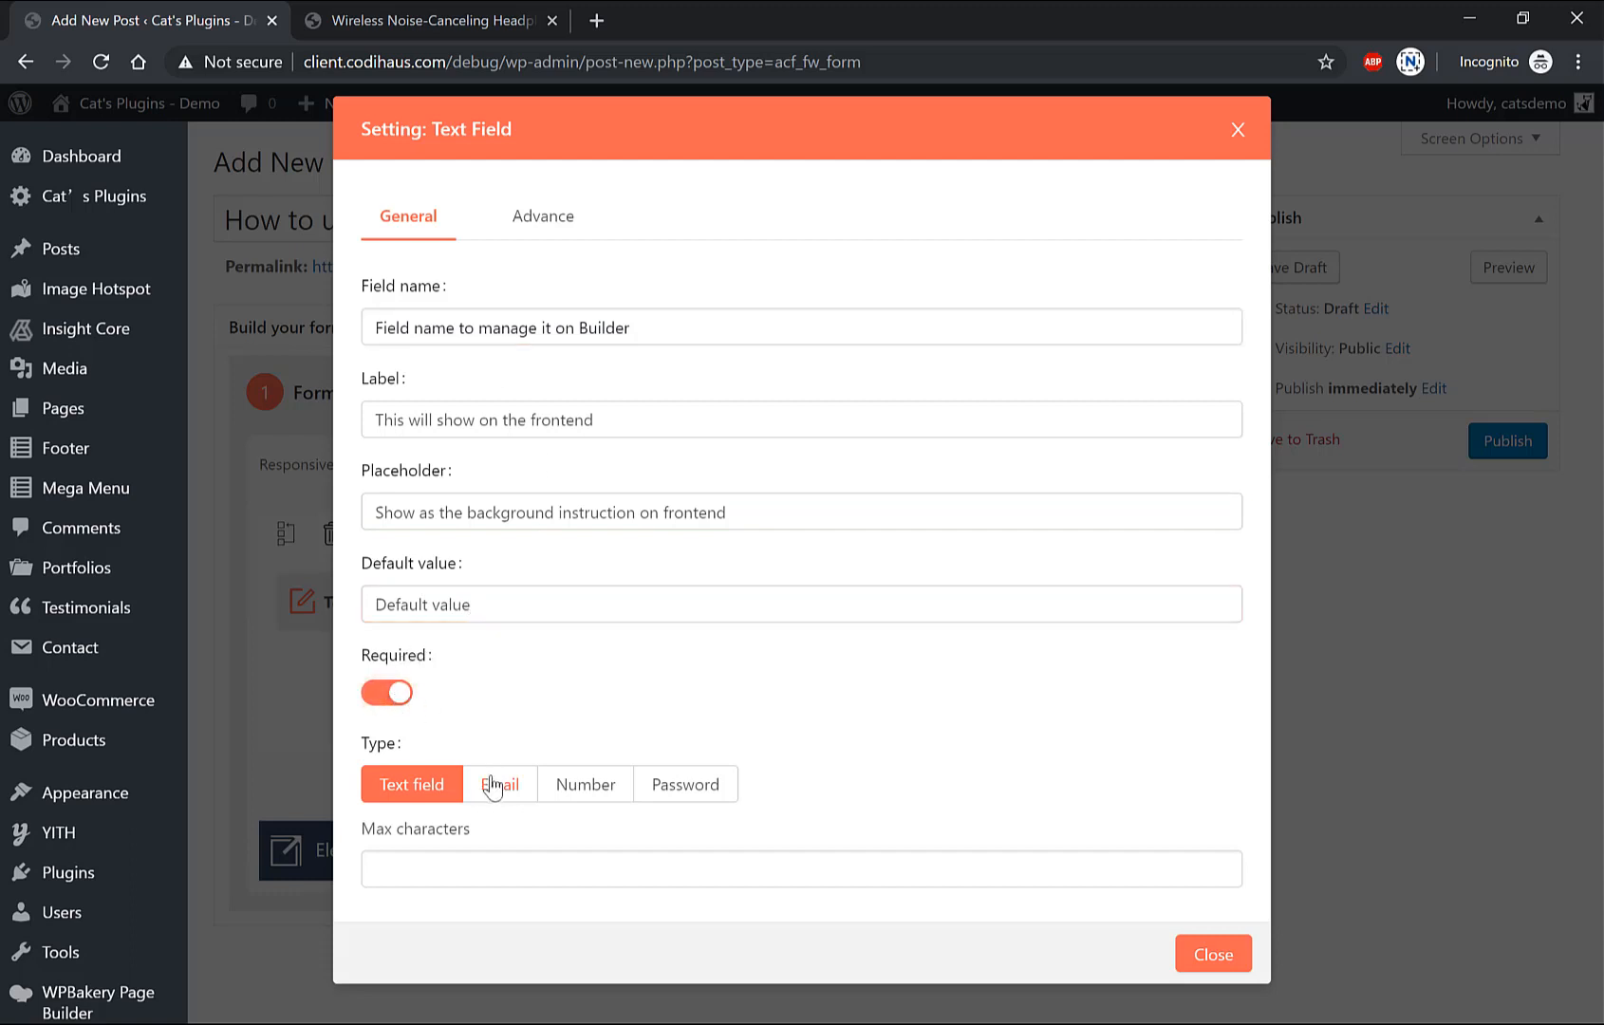
left_click(585, 784)
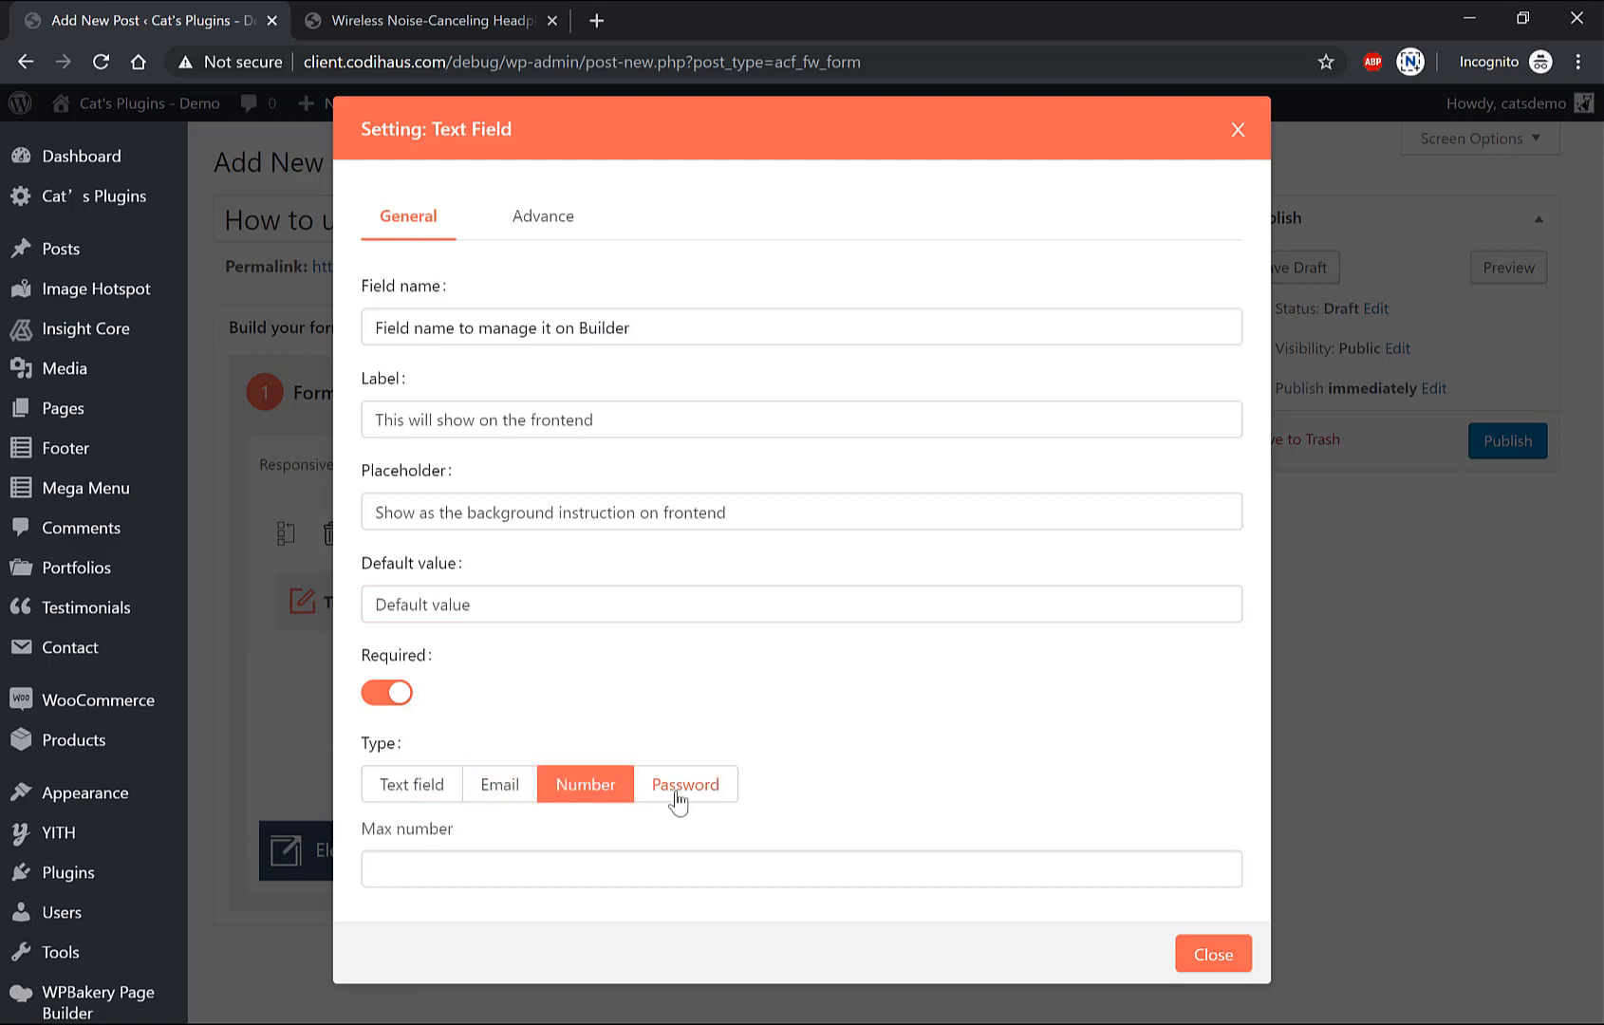
left_click(684, 784)
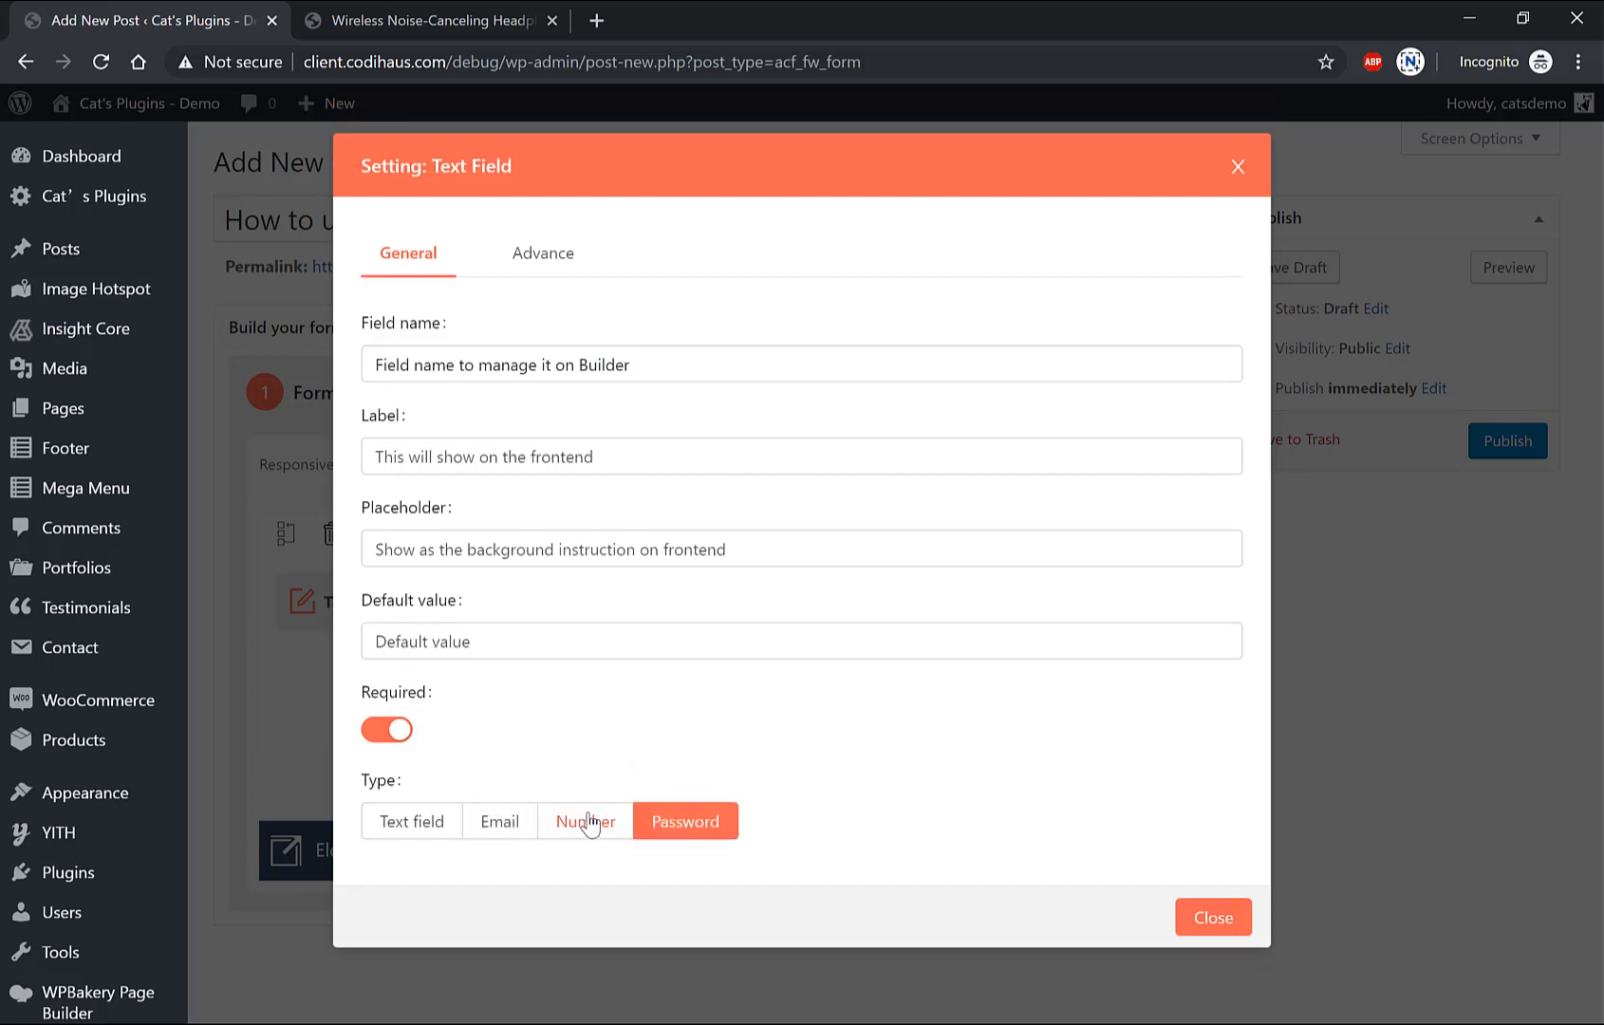
left_click(412, 820)
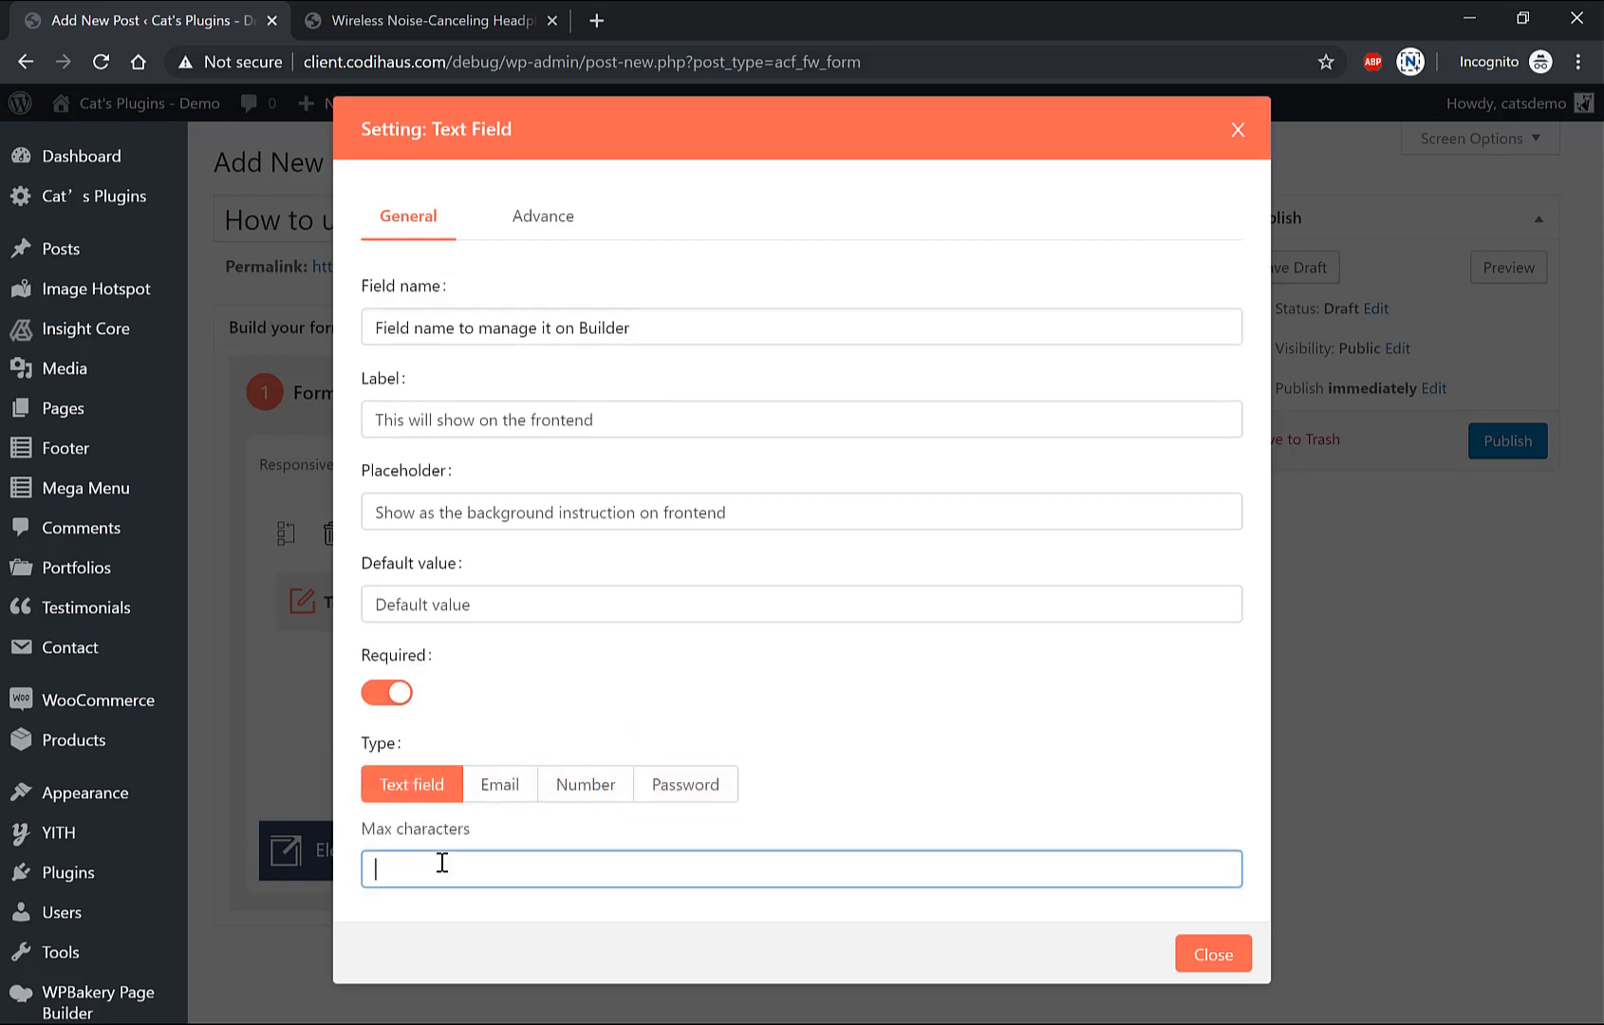
type("20")
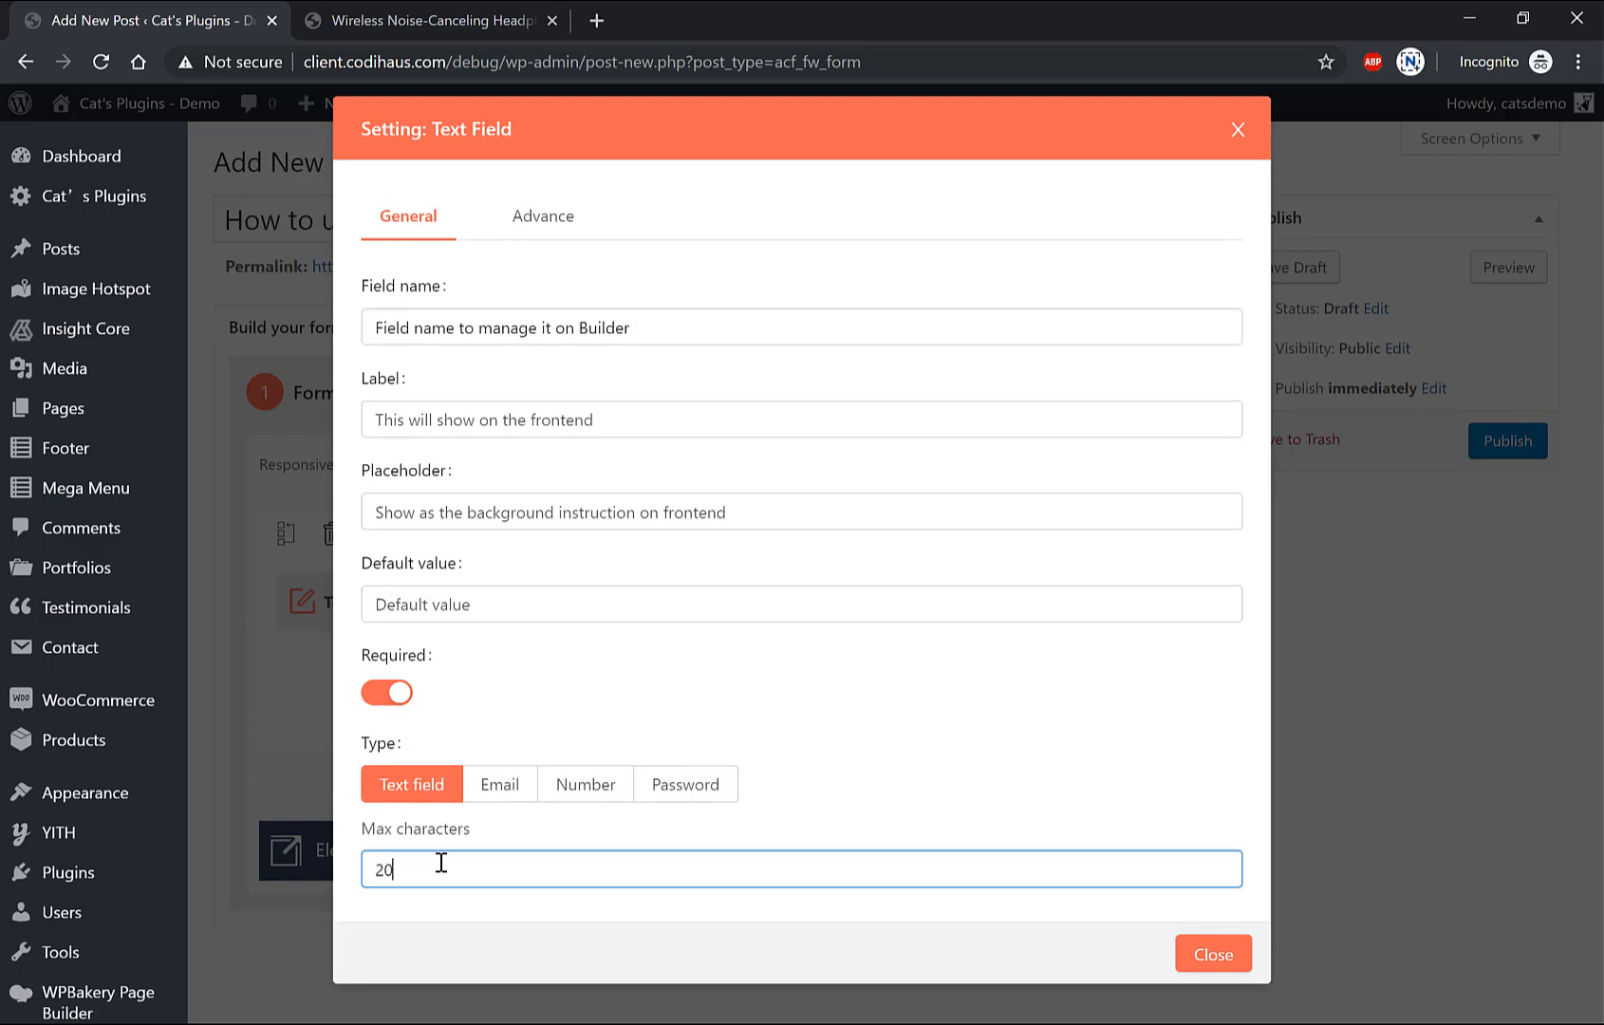
mouse_move(475, 663)
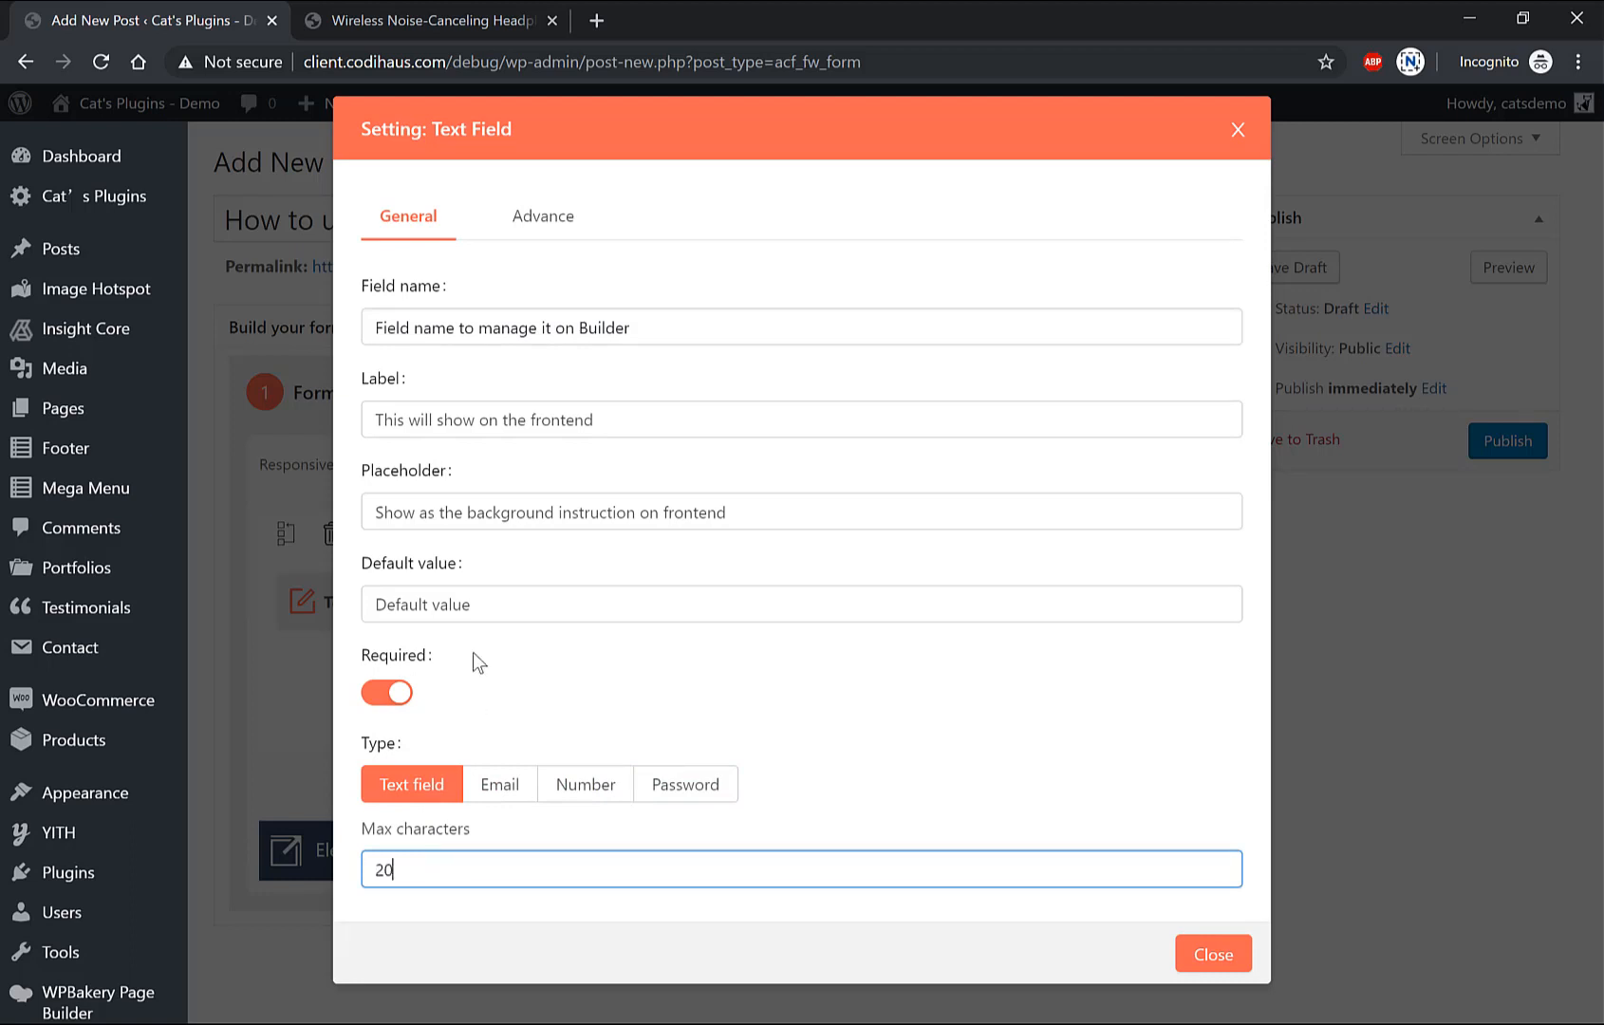
left_click(1213, 952)
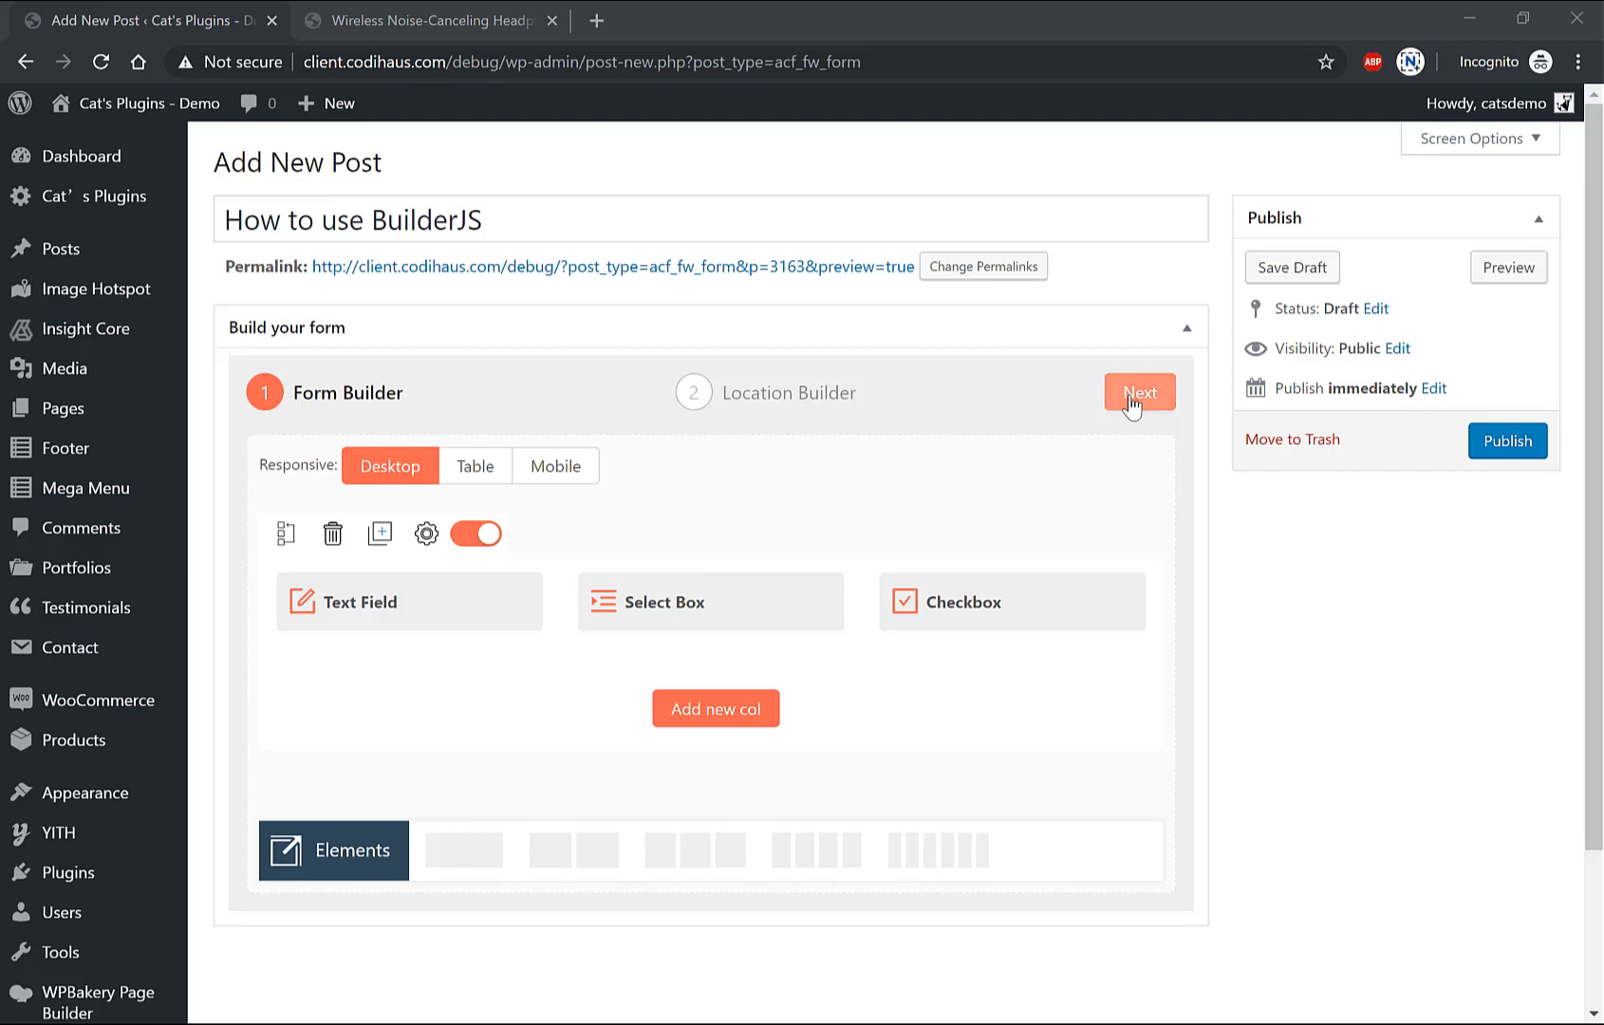
left_click(1139, 391)
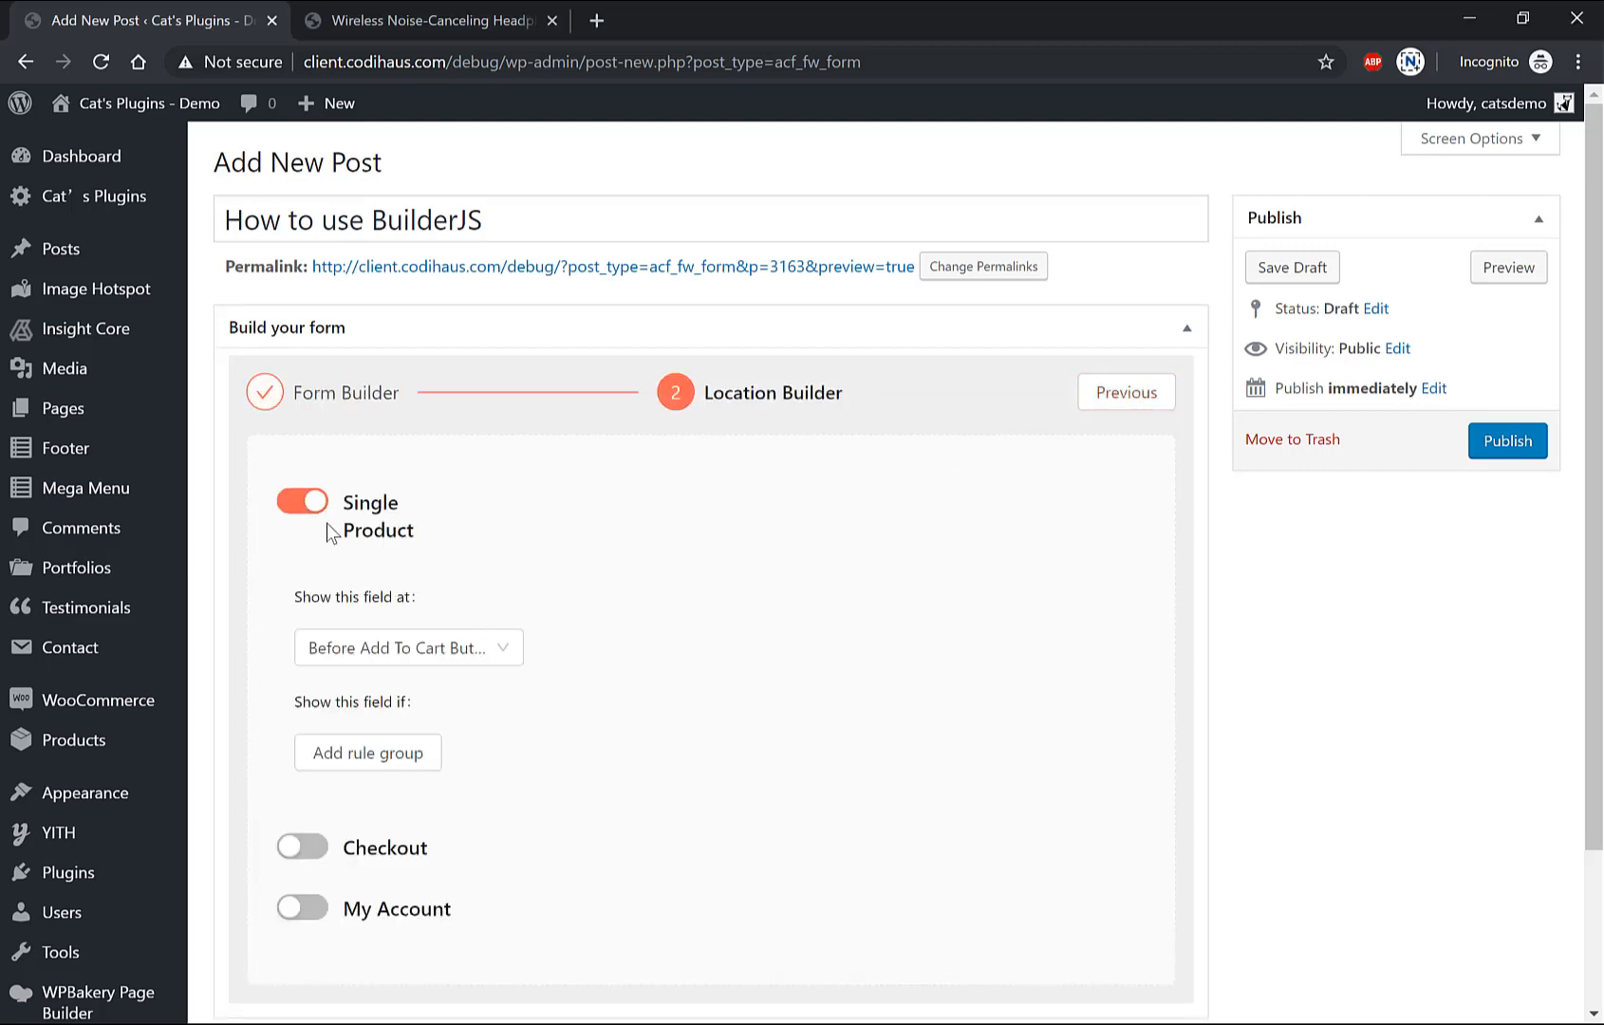